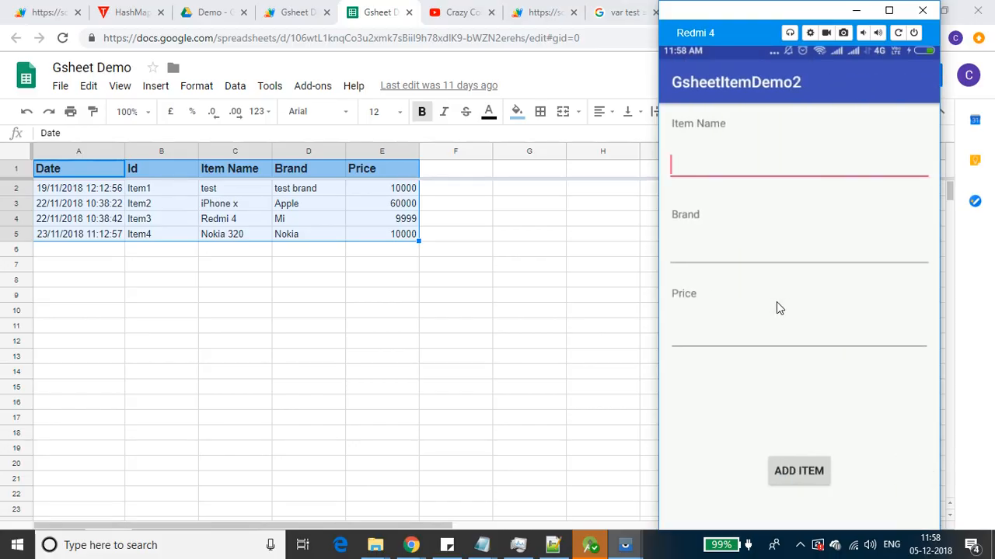
- Enter a new item in the emulator form: name Moto G2, brand Motorola, price 12000
left_click(798, 163)
type("Moto")
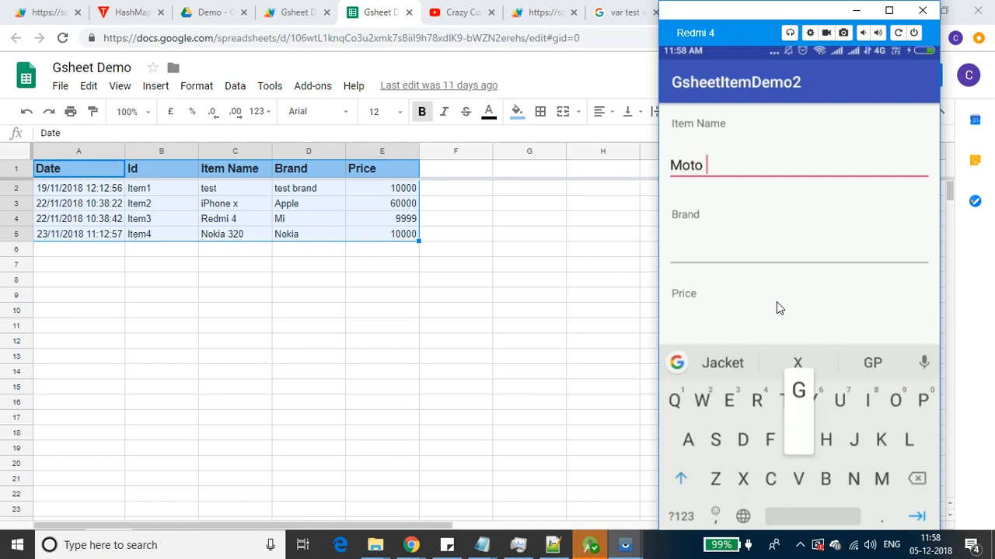
type("G2")
left_click(799, 247)
type("Motot")
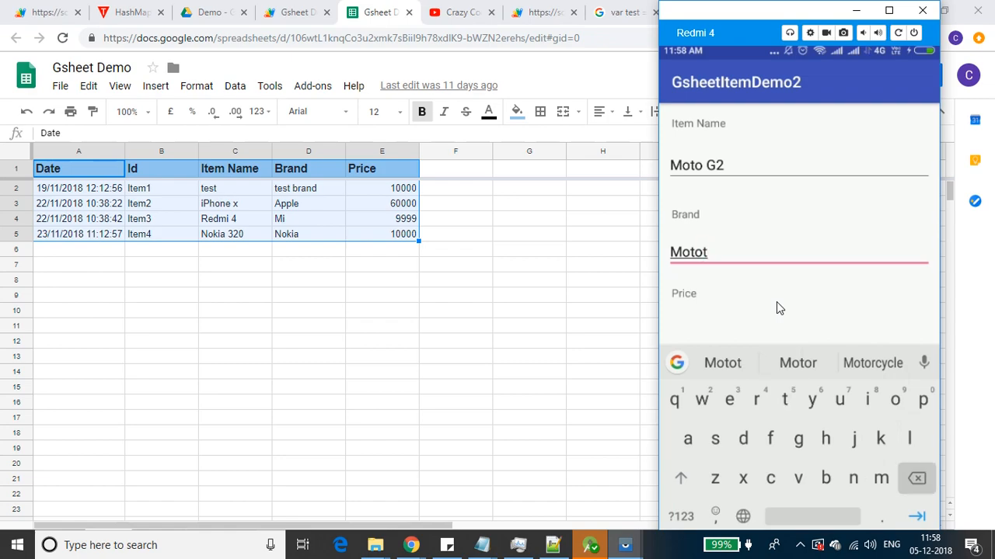
type("orola")
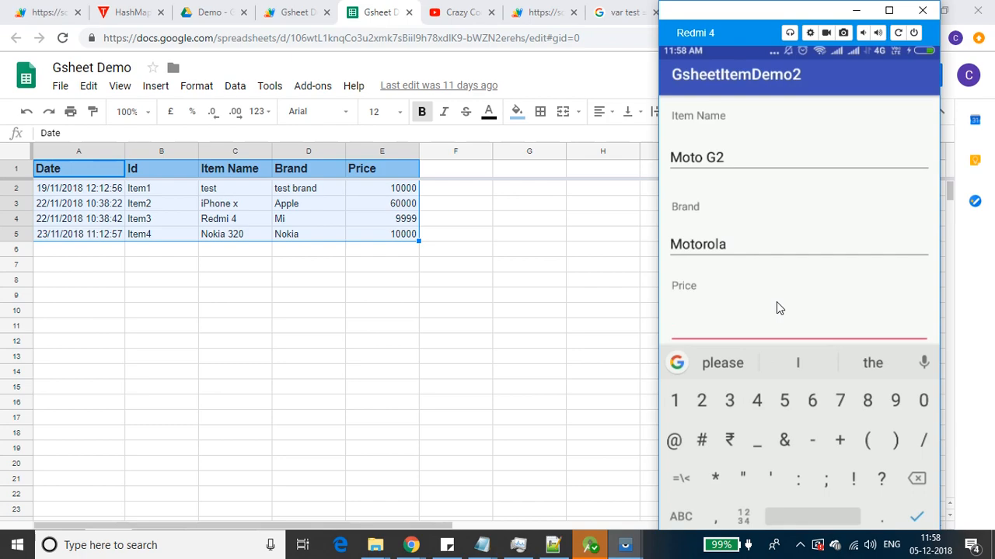
type("12000")
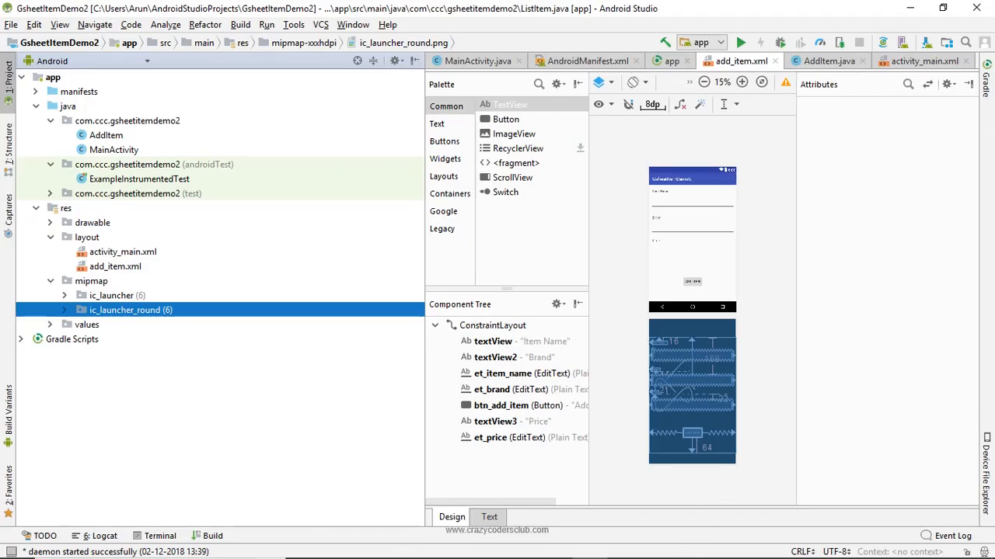
- Create a new layout resource file named list_item in the layout folder
left_click(87, 236)
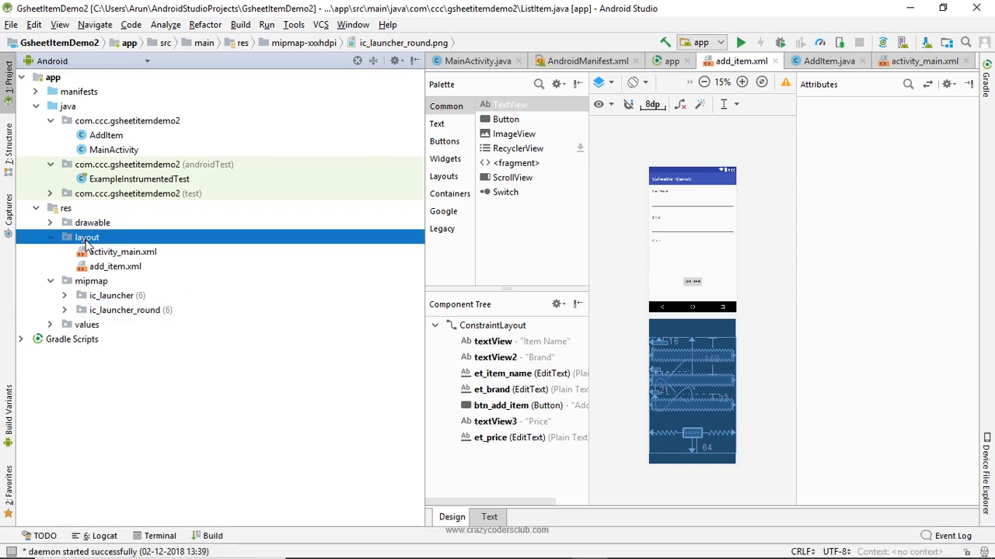
right_click(87, 236)
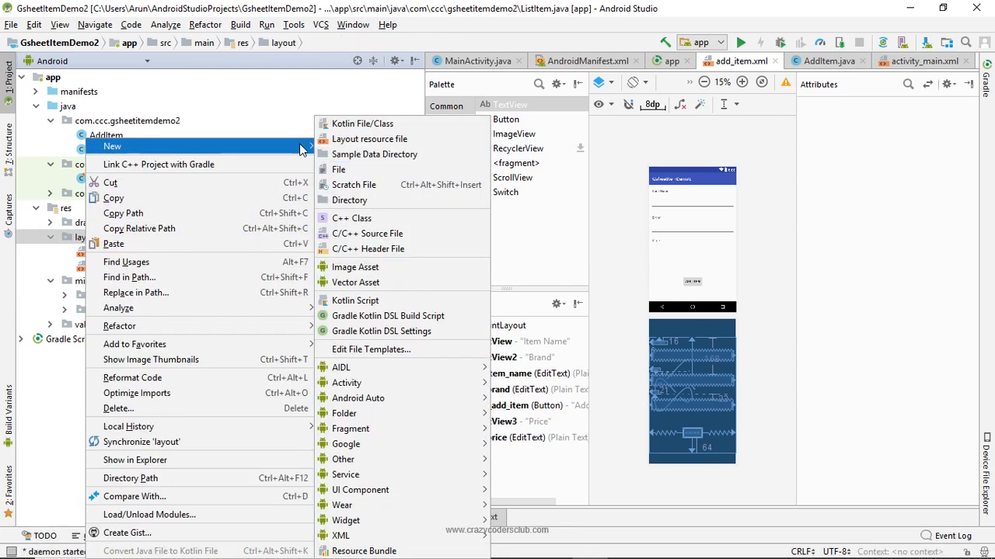
left_click(370, 139)
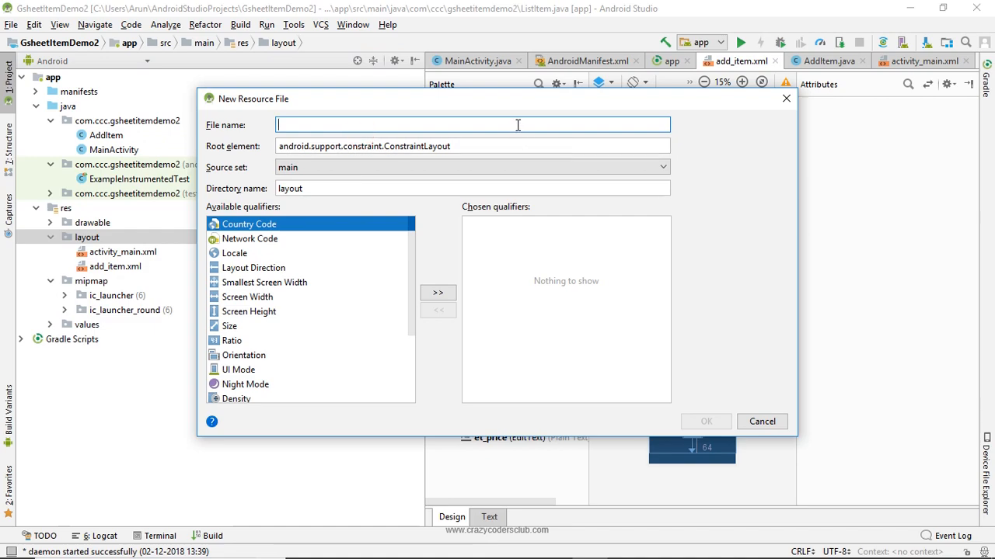
type("list_item.xml")
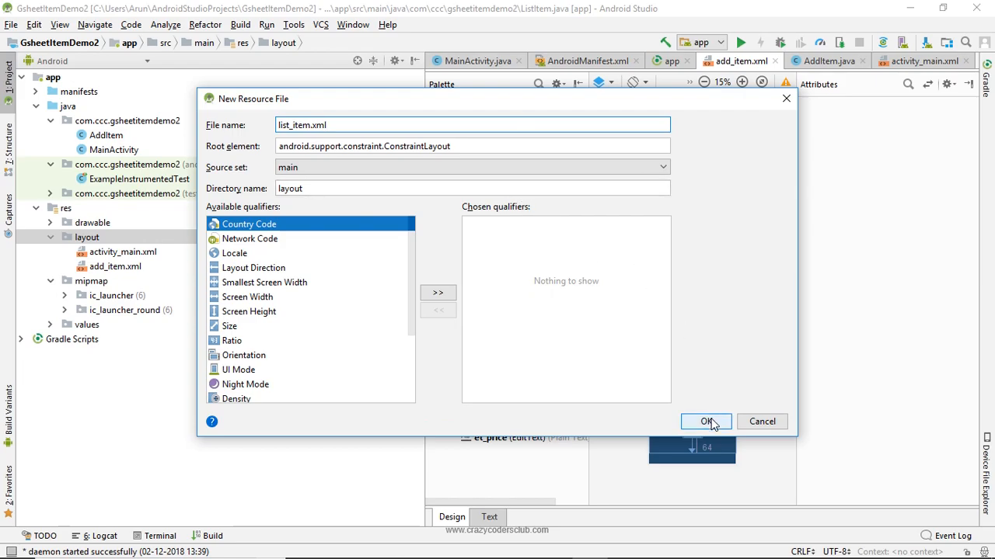
left_click(706, 422)
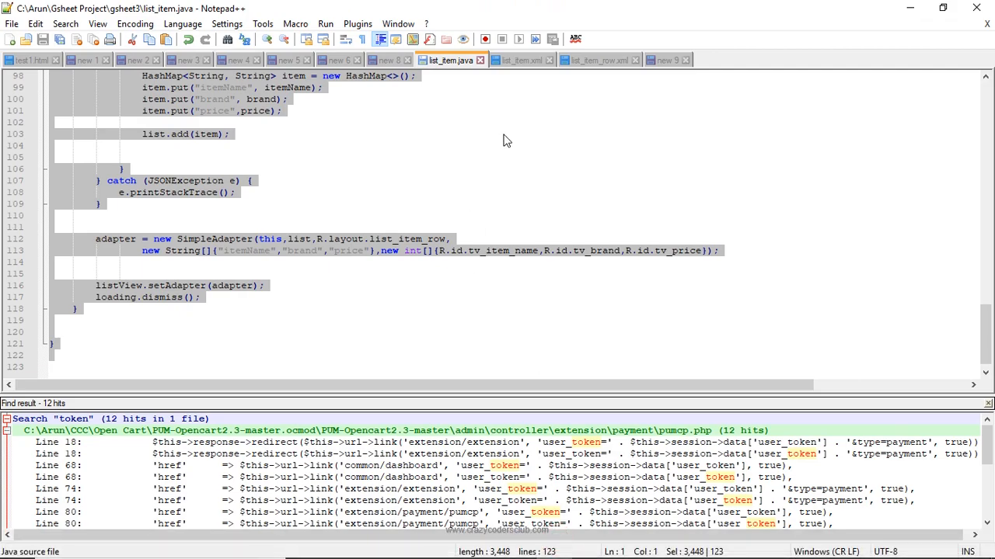
- Paste a full-size ListView lv_items into list_item.xml in the Text view
left_click(521, 59)
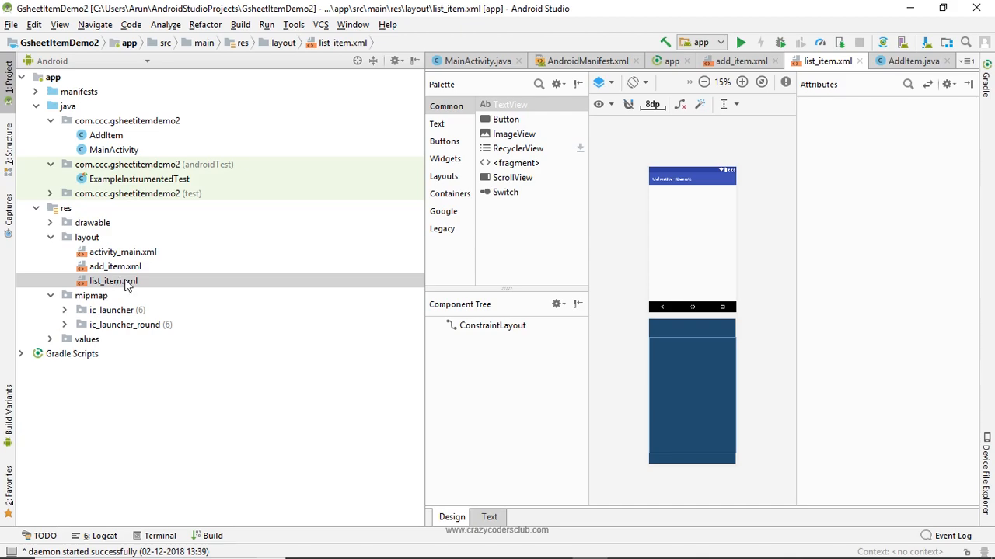
left_click(488, 516)
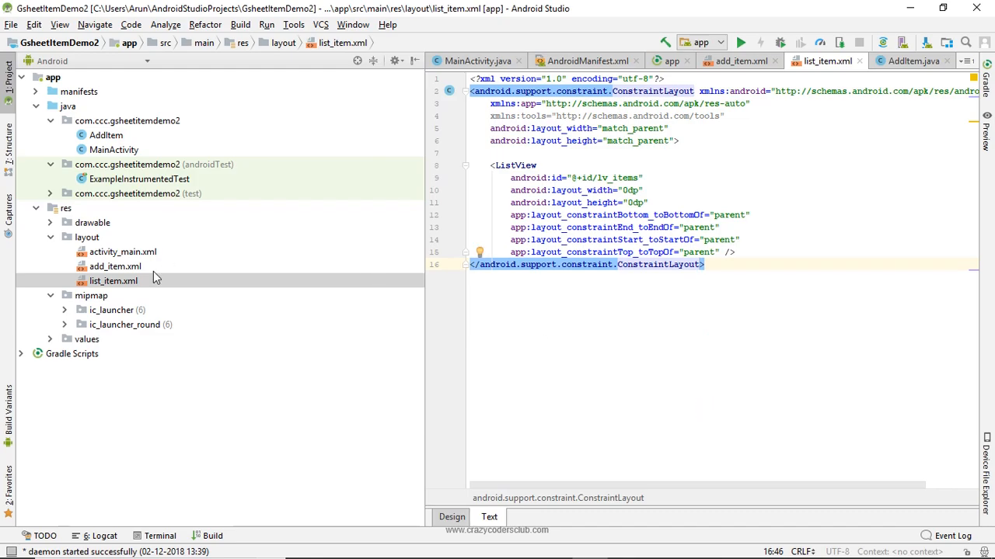
mouse_move(87, 238)
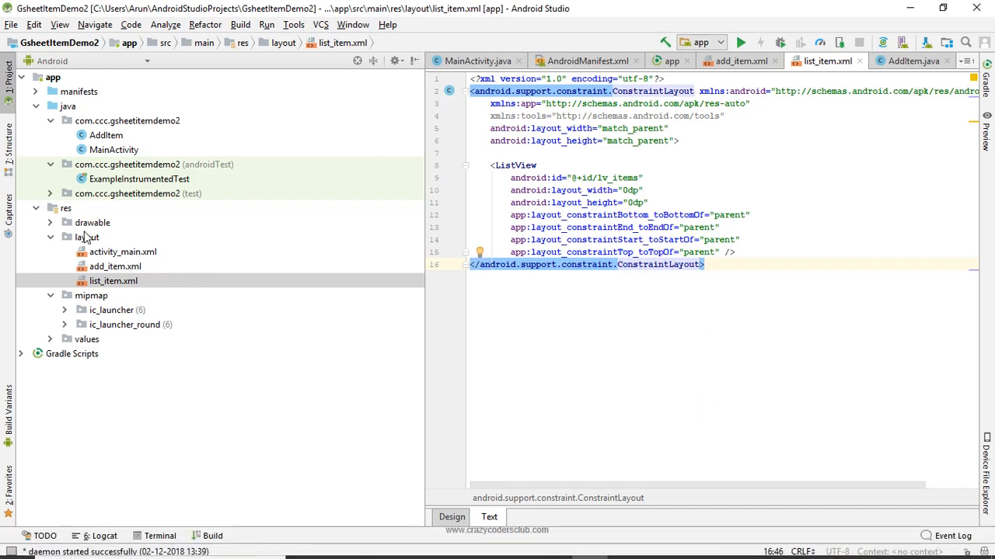
- Create another layout resource file named list_item_row
right_click(87, 236)
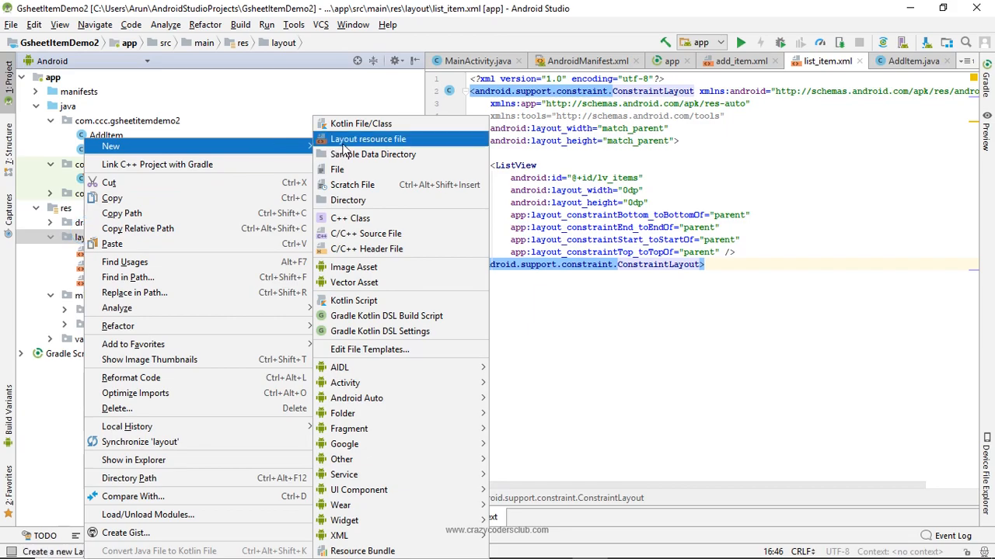
left_click(367, 139)
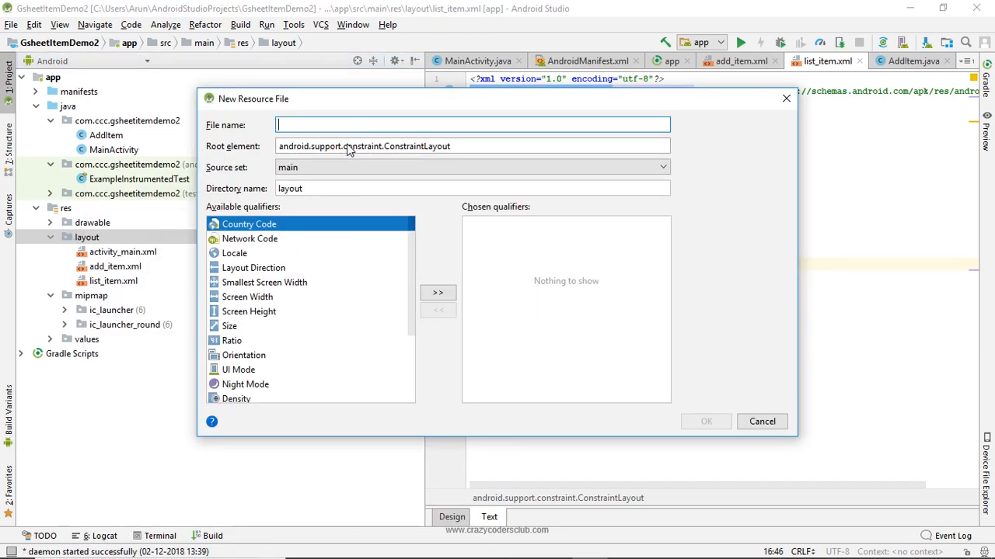
type("list_")
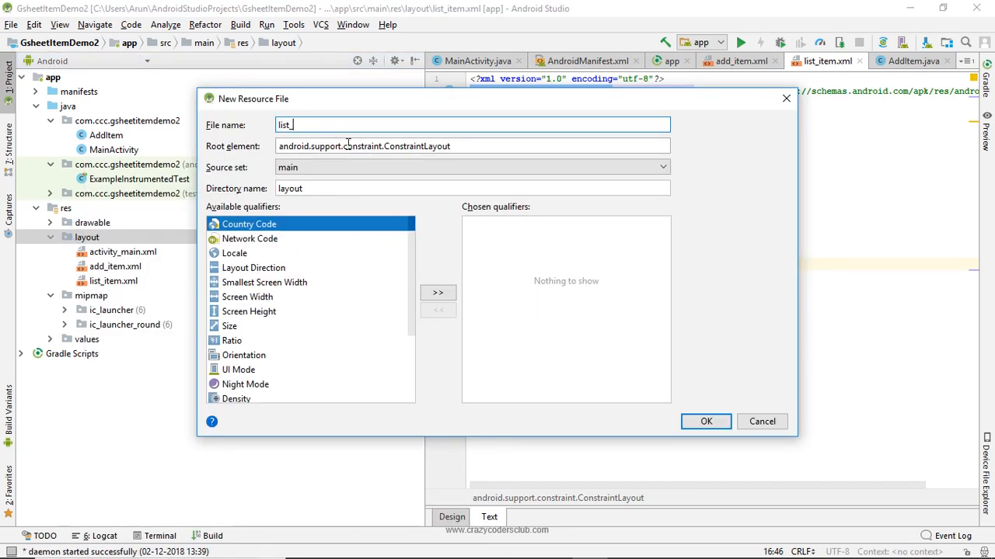
type("item_row")
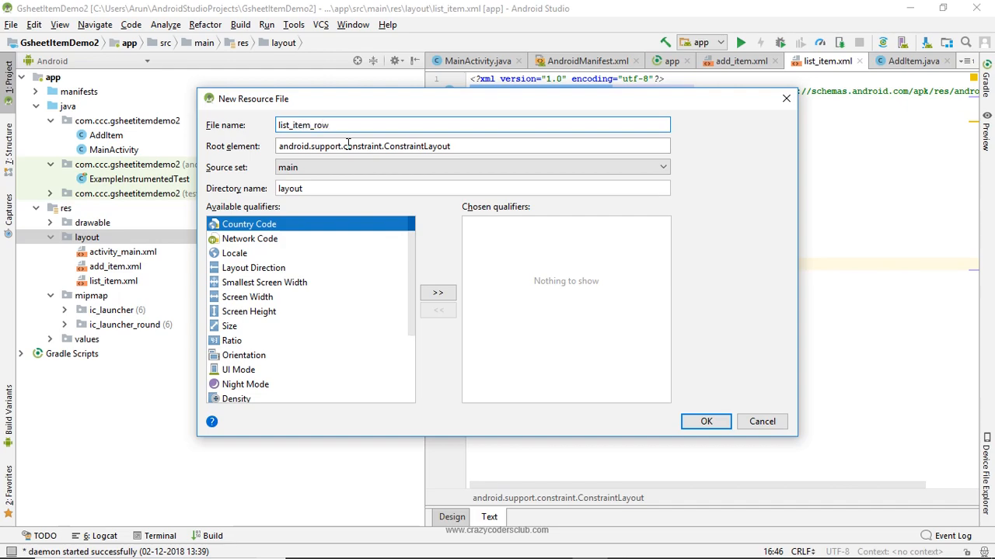
left_click(705, 421)
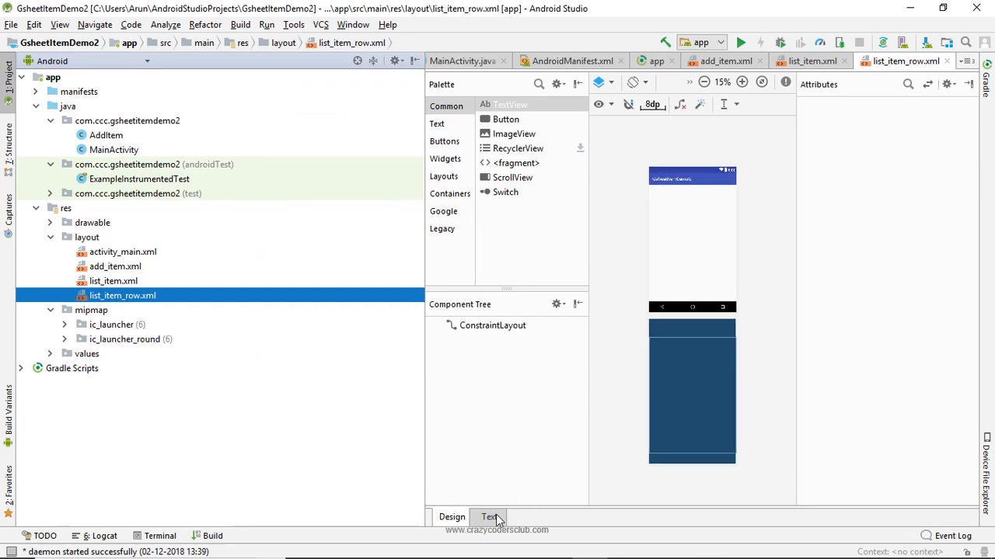
- Paste the row XML with tv_item_name, tv_brand and tv_price, then check the enlarged design preview
left_click(488, 516)
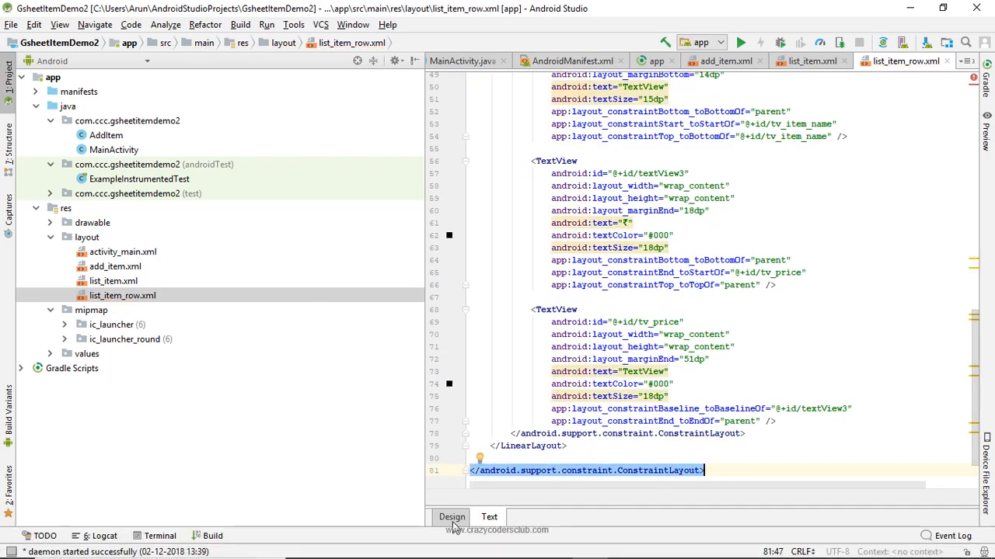
left_click(450, 516)
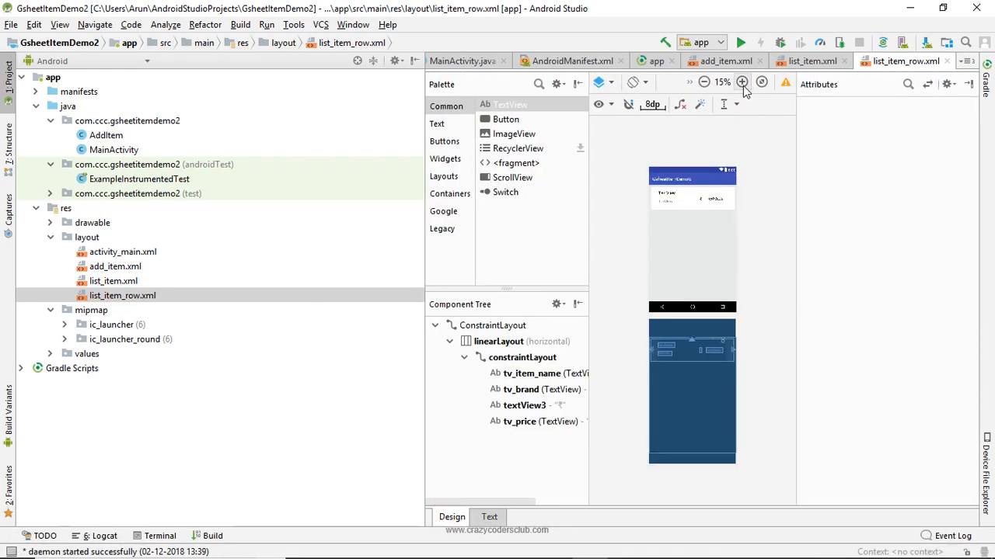
left_click(741, 82)
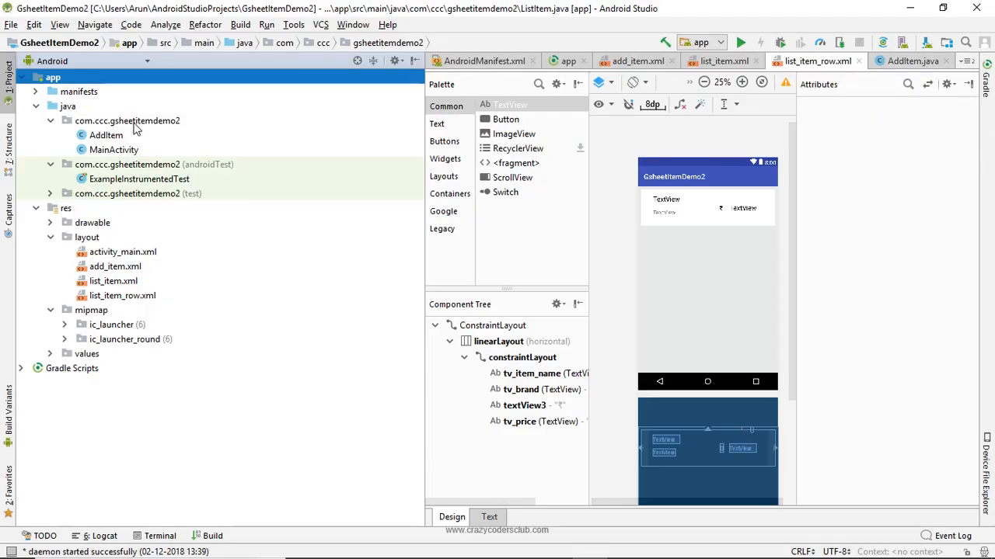
- Create a new Java class named ListItem in the app package
right_click(128, 121)
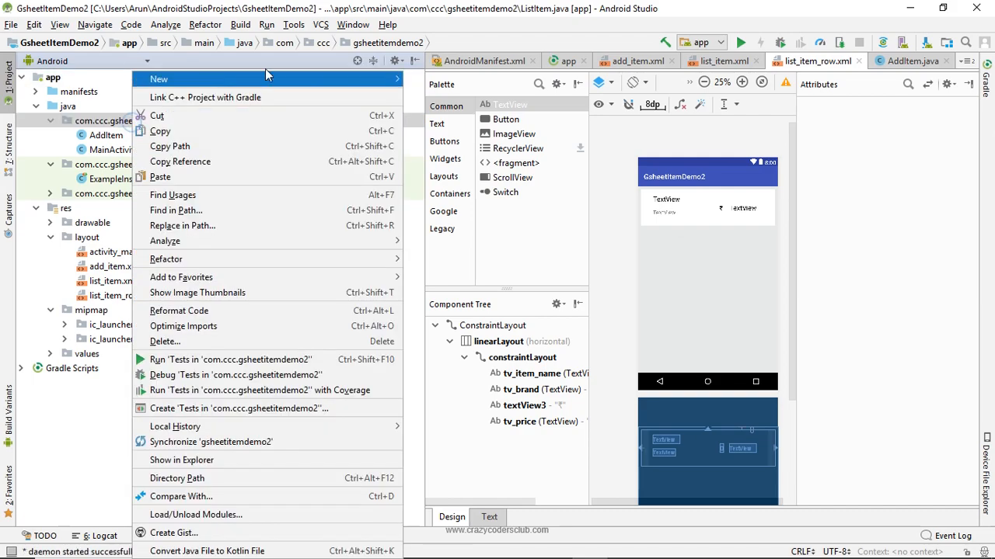
left_click(158, 78)
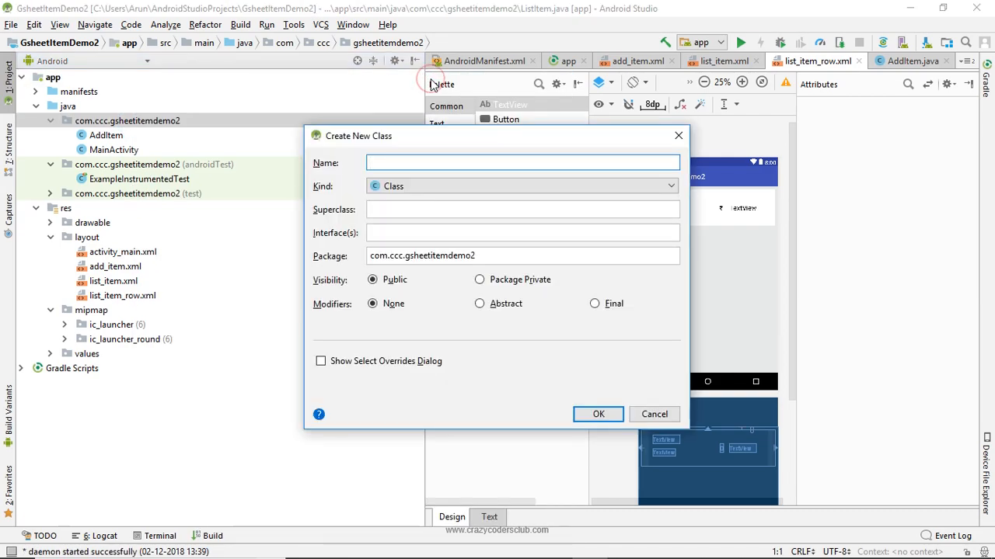
type("ListItem")
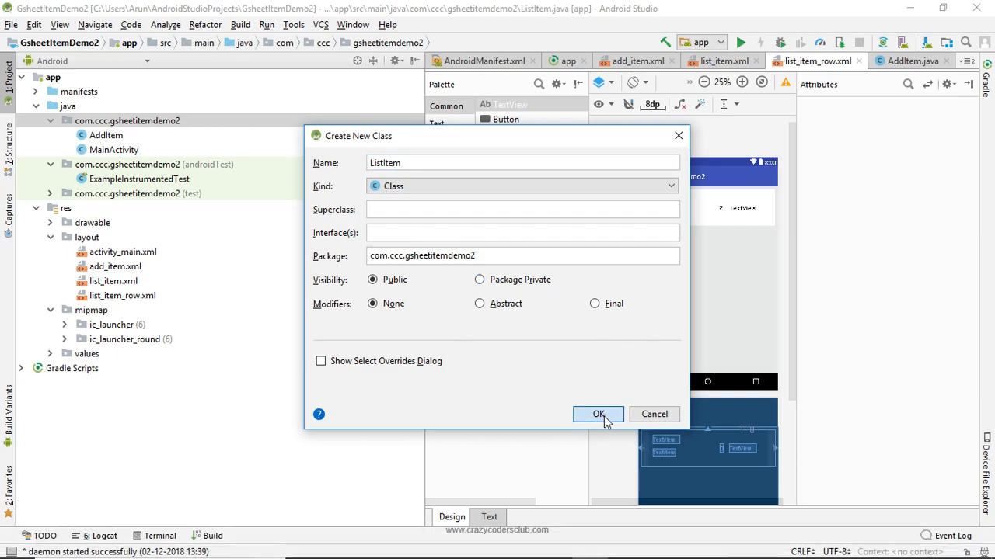
left_click(599, 414)
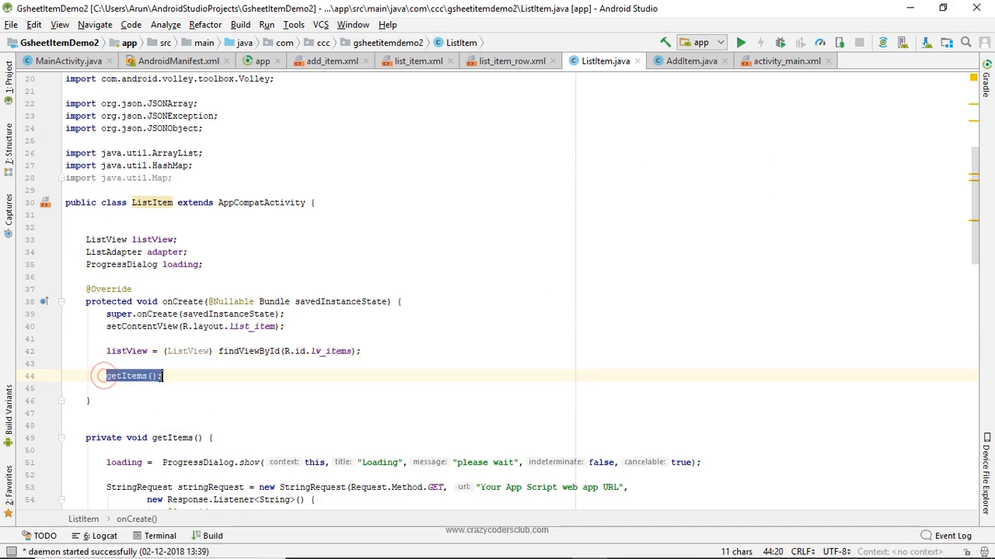
- Paste the ListItem activity code that loads list_item, finds lv_items and calls getItems
left_click(132, 376)
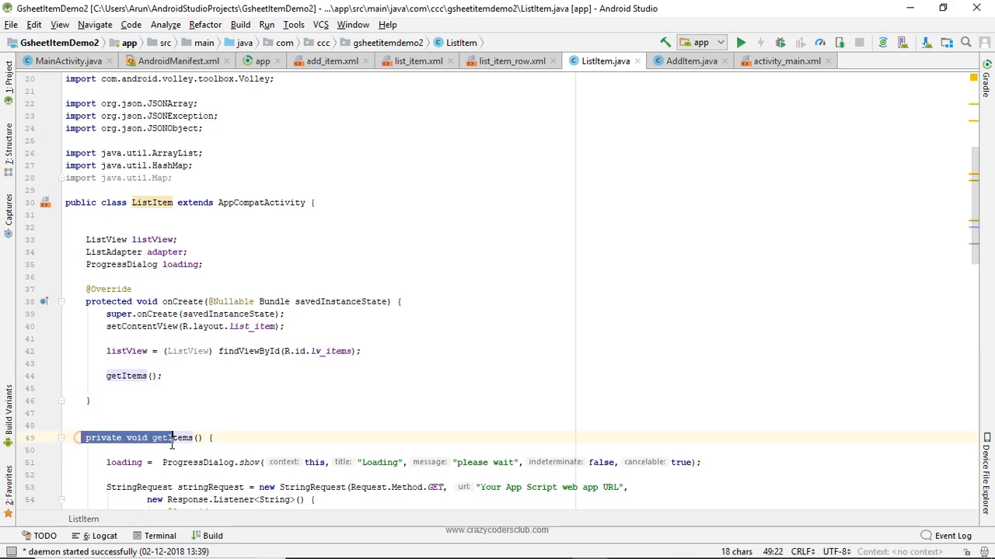
left_click(367, 432)
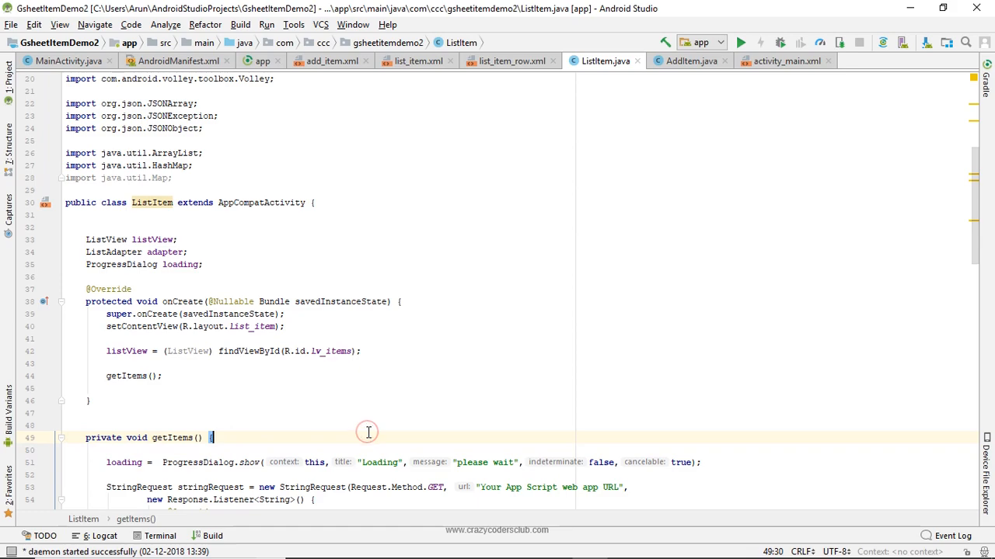
mouse_move(368, 432)
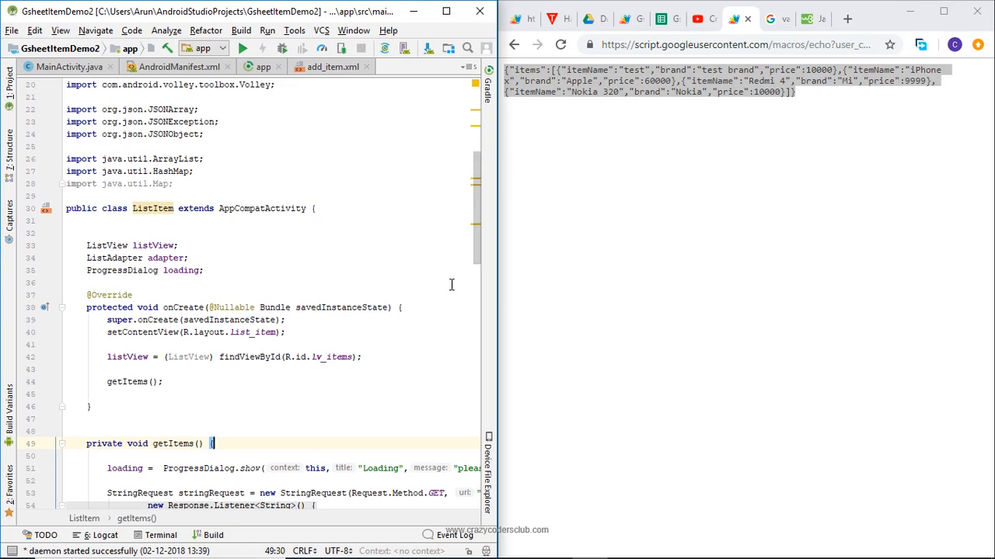
scroll("down", 3)
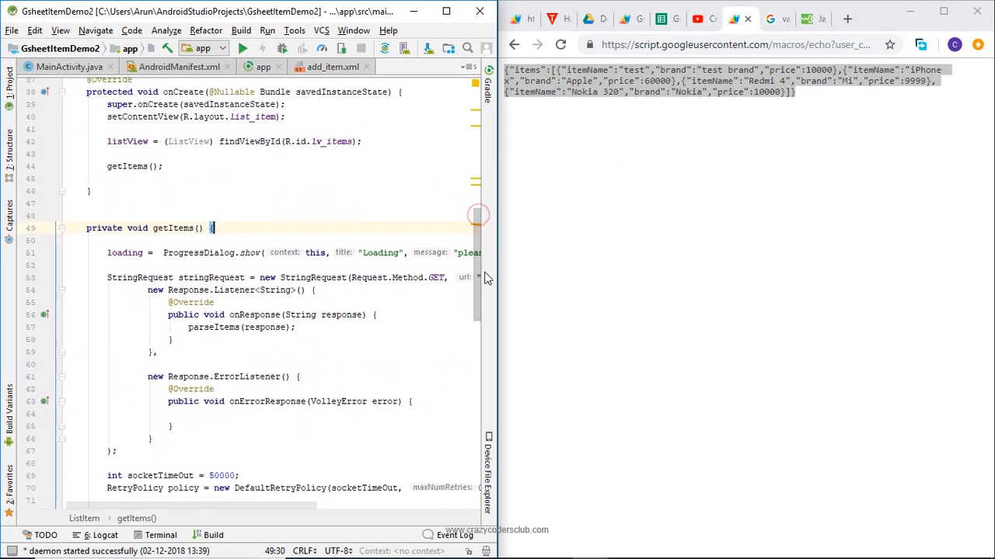
scroll("down", 3)
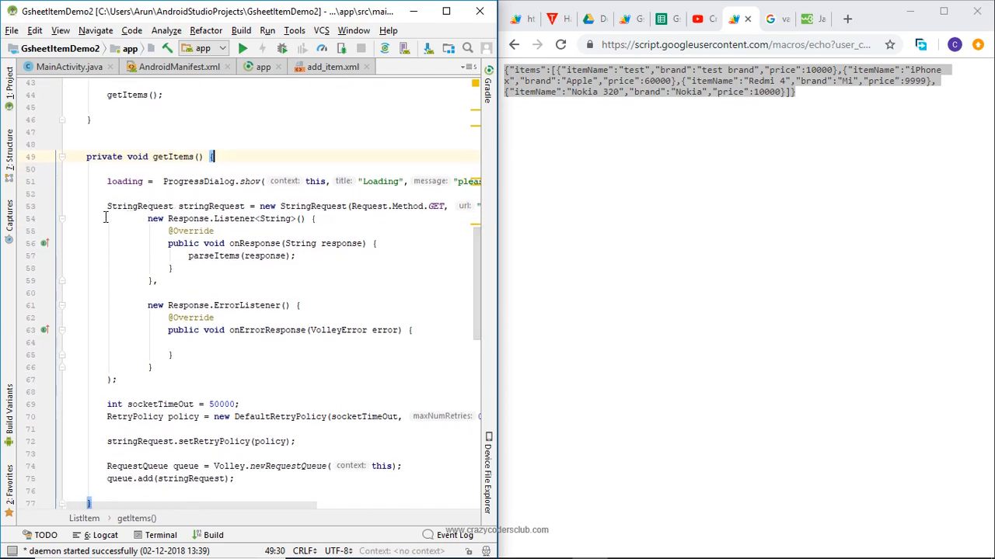
mouse_move(336, 247)
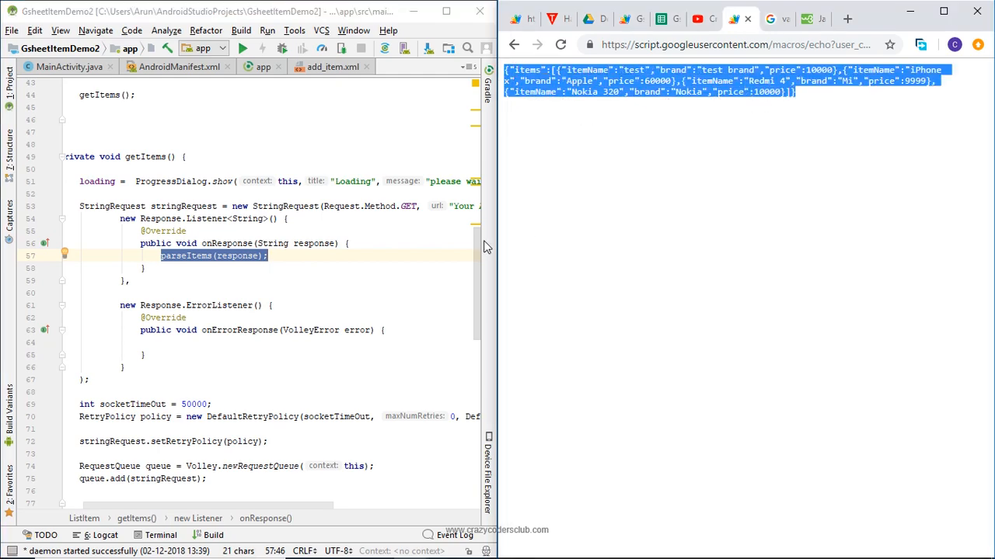
scroll("down", 3)
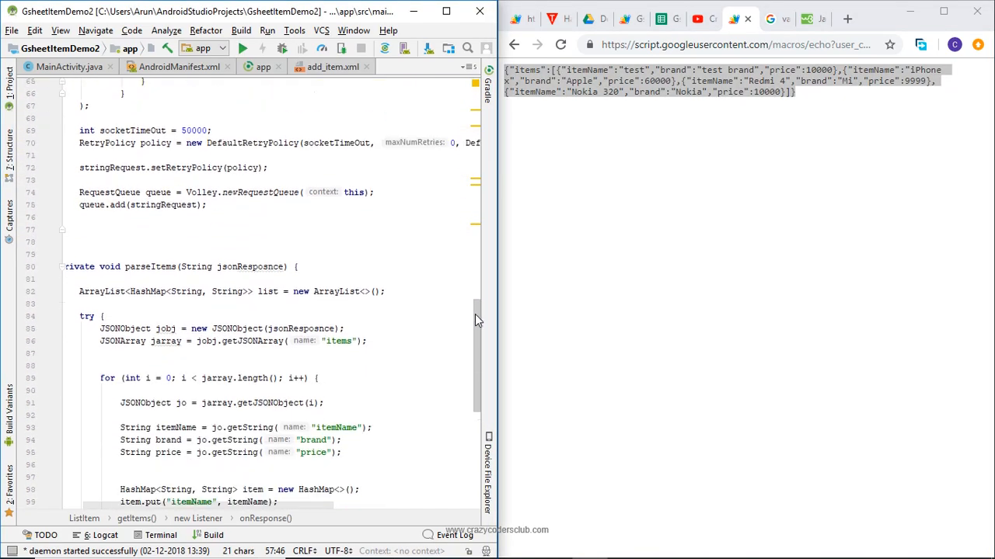
scroll("down", 3)
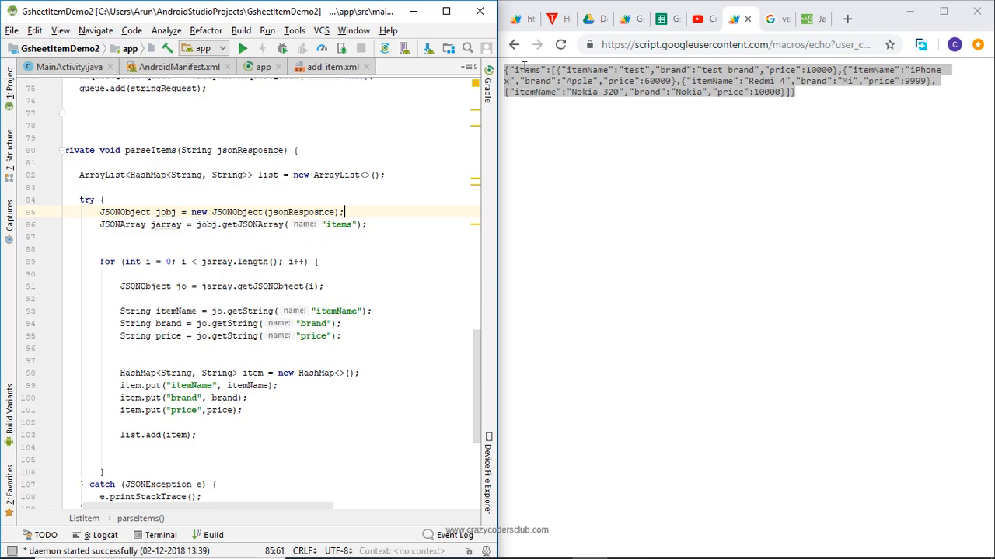
double_click(528, 70)
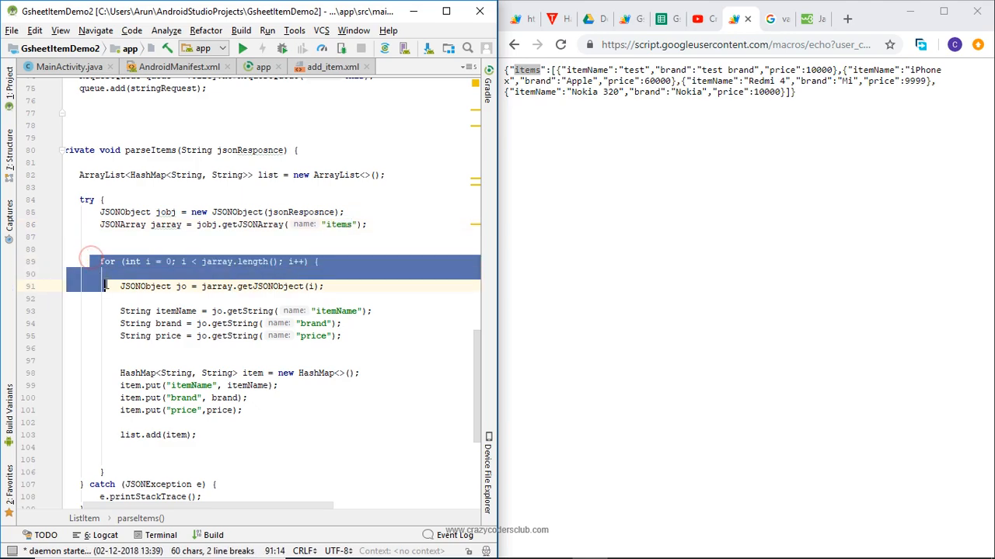
left_click(127, 274)
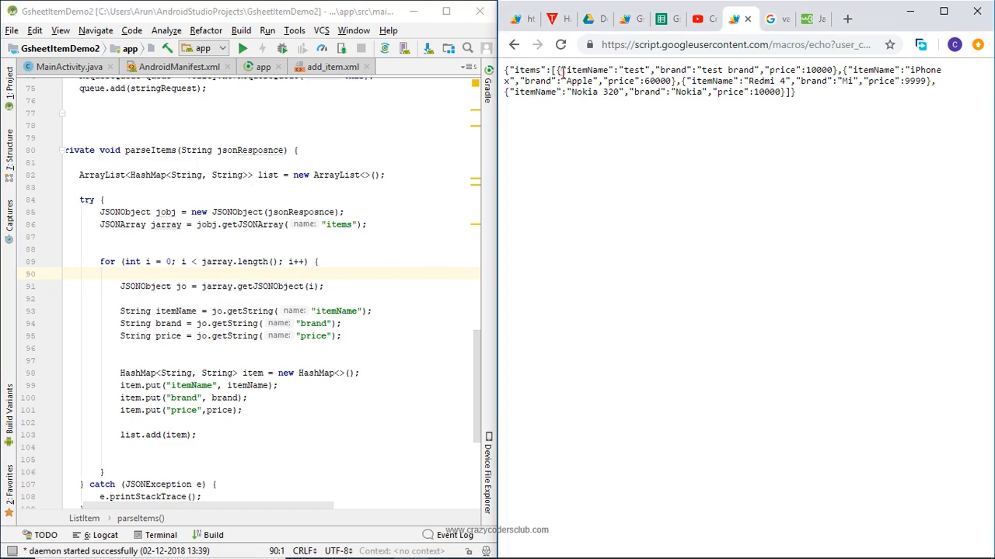
left_click_drag(561, 70, 831, 70)
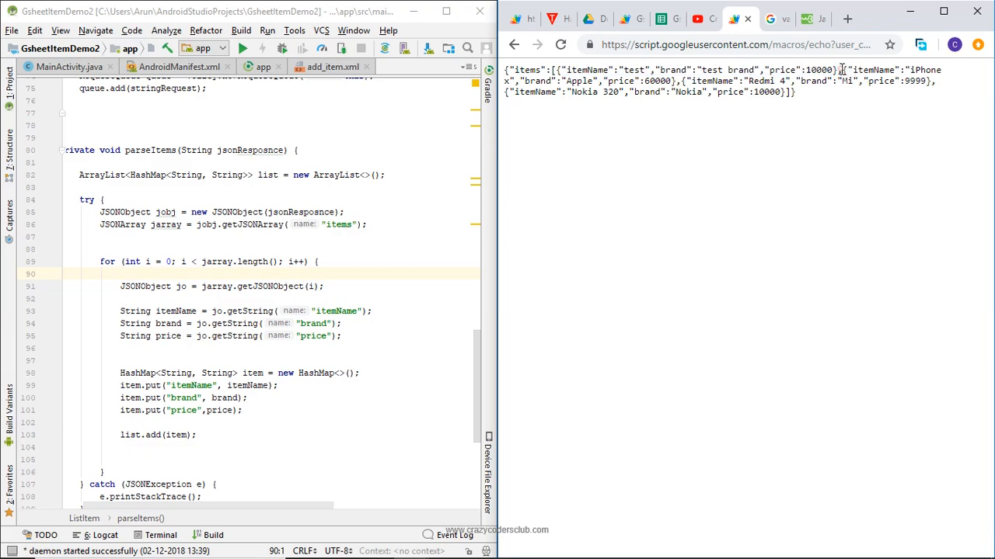
left_click_drag(843, 70, 681, 81)
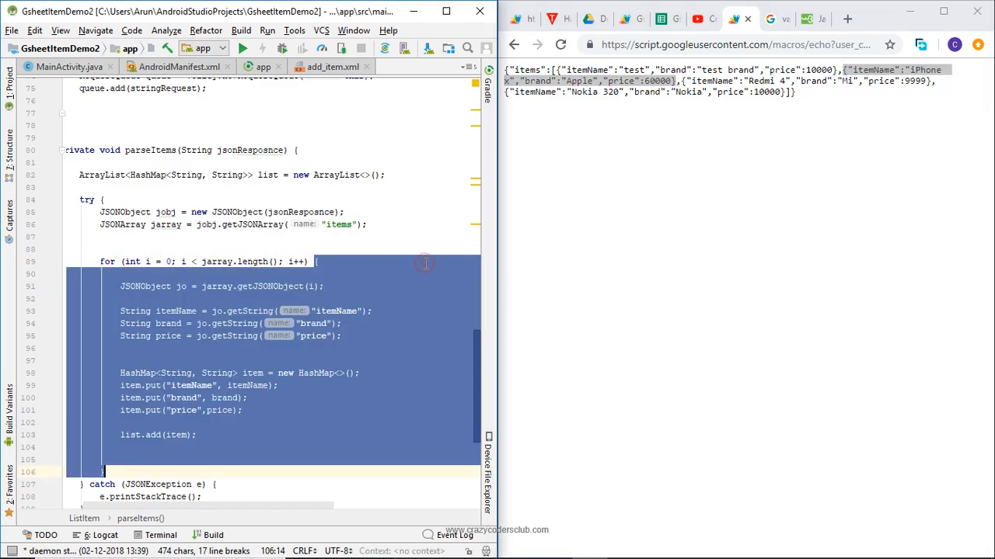
left_click(412, 348)
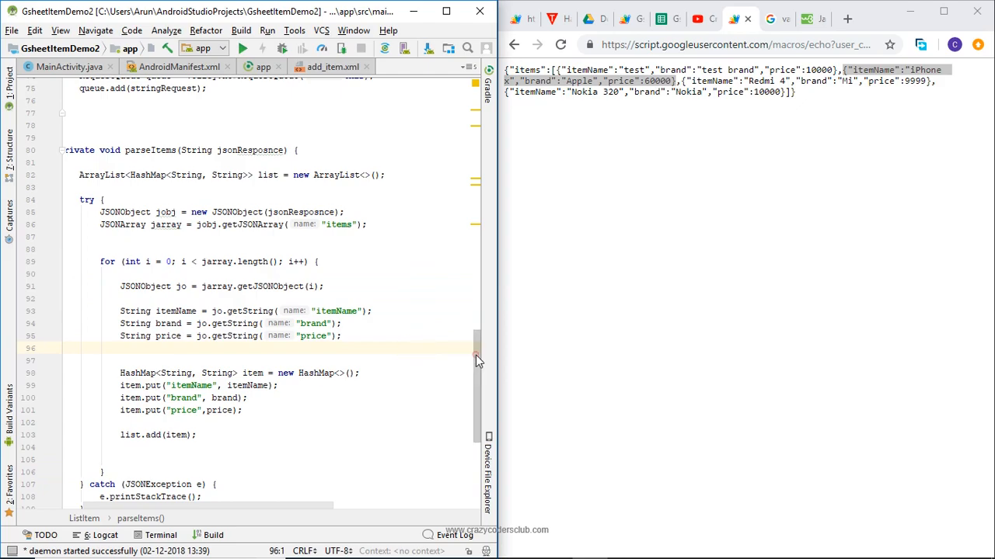
scroll("down", 3)
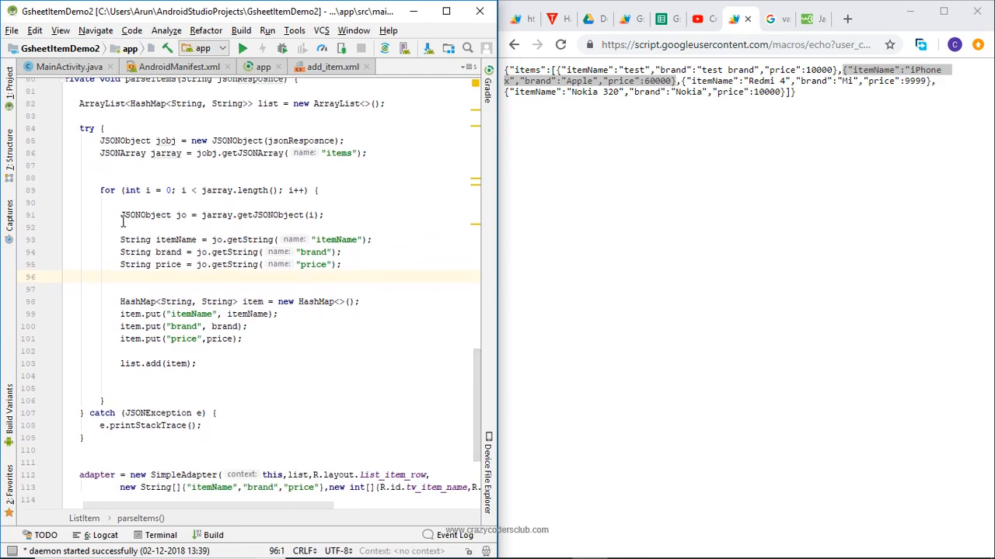
left_click(115, 214)
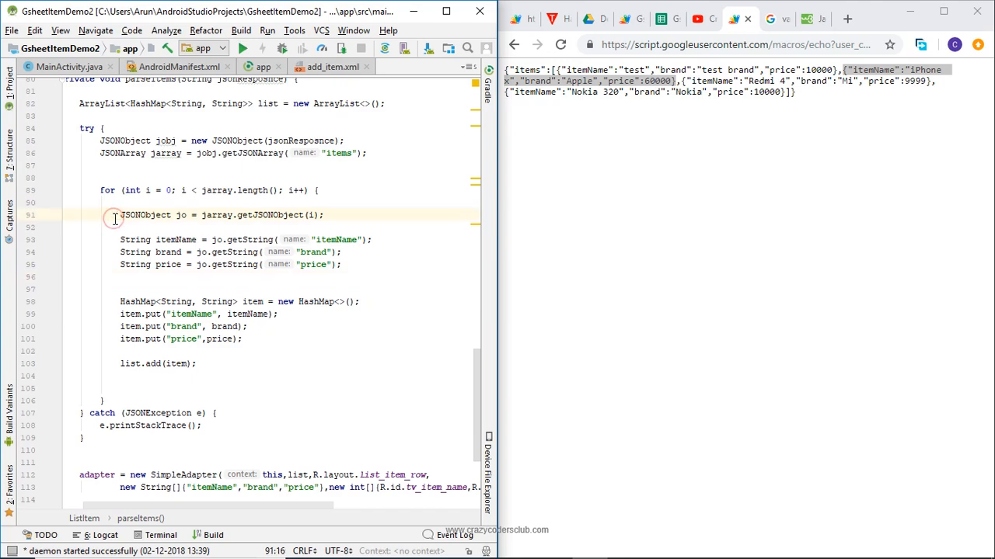
left_click_drag(115, 215, 297, 252)
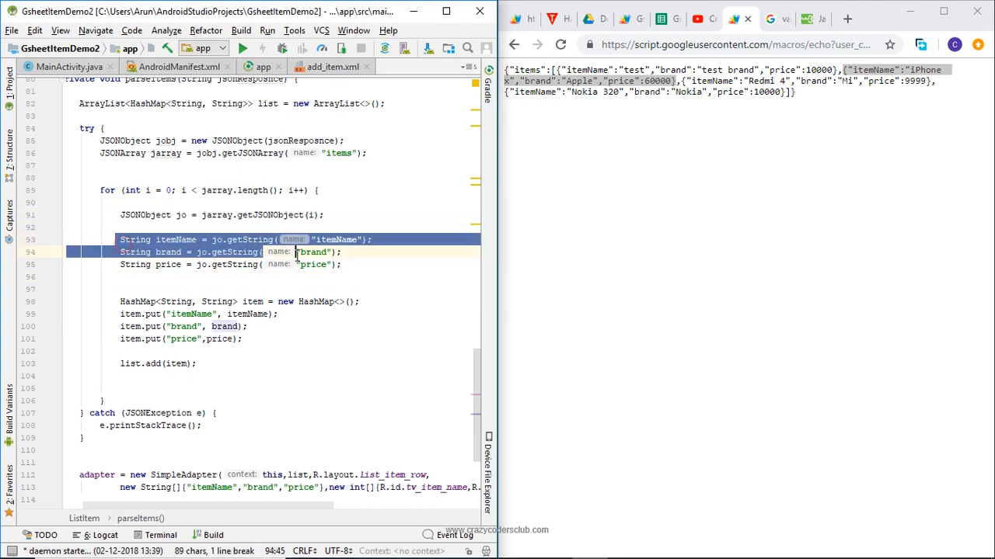
left_click(391, 276)
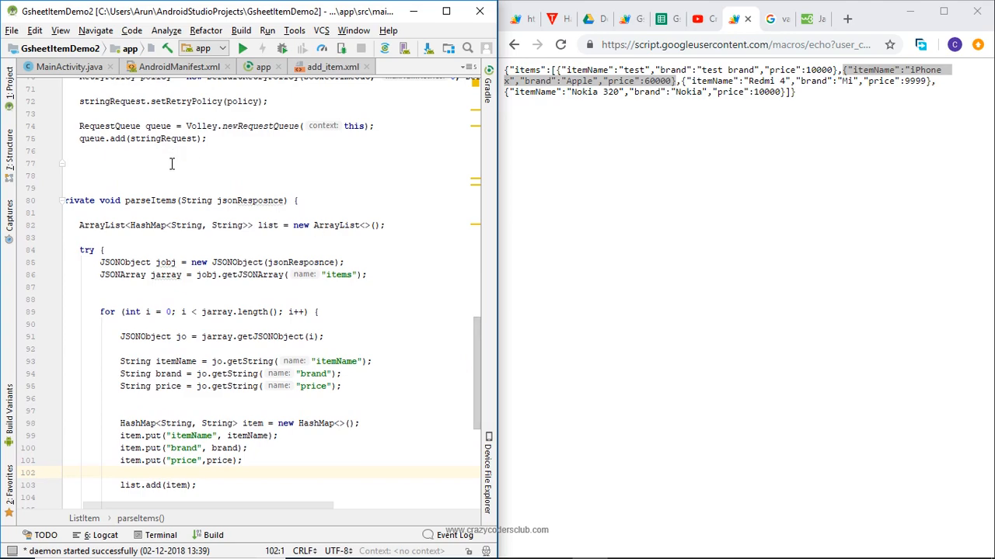
double_click(86, 225)
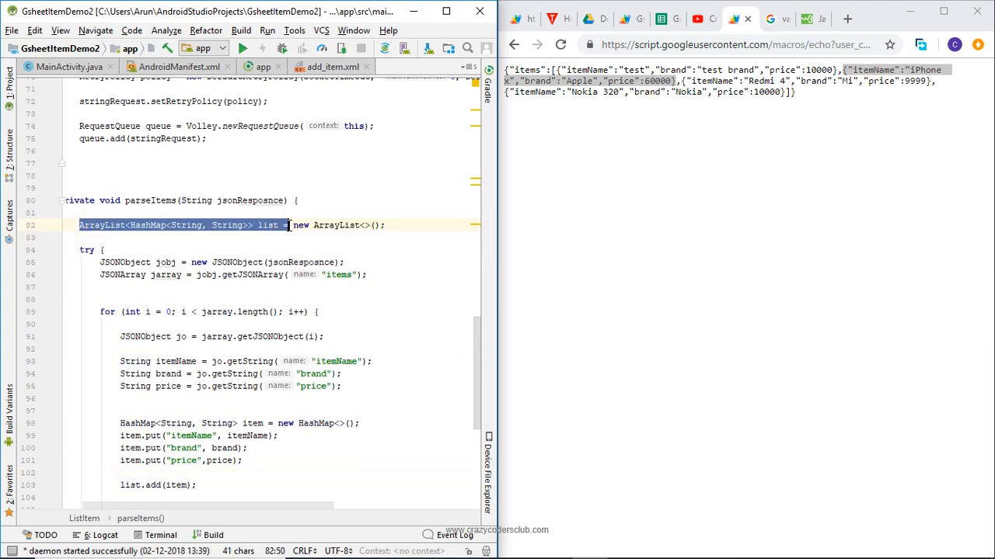
scroll("down", 3)
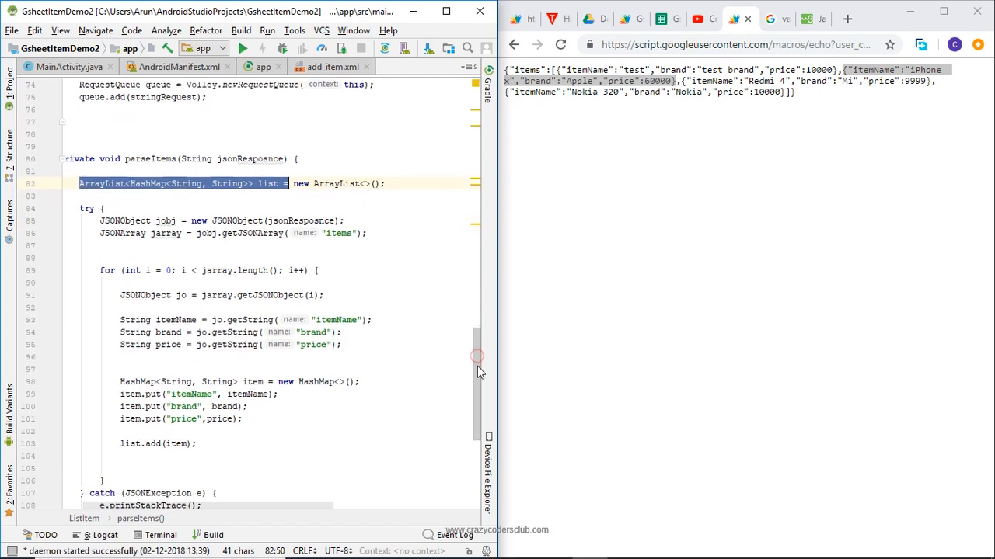
scroll("down", 3)
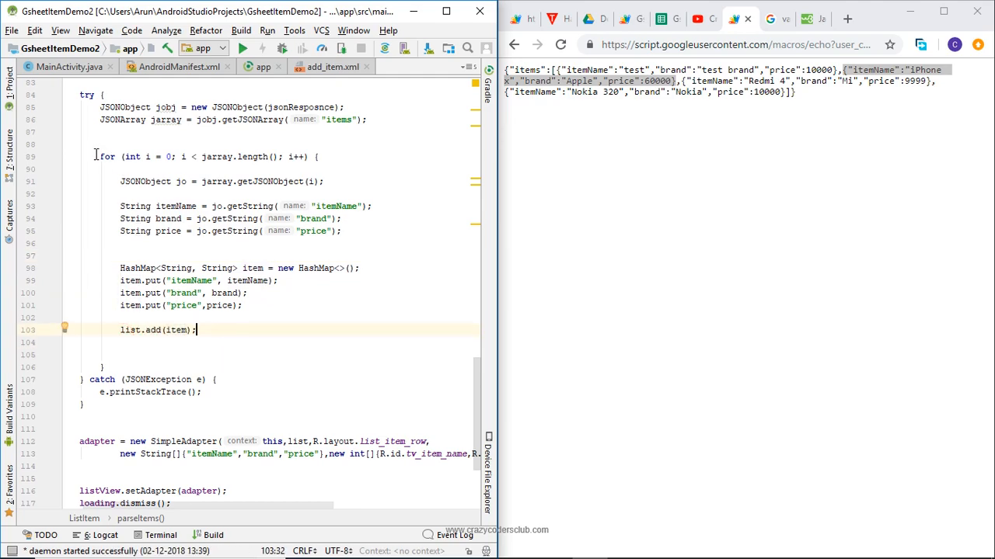
left_click_drag(100, 156, 196, 329)
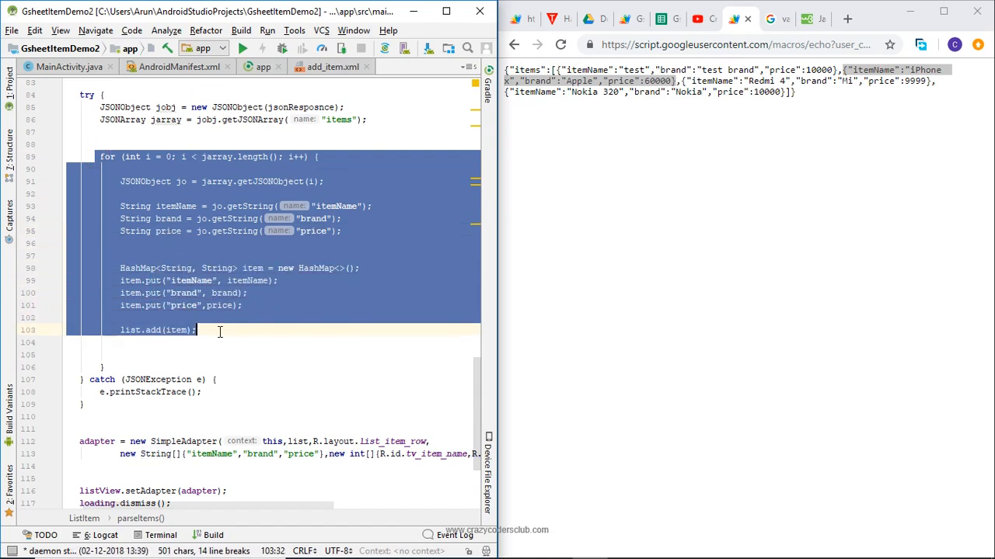
left_click(197, 329)
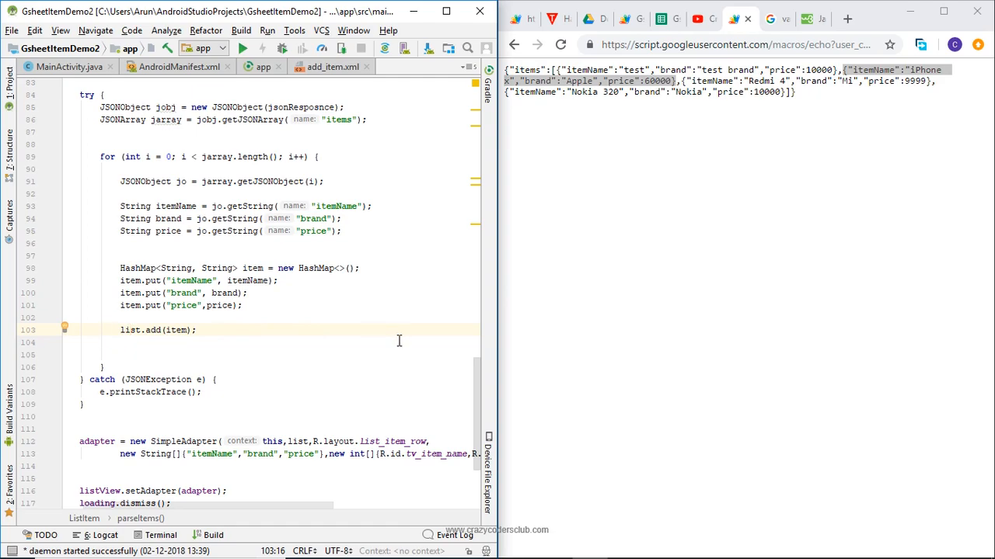
mouse_move(478, 391)
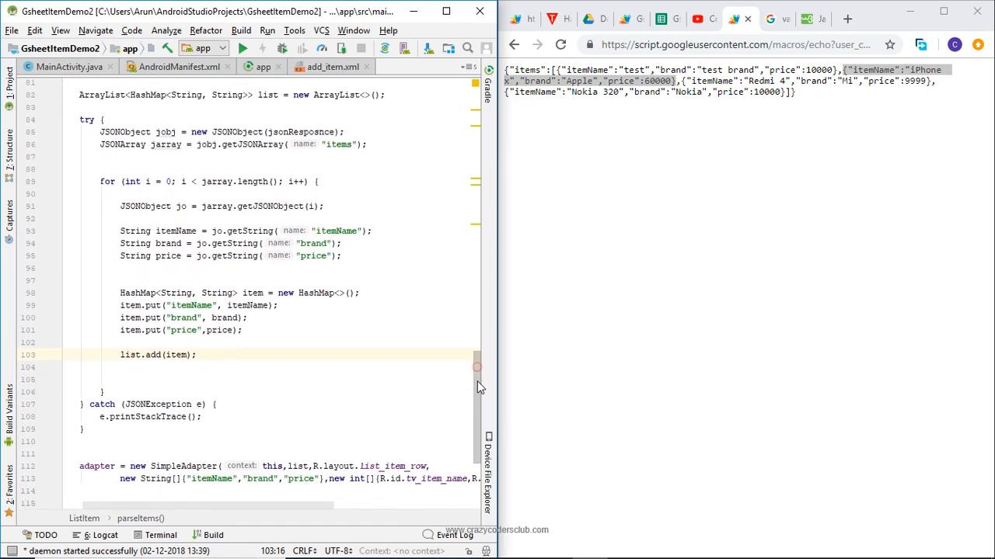
scroll("down", 3)
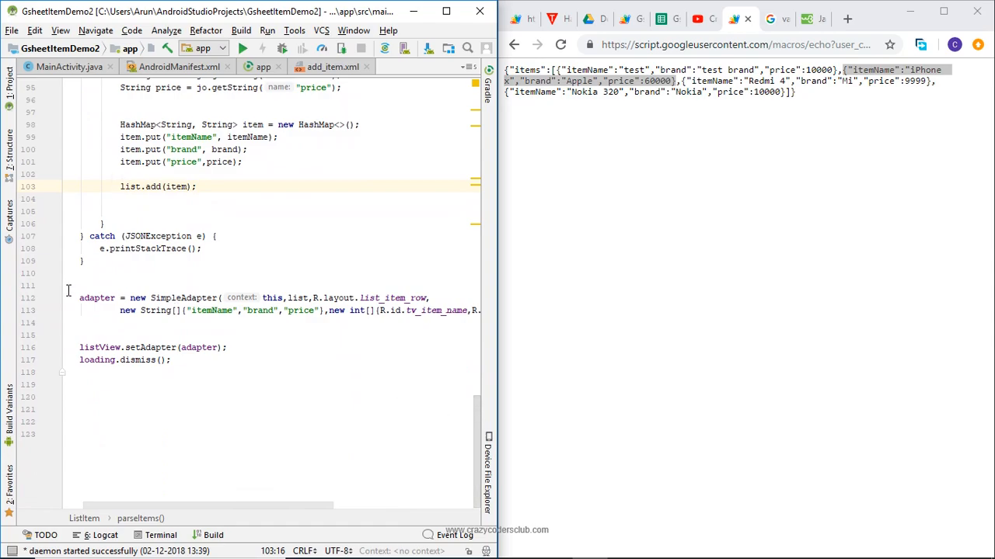
double_click(97, 298)
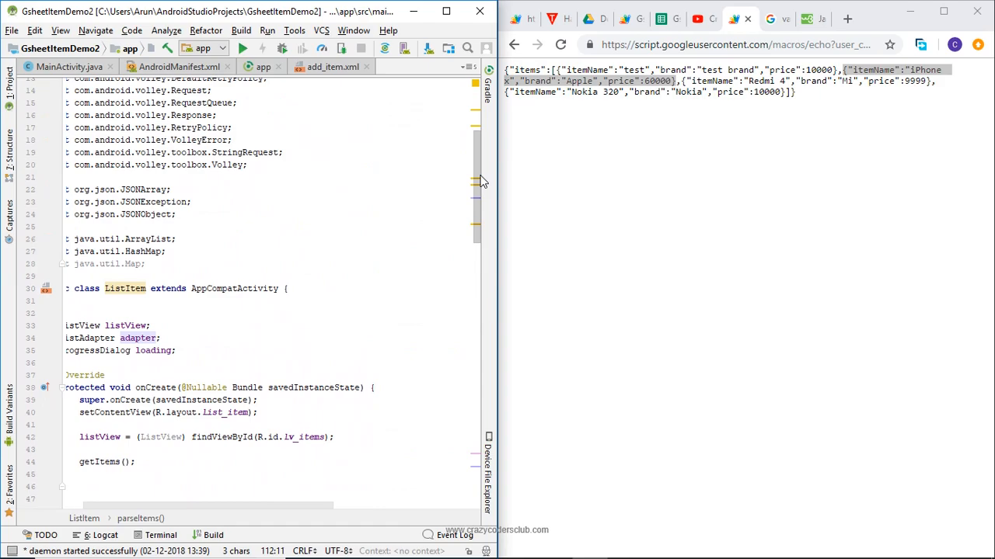
double_click(137, 339)
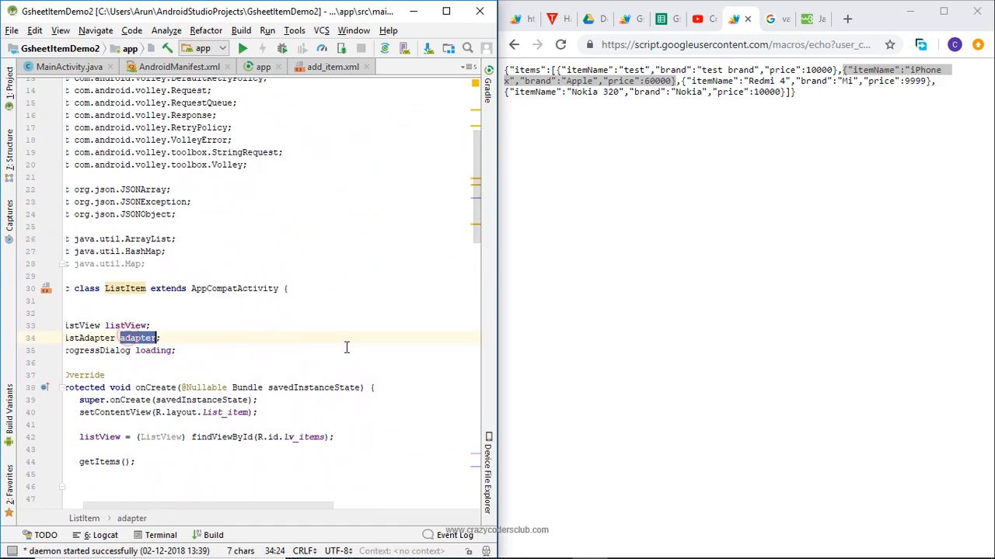
scroll("down", 3)
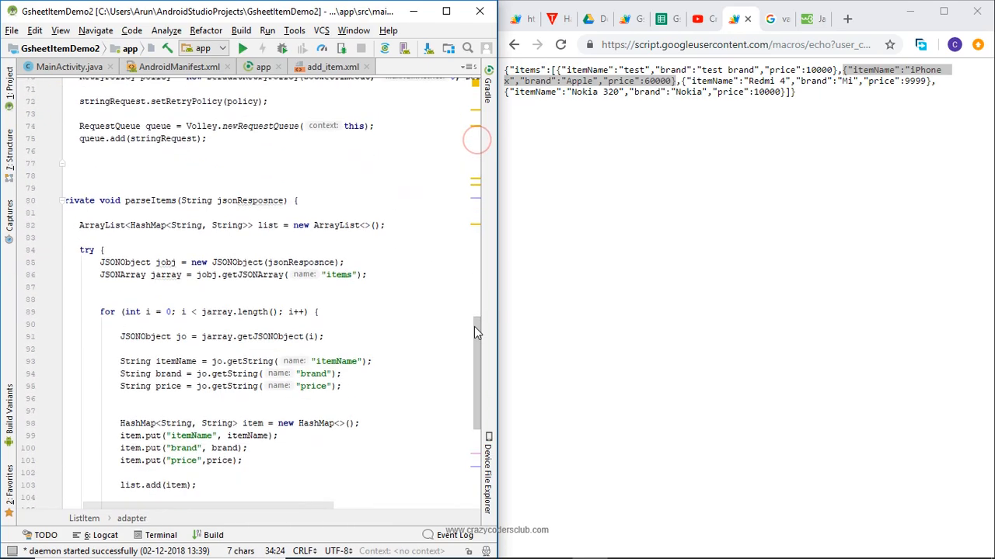
scroll("down", 3)
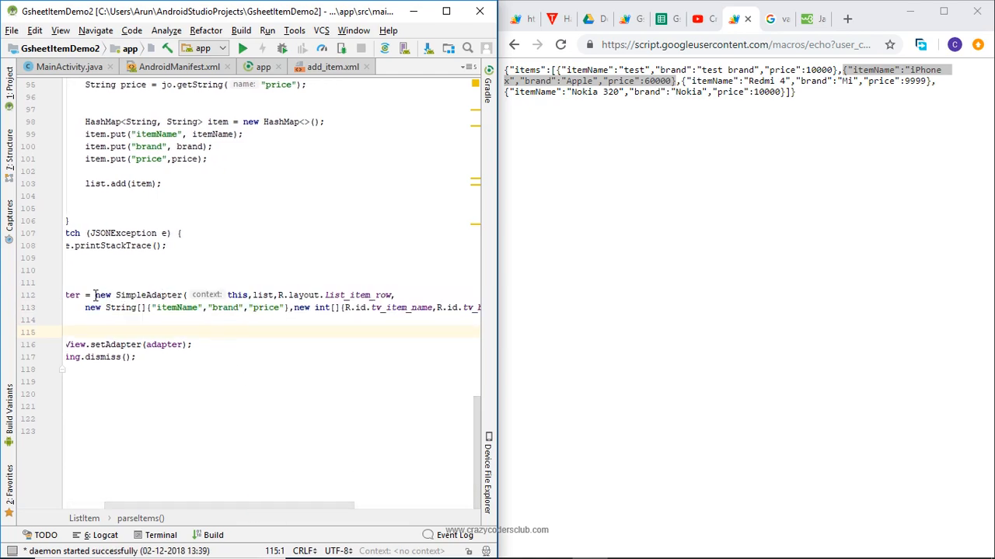
double_click(140, 295)
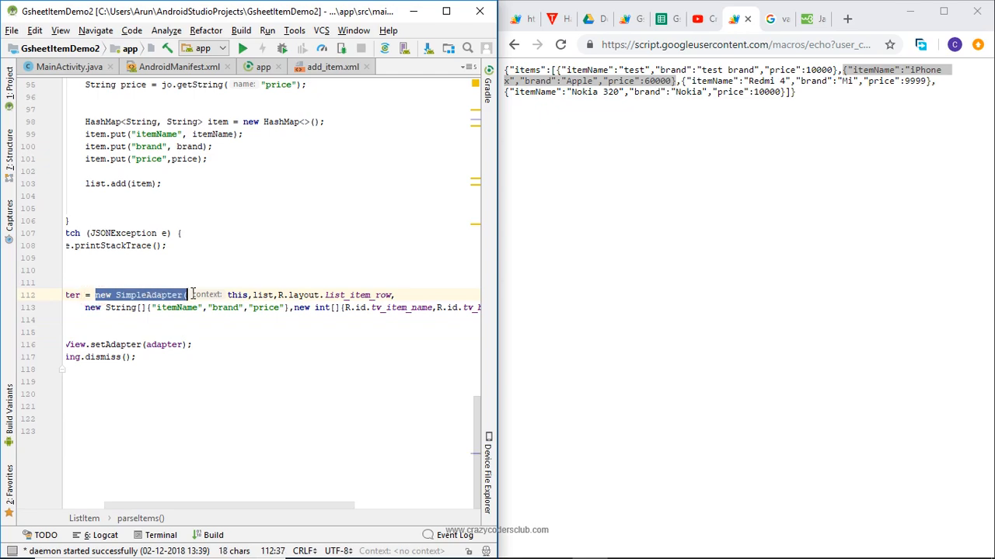
left_click(233, 295)
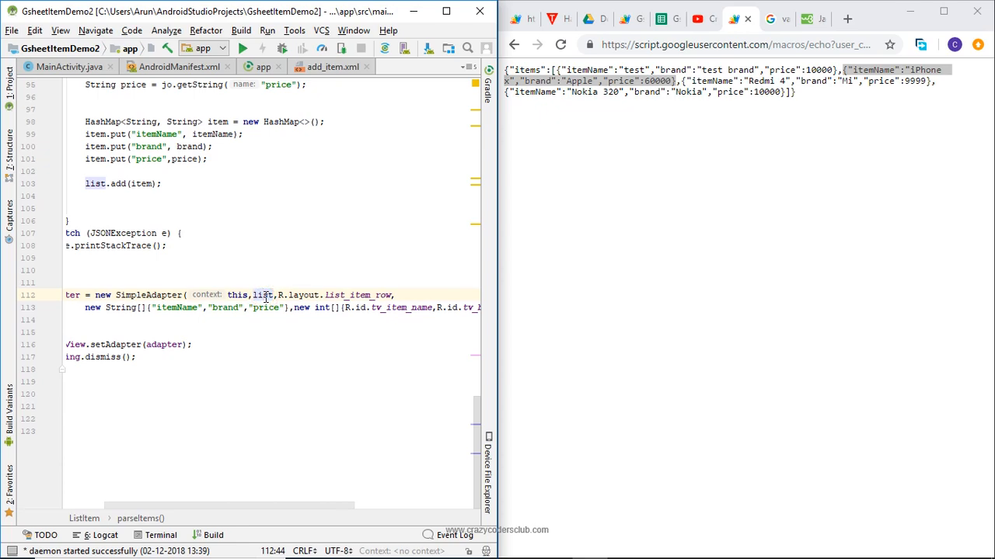
left_click(106, 184)
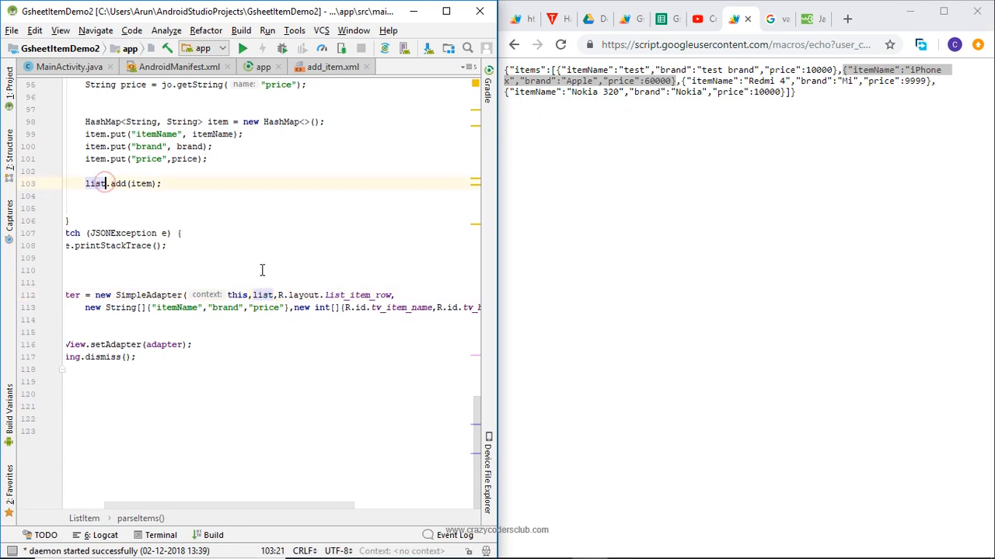
left_click(276, 295)
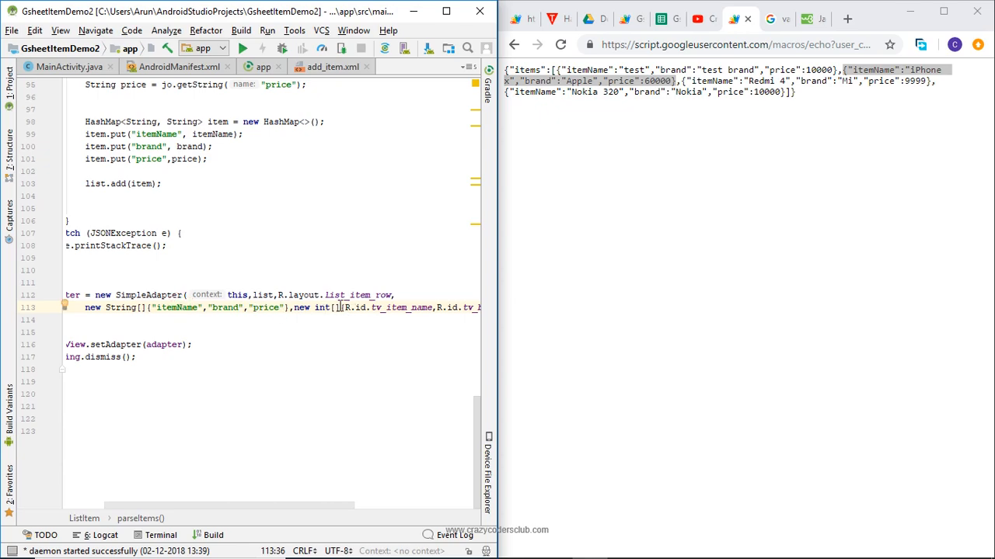
left_click_drag(342, 308, 479, 308)
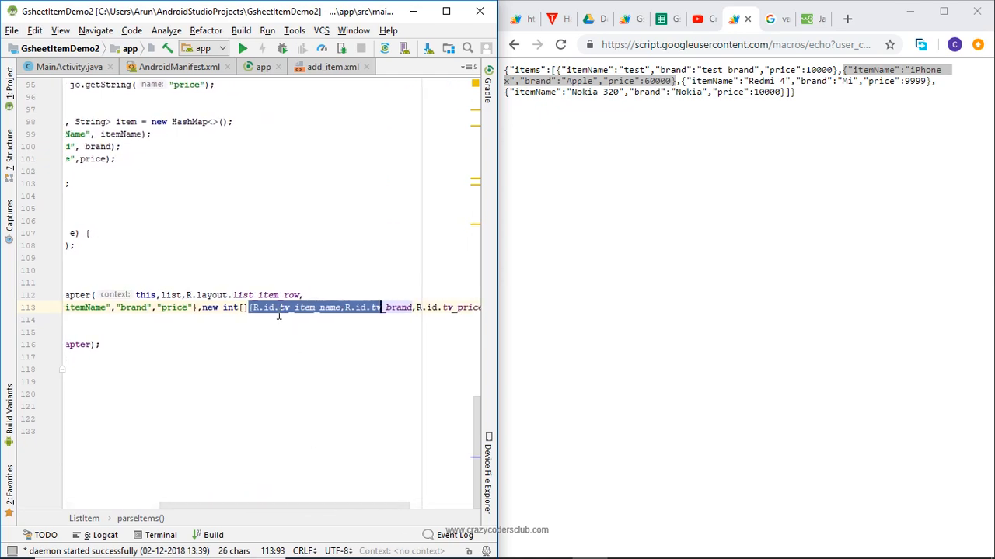
left_click(248, 320)
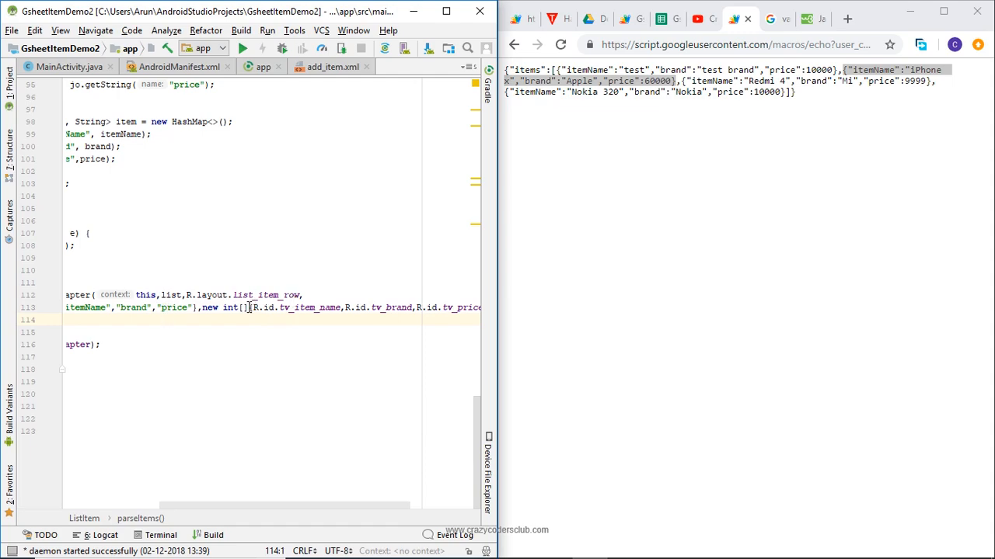
left_click_drag(251, 307, 405, 308)
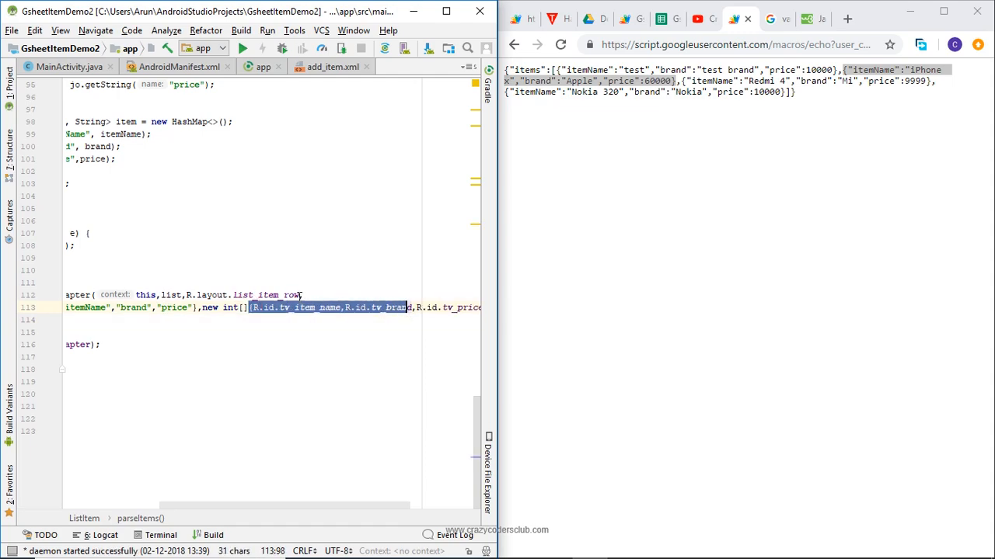
left_click(97, 308)
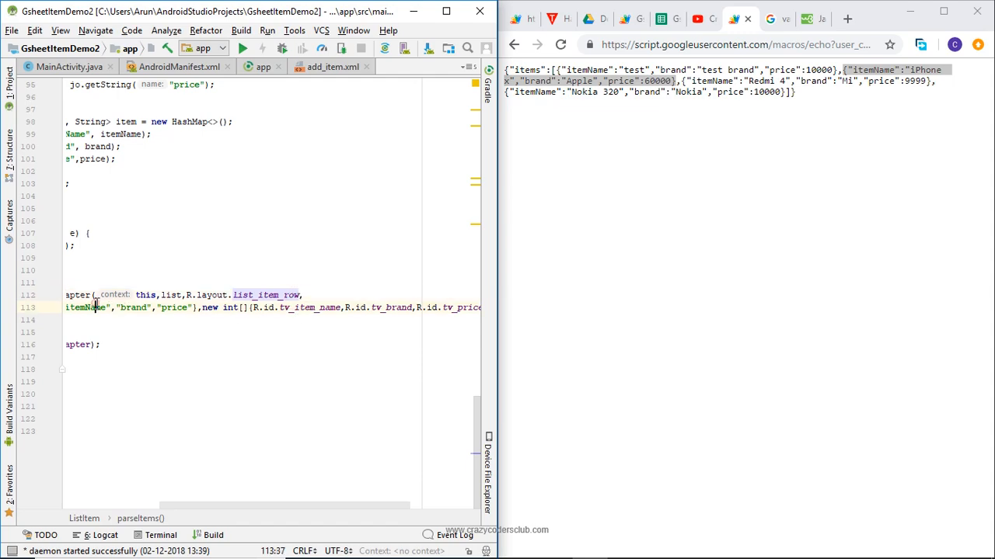
left_click(305, 317)
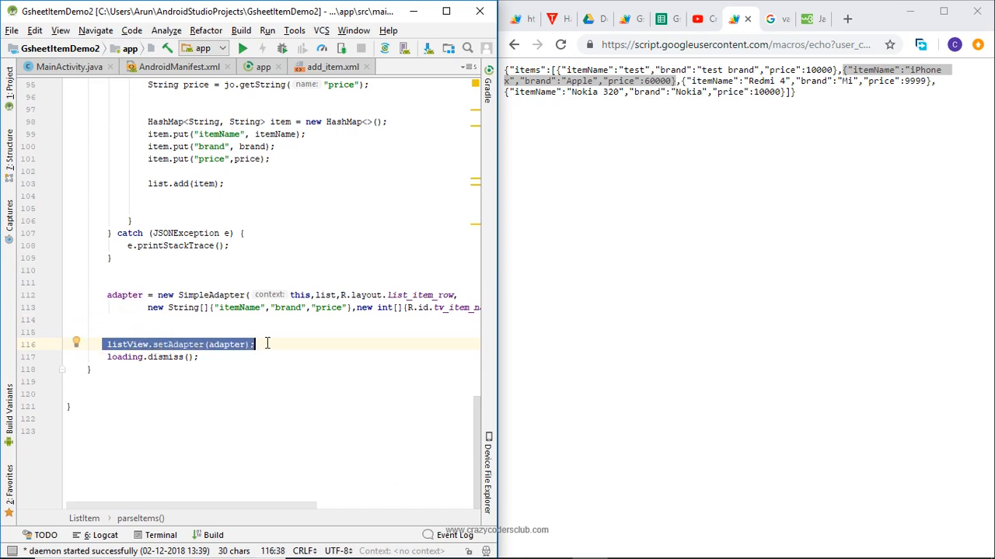
left_click(137, 296)
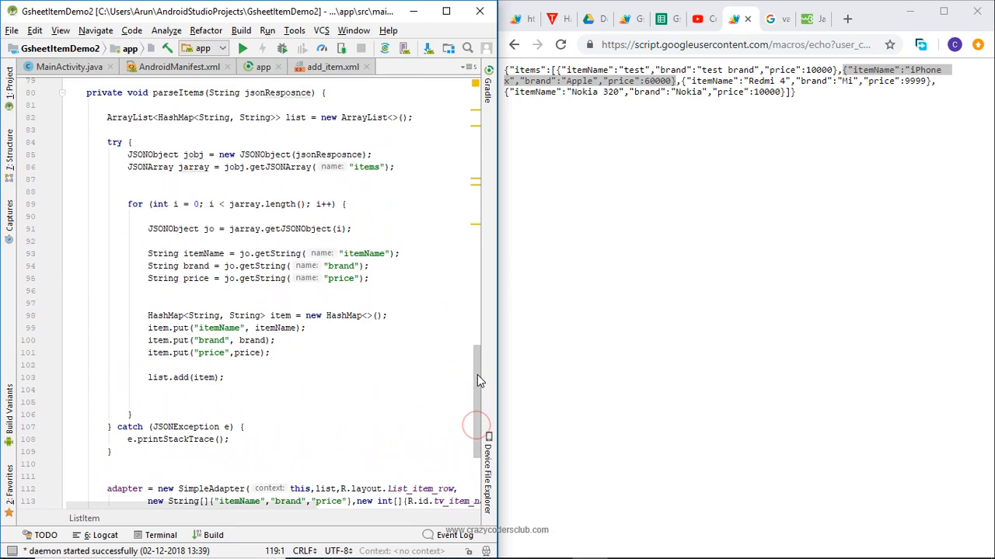
scroll("down", 3)
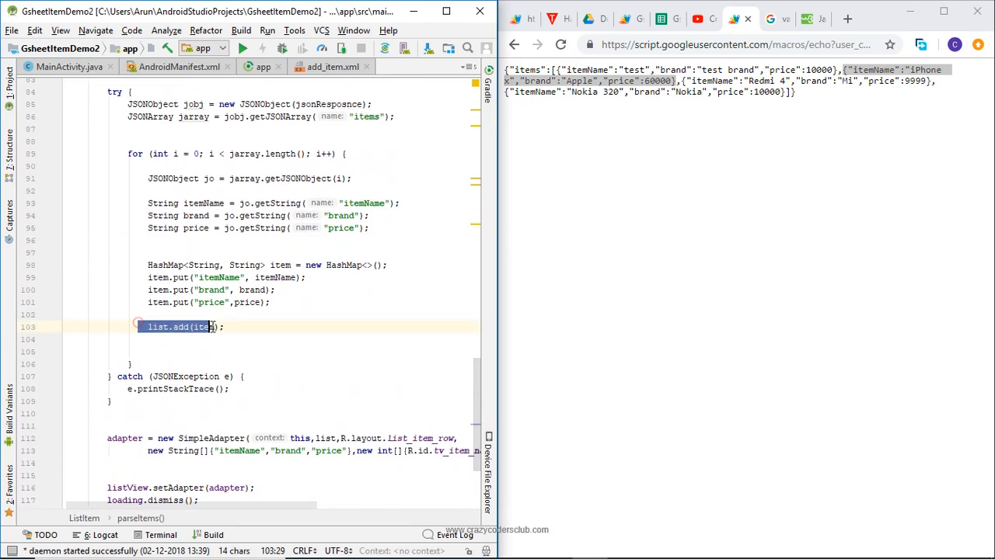
scroll("down", 3)
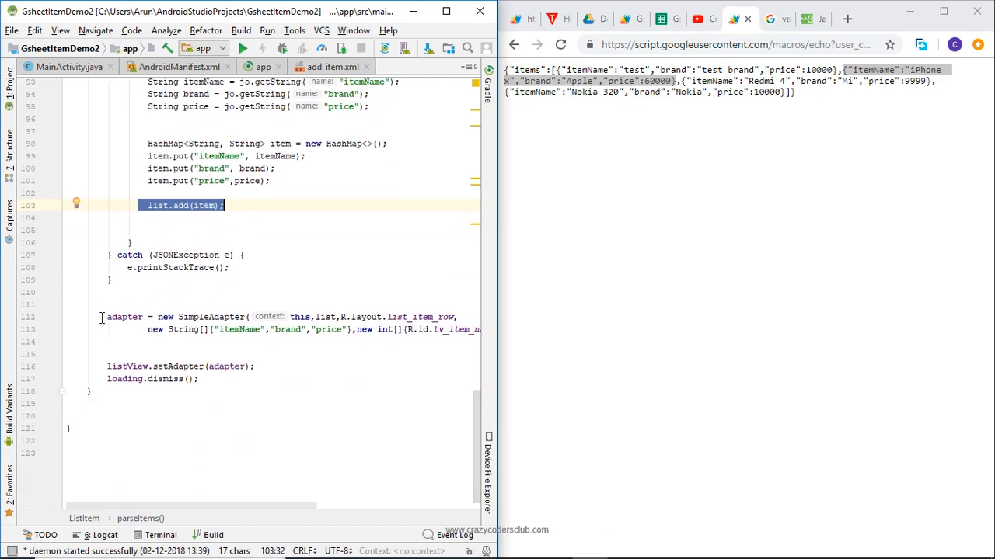
left_click(267, 329)
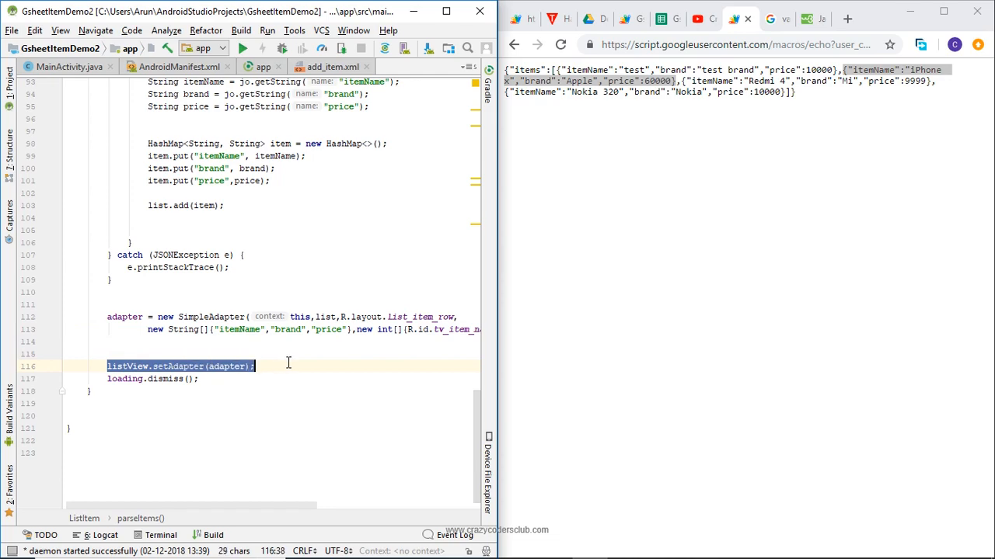
left_click(295, 402)
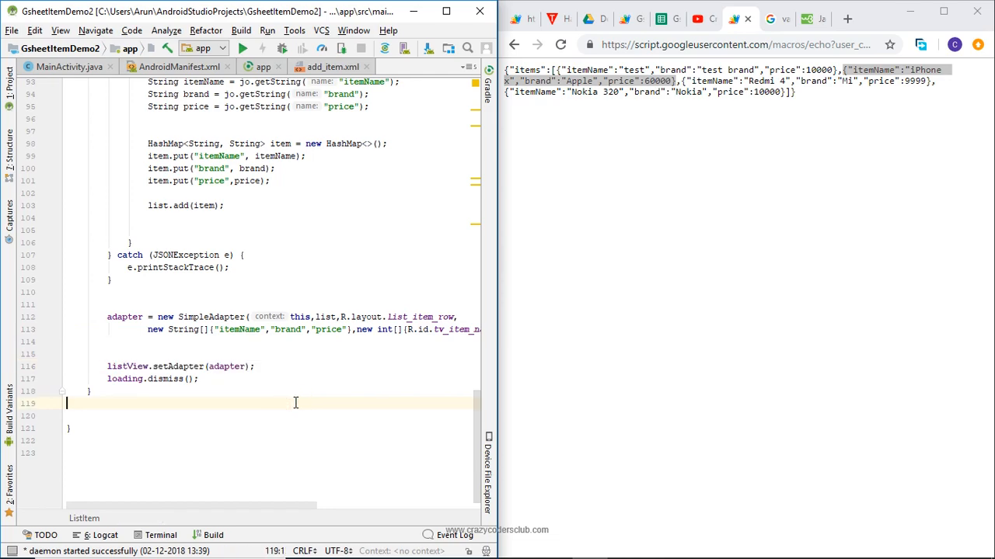
mouse_move(475, 469)
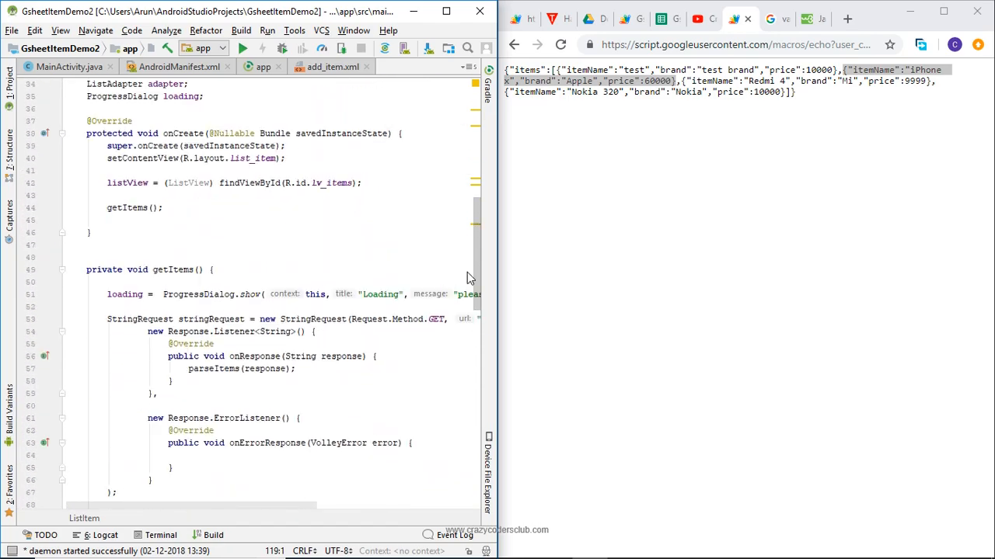
- Scroll Code.gs down past addItem to make room for the getItems function
scroll("down", 3)
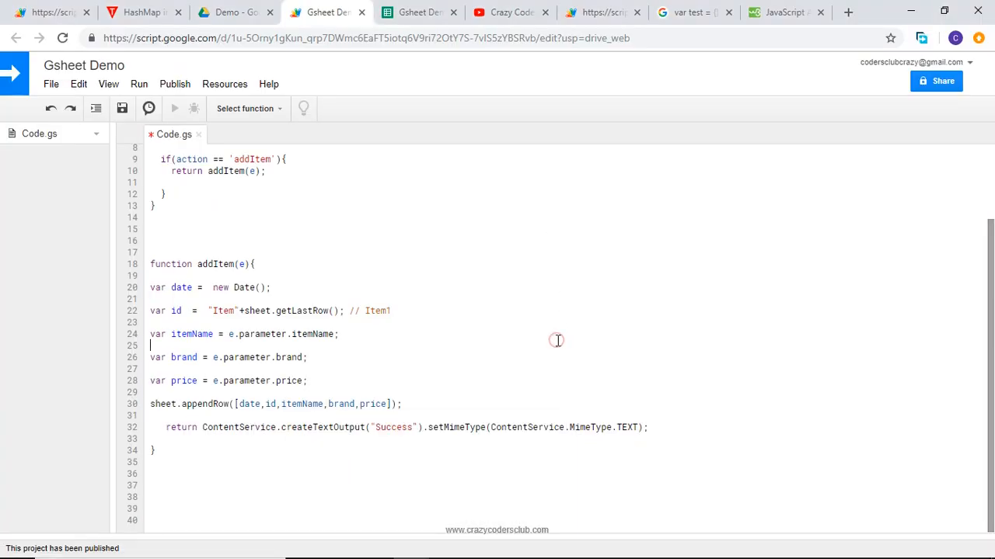
mouse_move(489, 215)
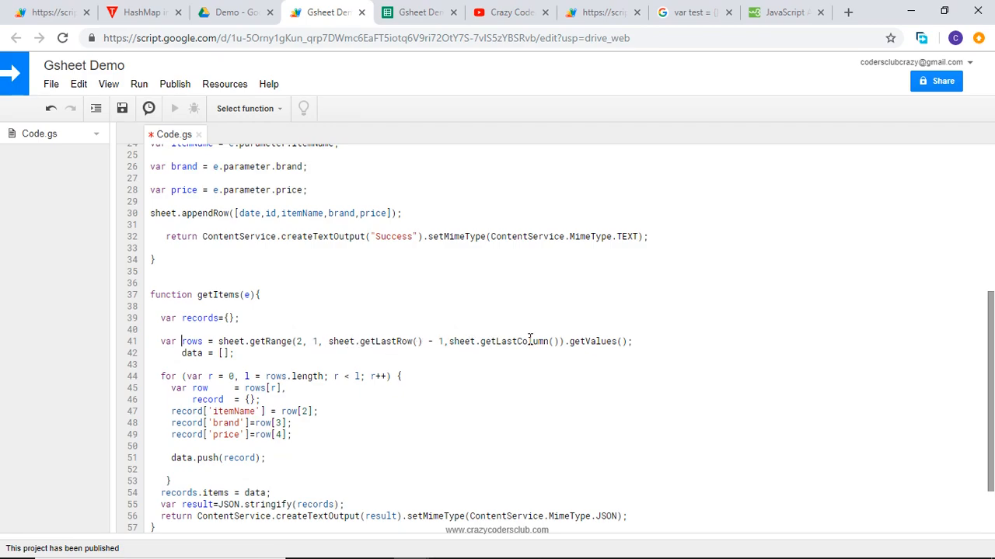
left_click(418, 12)
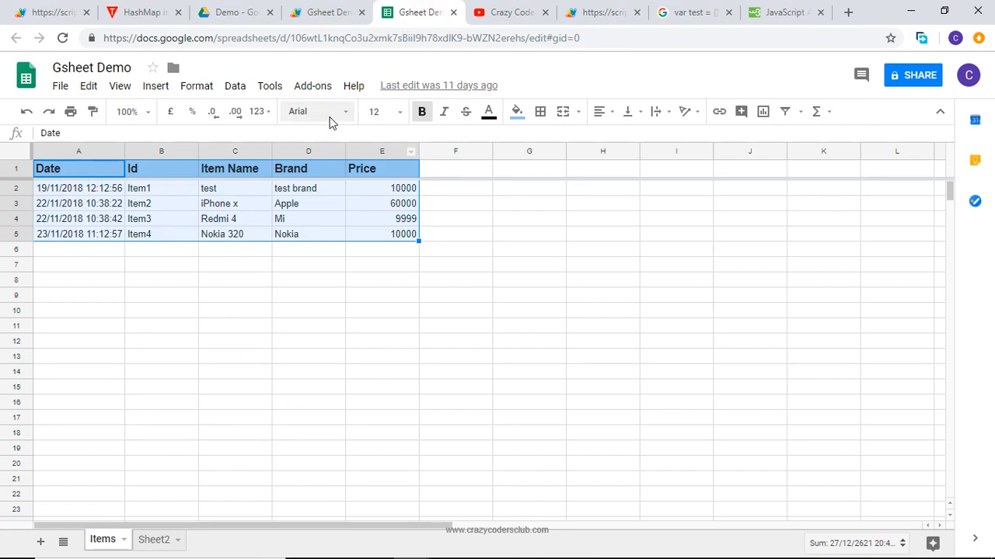
left_click(326, 12)
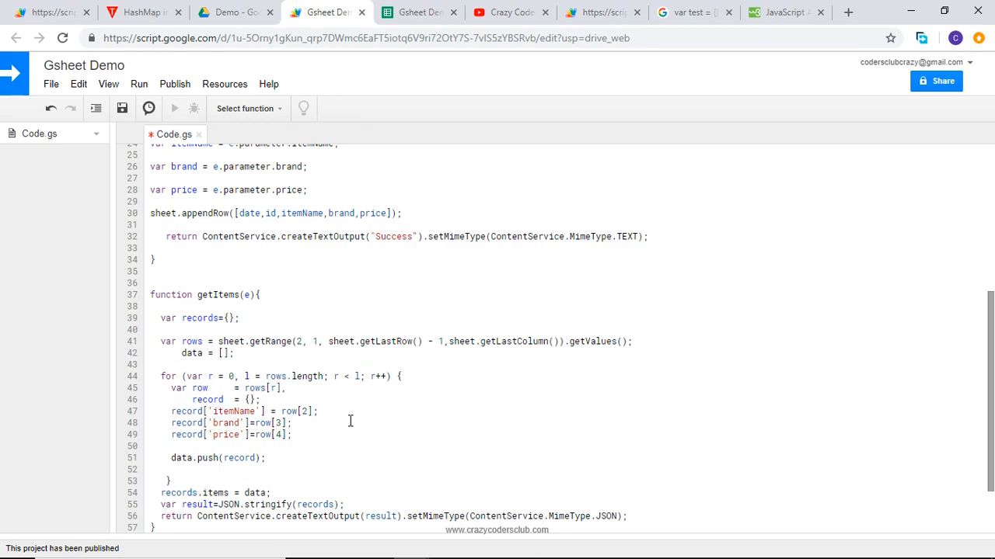
mouse_move(212, 407)
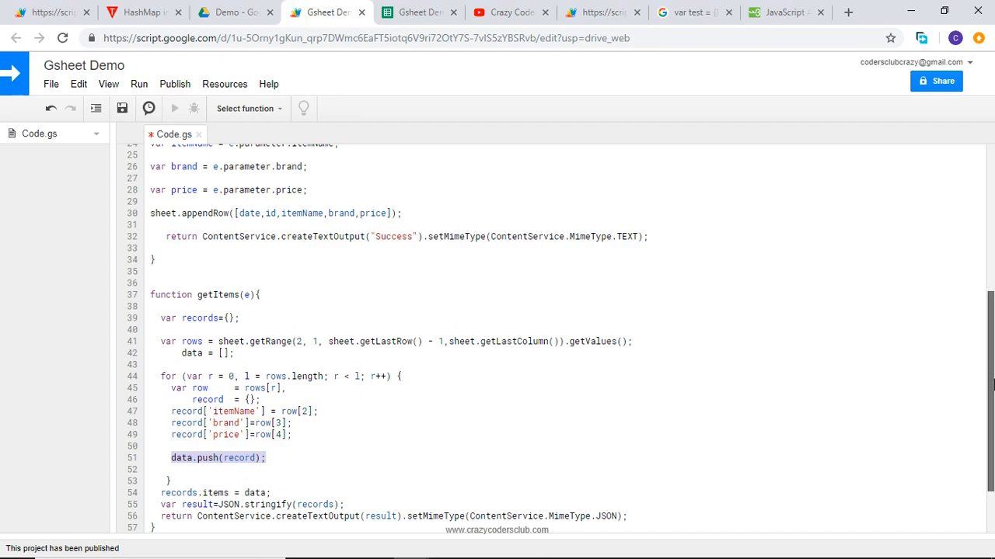
scroll("down", 3)
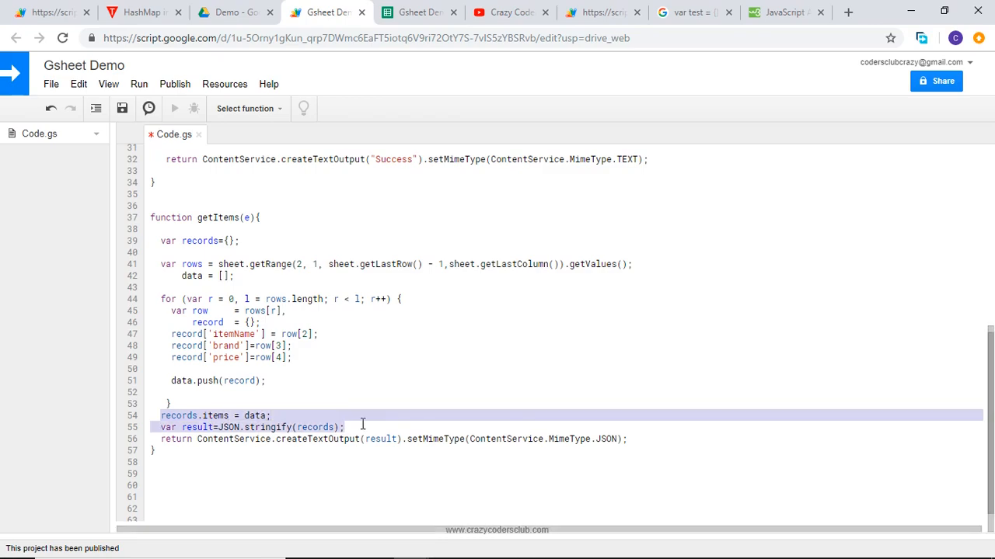
left_click(362, 425)
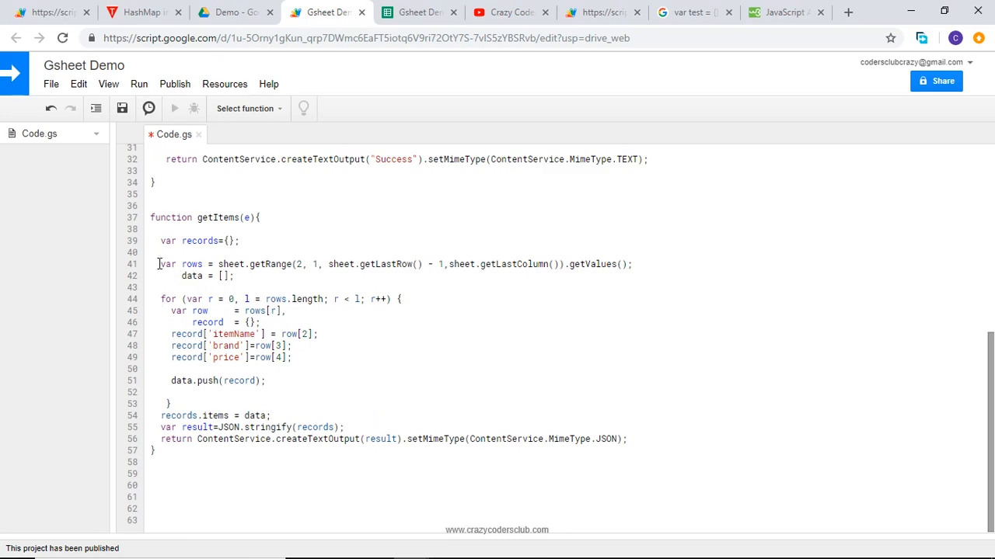
mouse_move(159, 298)
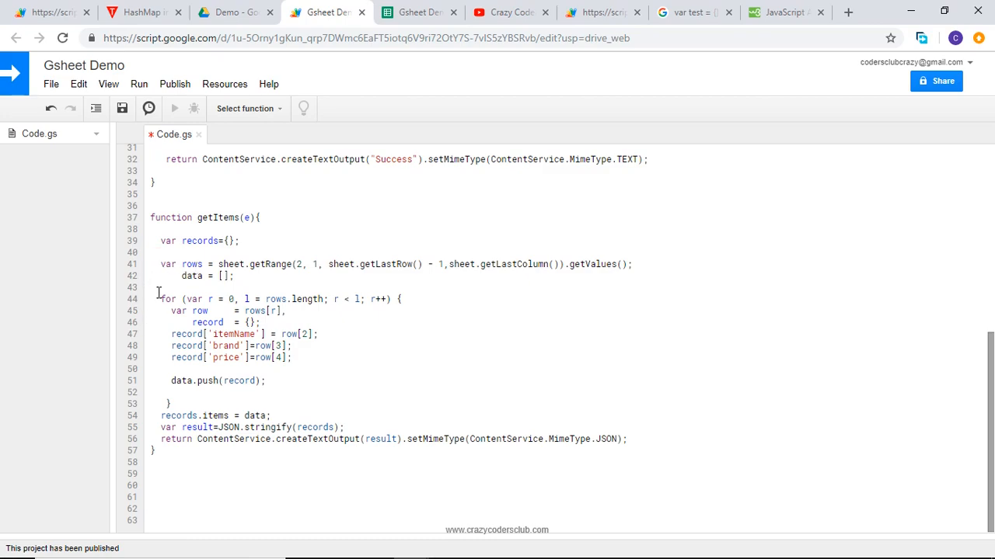
left_click_drag(158, 298, 178, 355)
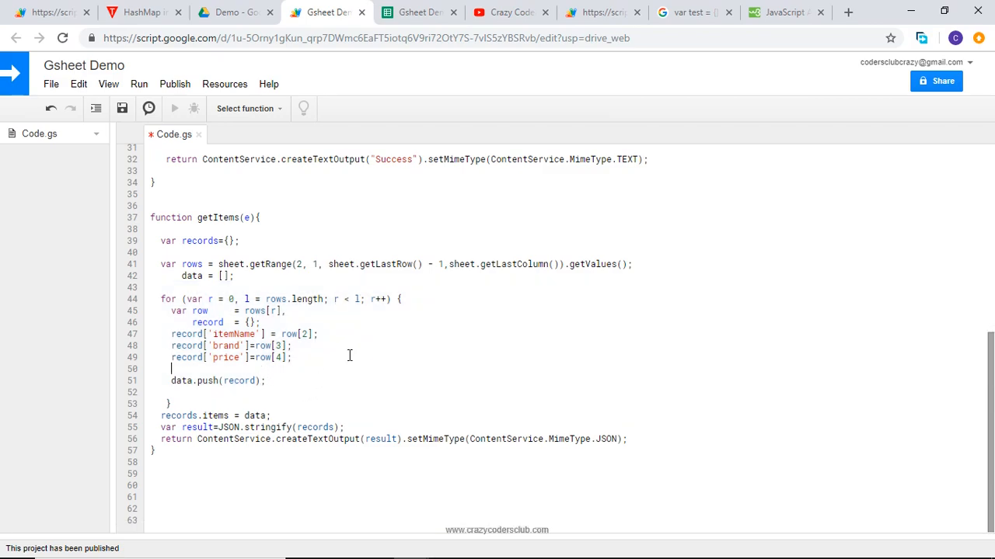
mouse_move(183, 382)
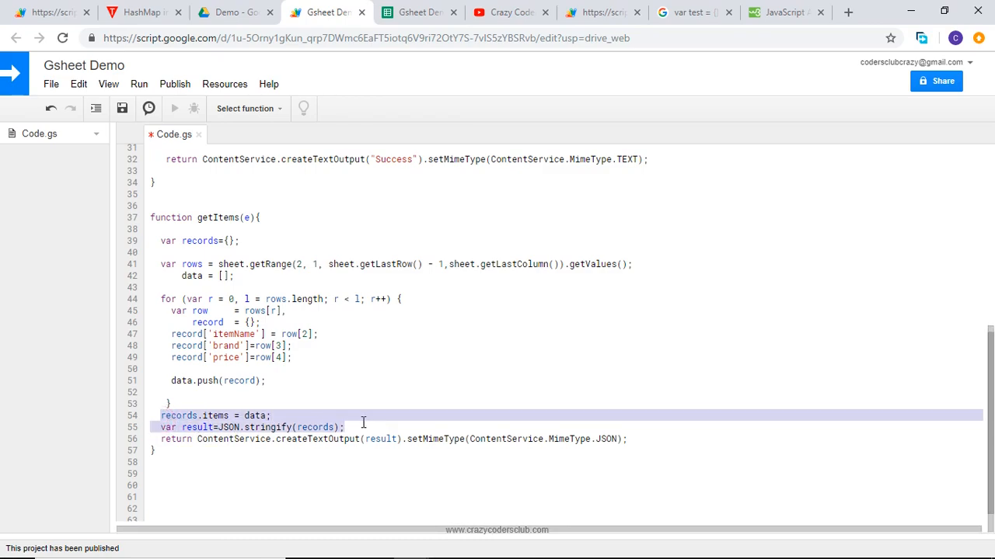
left_click(156, 449)
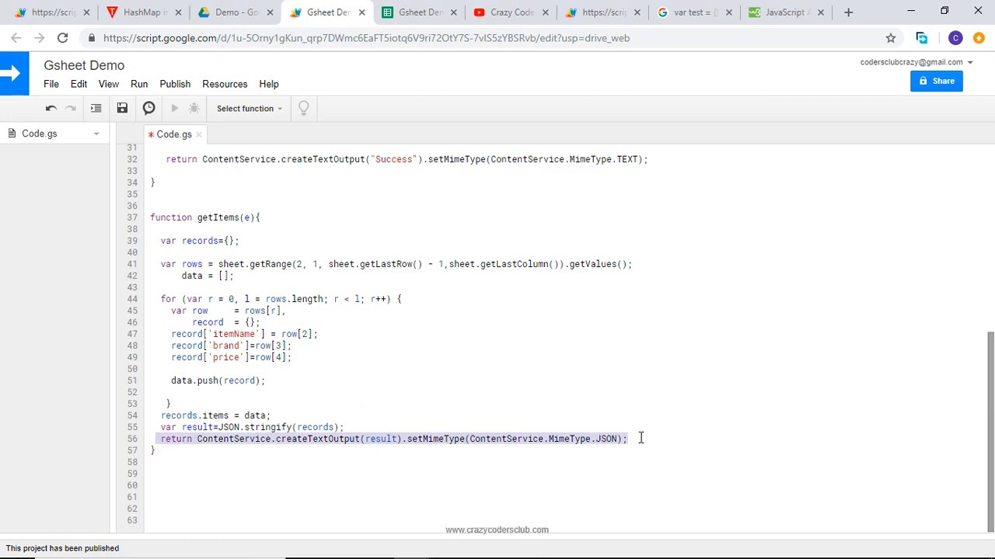
left_click(401, 427)
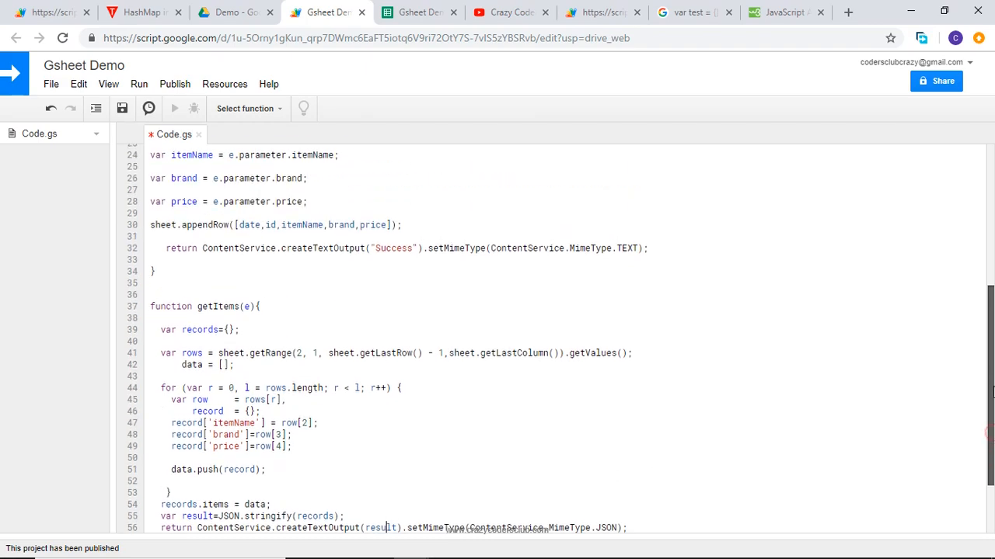
- Write a doGet(e) function reusing the doPost body for action routing
scroll("up", 3)
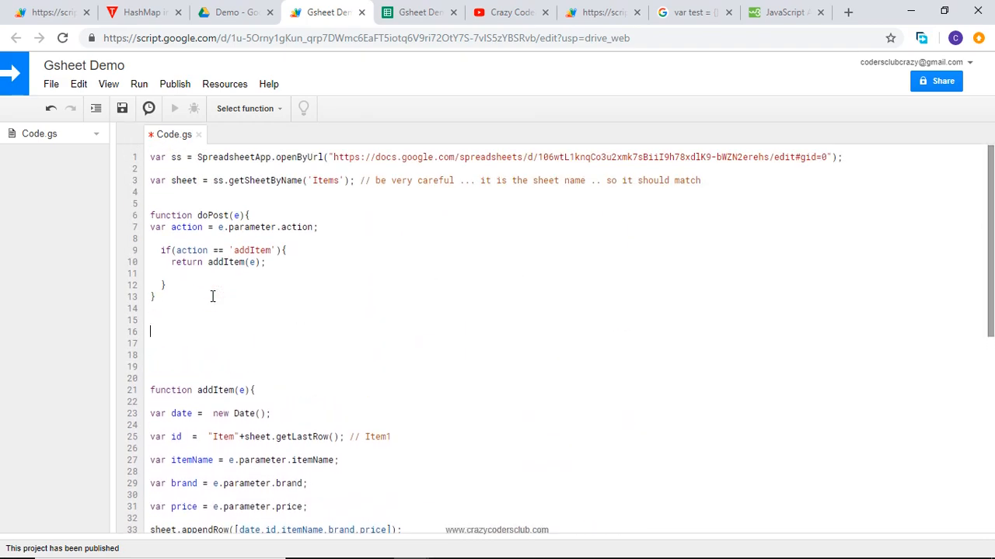
type("do")
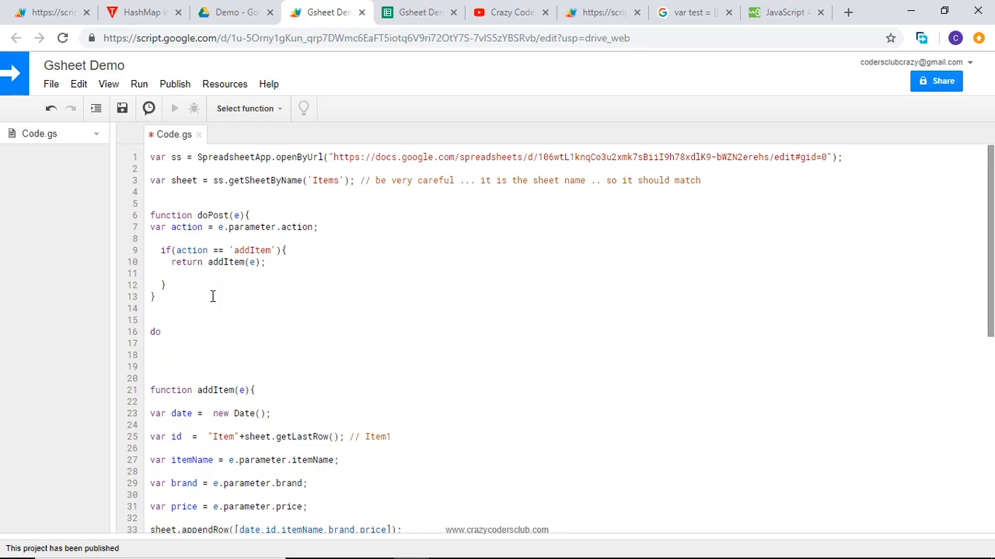
type("unction")
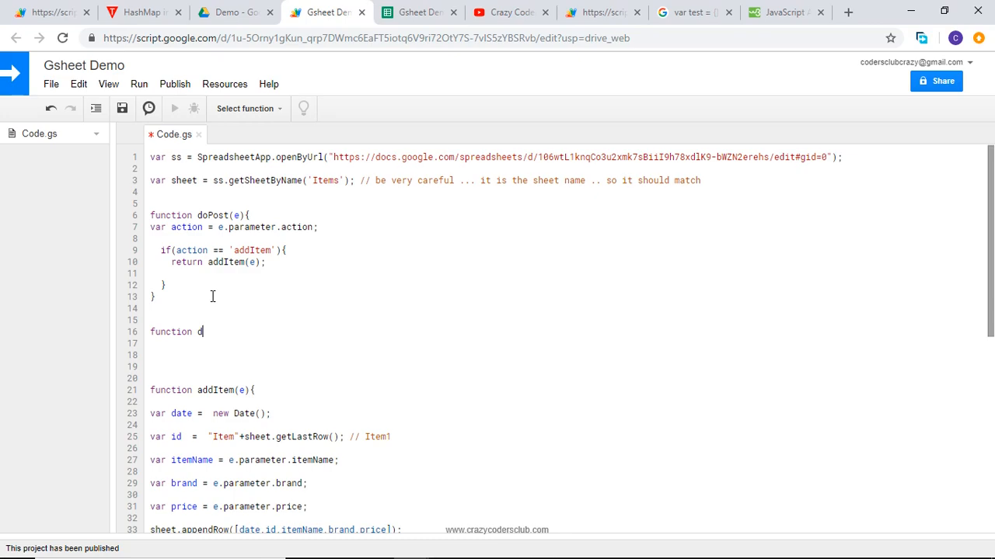
type("oget")
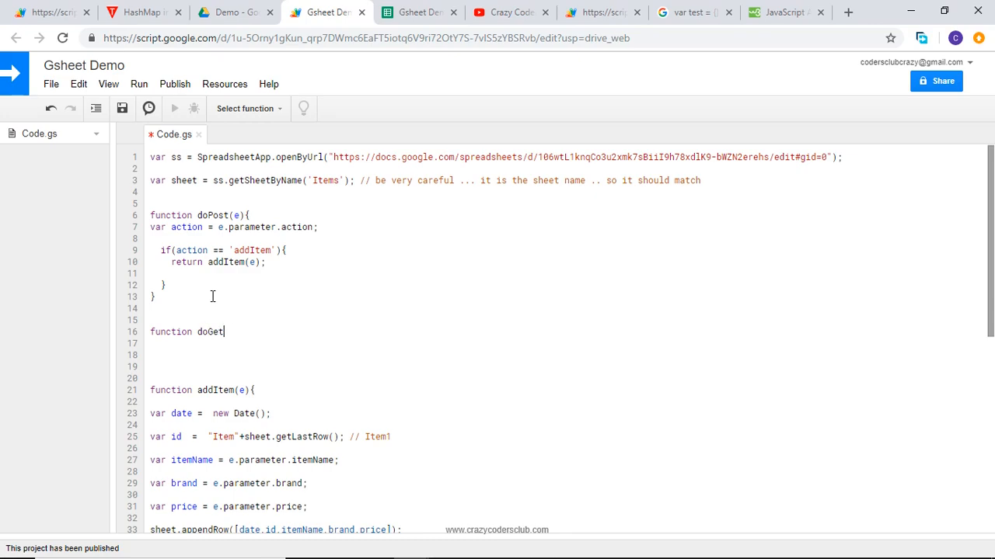
type("()")
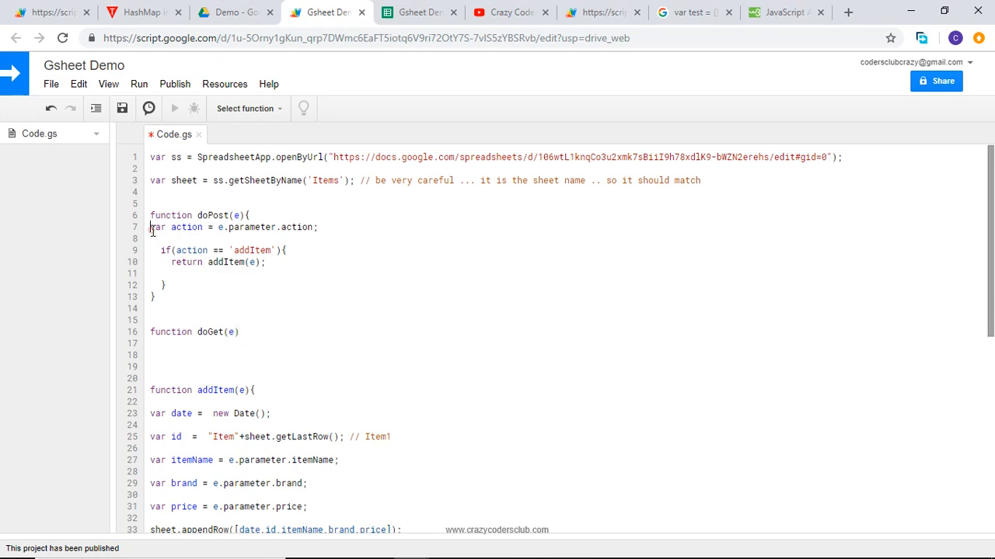
left_click_drag(149, 227, 163, 285)
type("{")
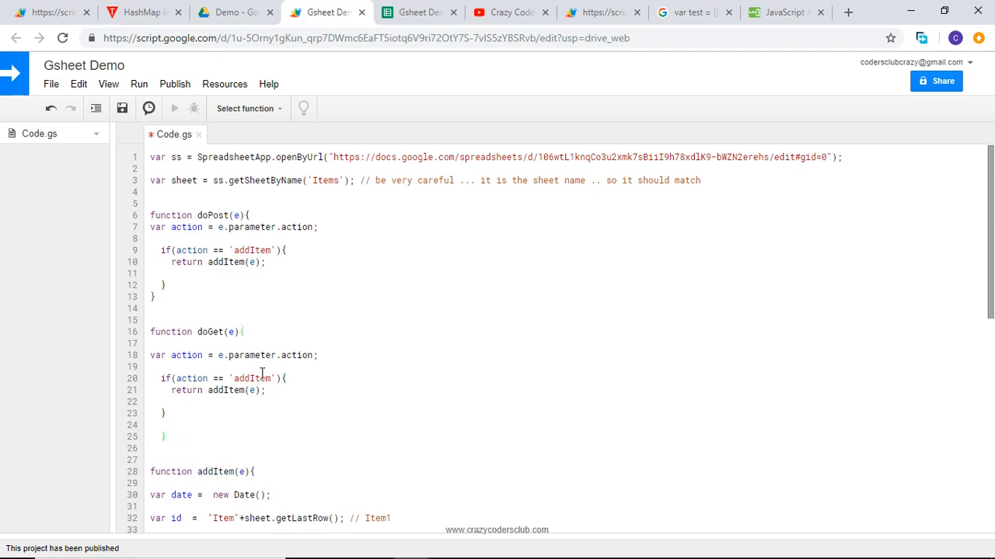
- Make doGet return getItems(e) for the getItems action instead of addItem(e)
type("get")
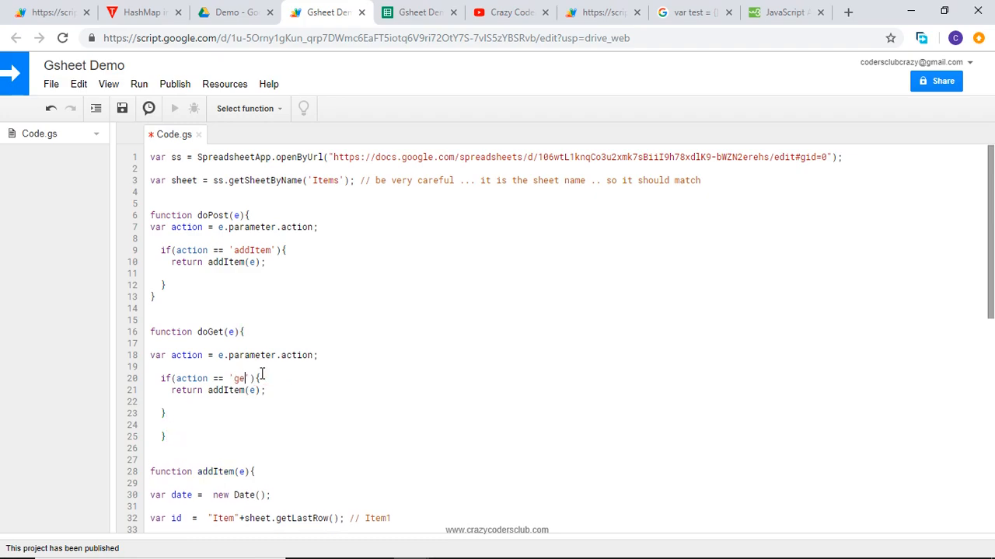
type("tItems")
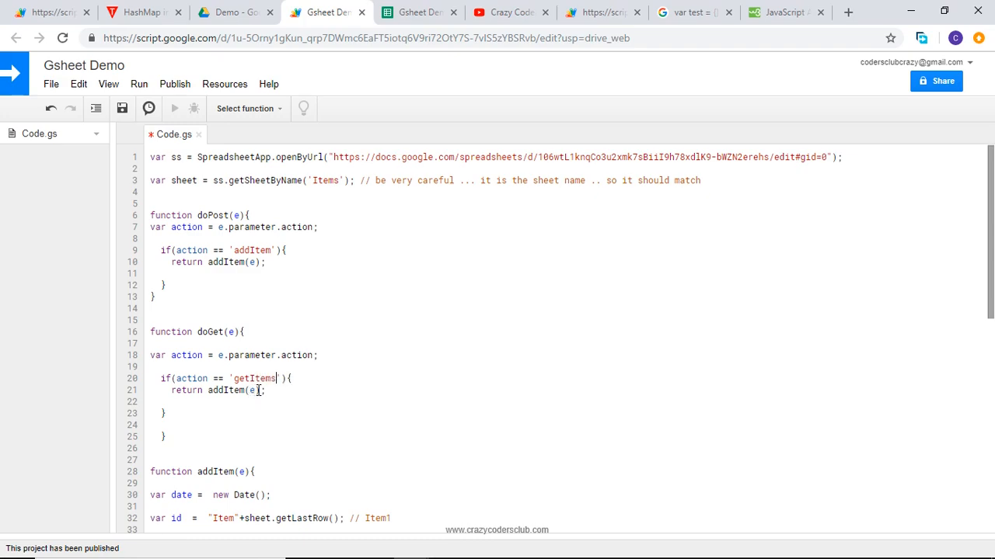
double_click(225, 390)
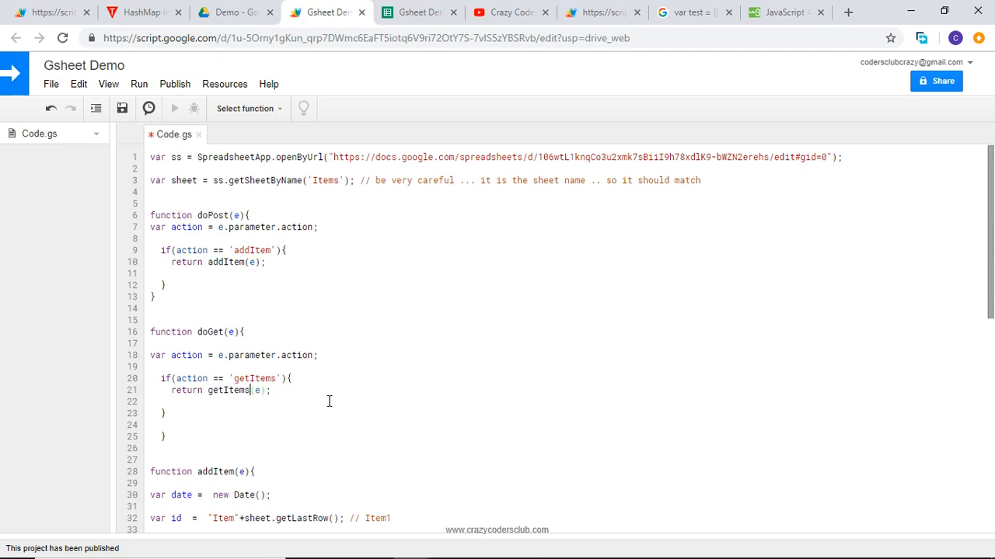
scroll("down", 3)
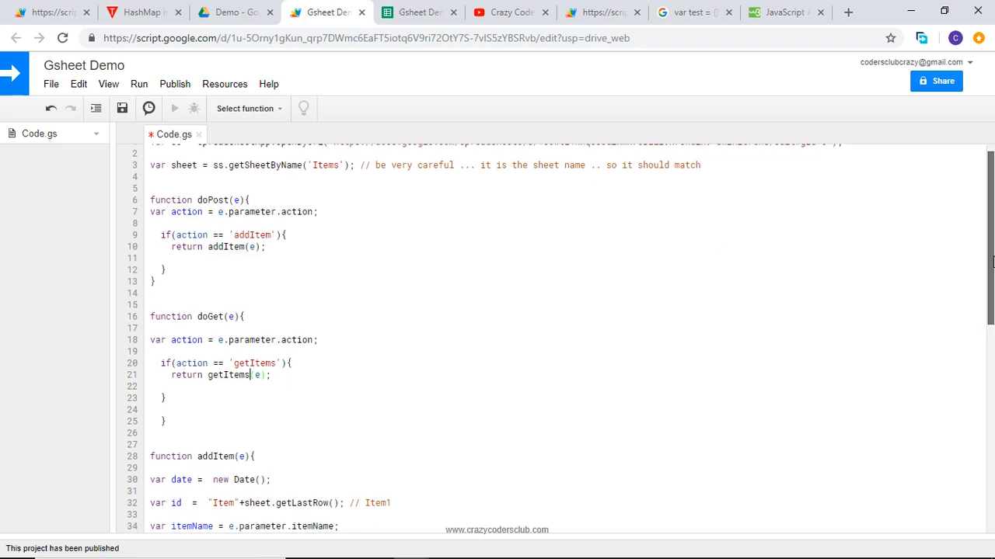
scroll("down", 3)
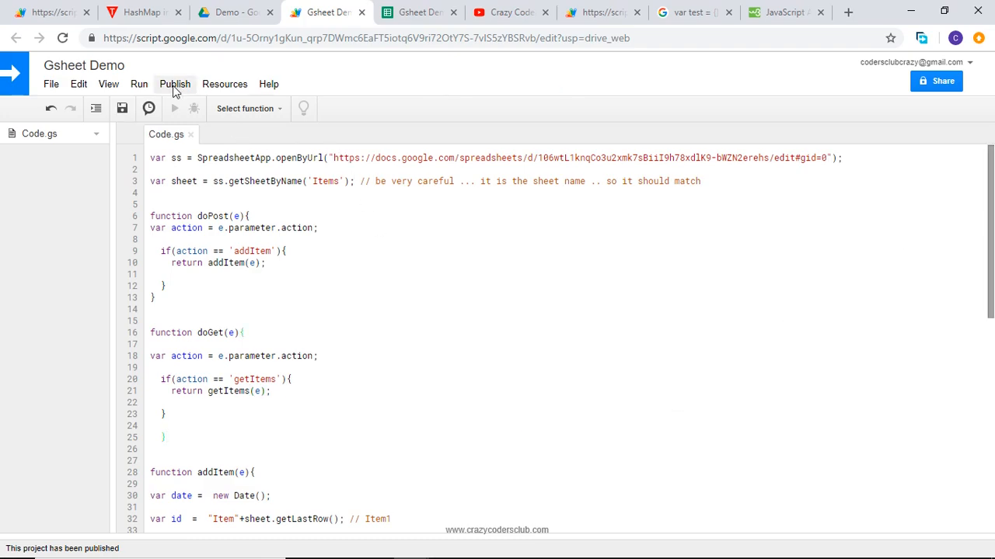
- Deploy as web app with a new version described 'added getItems function'
left_click(174, 84)
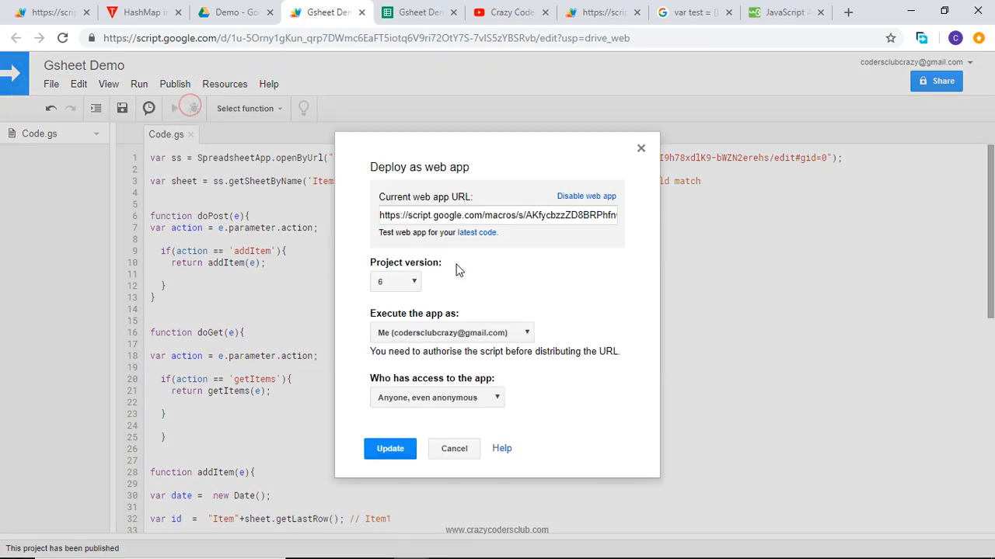
left_click(394, 281)
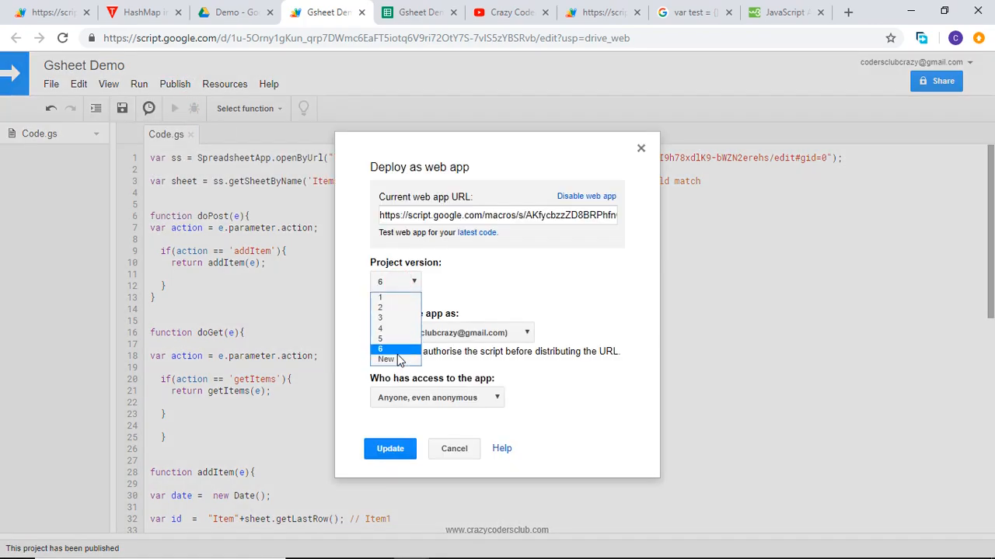
left_click(385, 358)
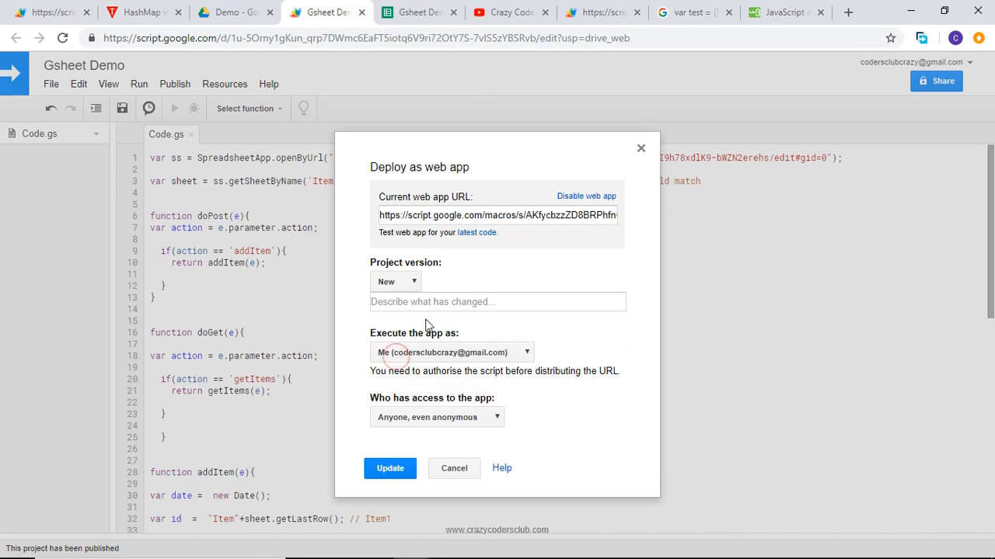
type("a")
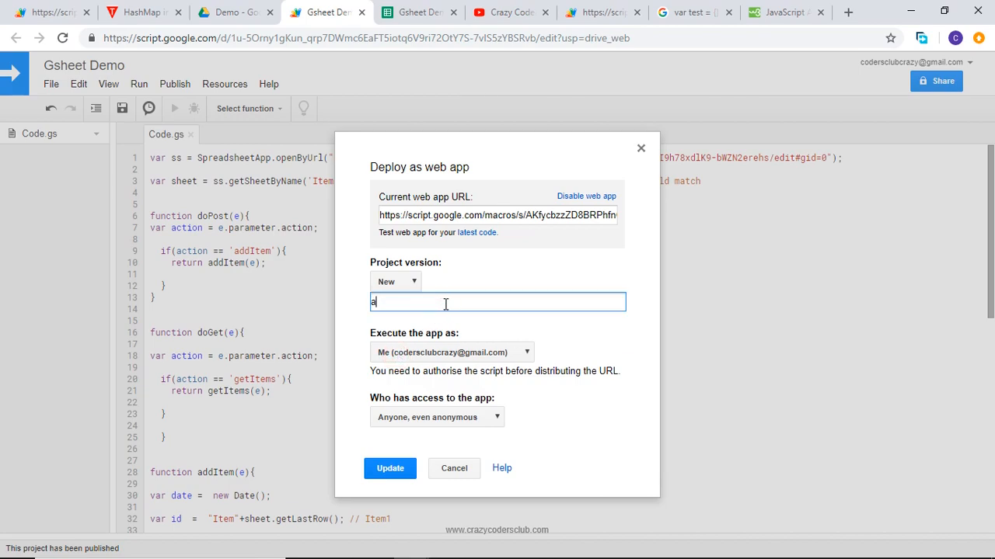
type("dded")
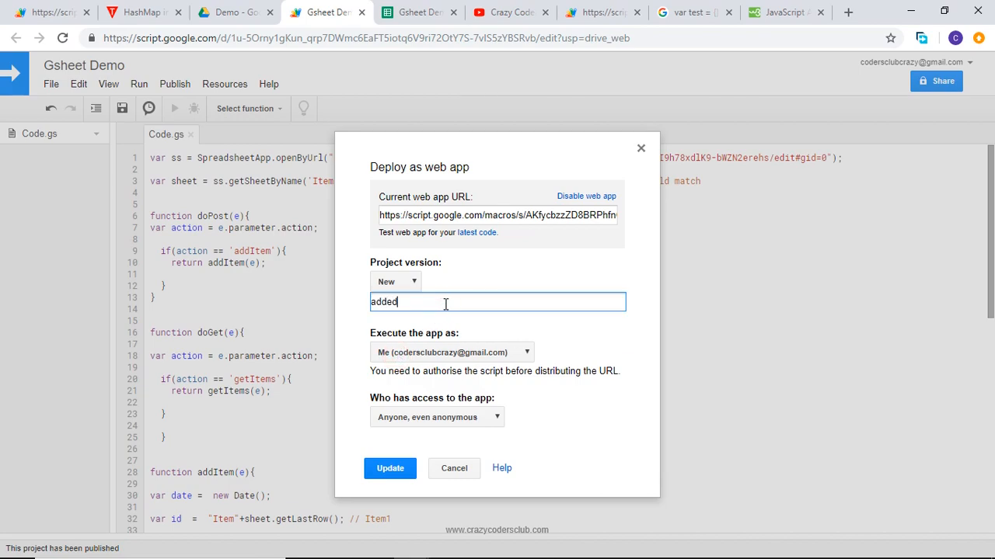
type("getly")
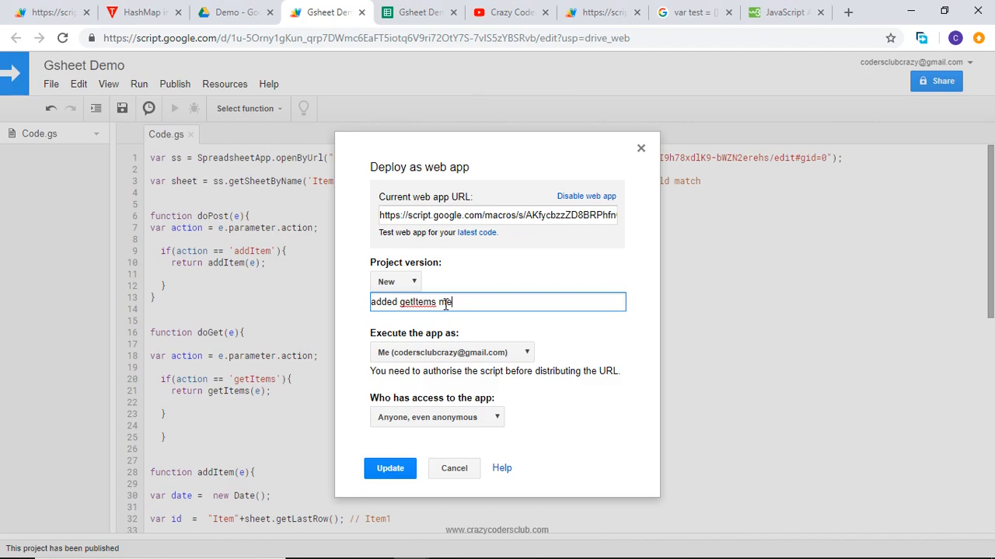
key("Backspace")
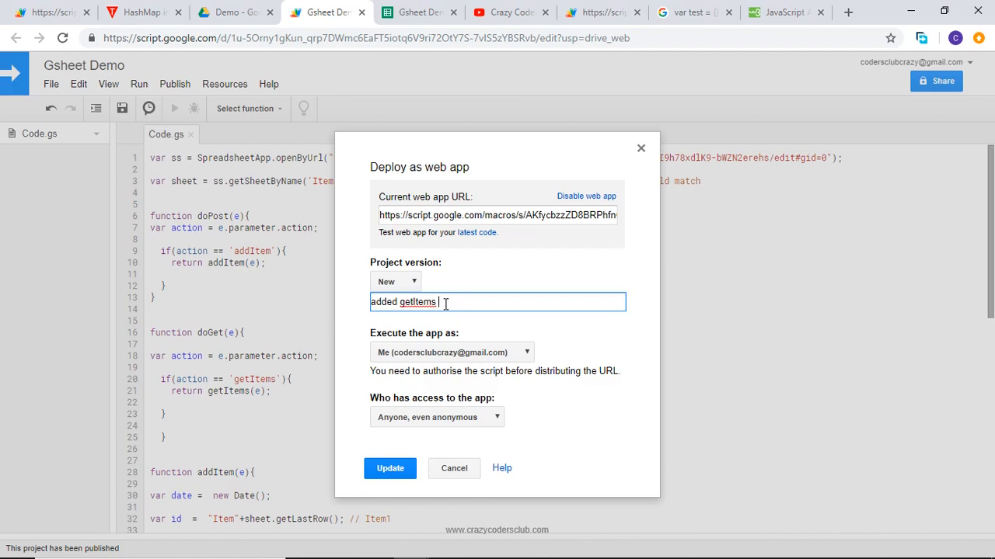
type("function")
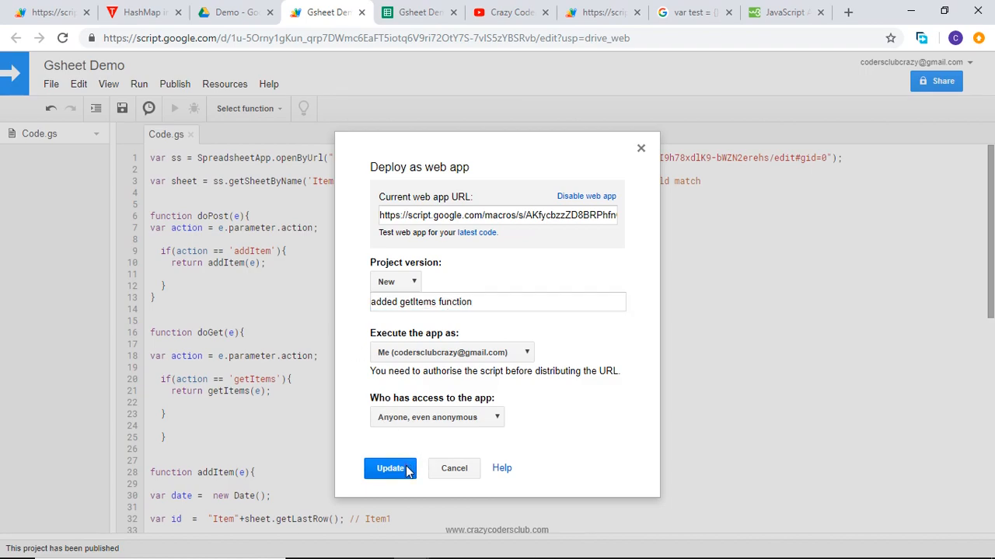
left_click(389, 468)
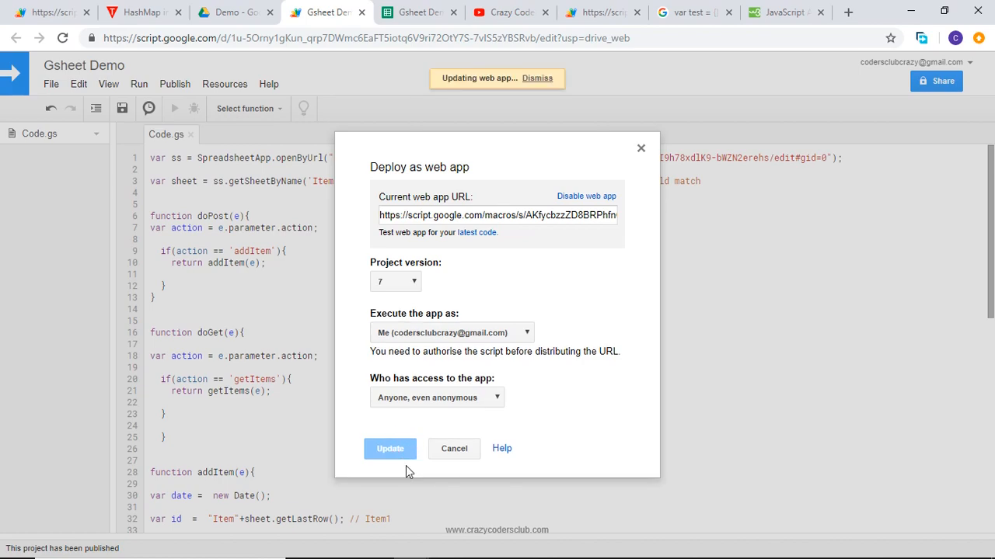
- Copy the web app URL and test it in the browser with ?action=getItems appended
left_click(390, 447)
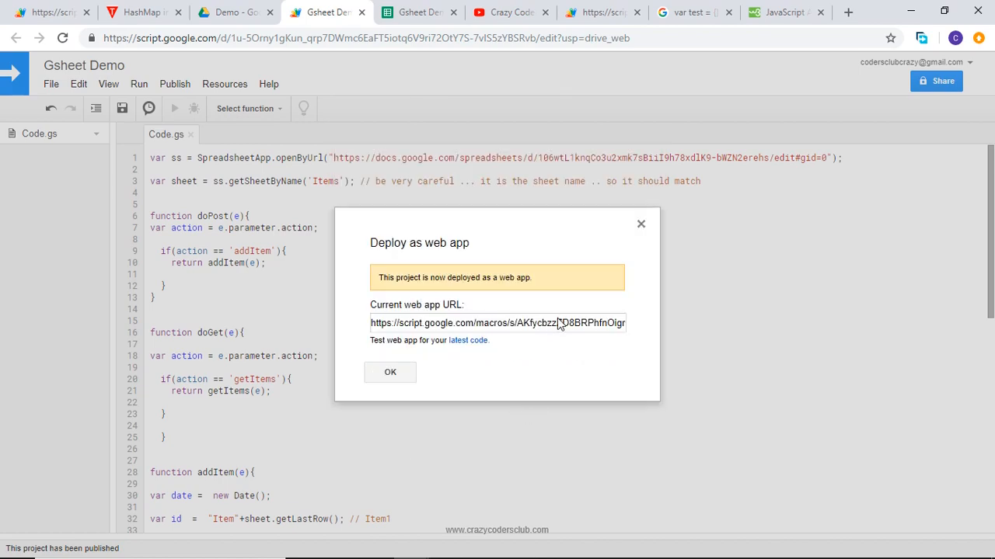
triple_click(497, 322)
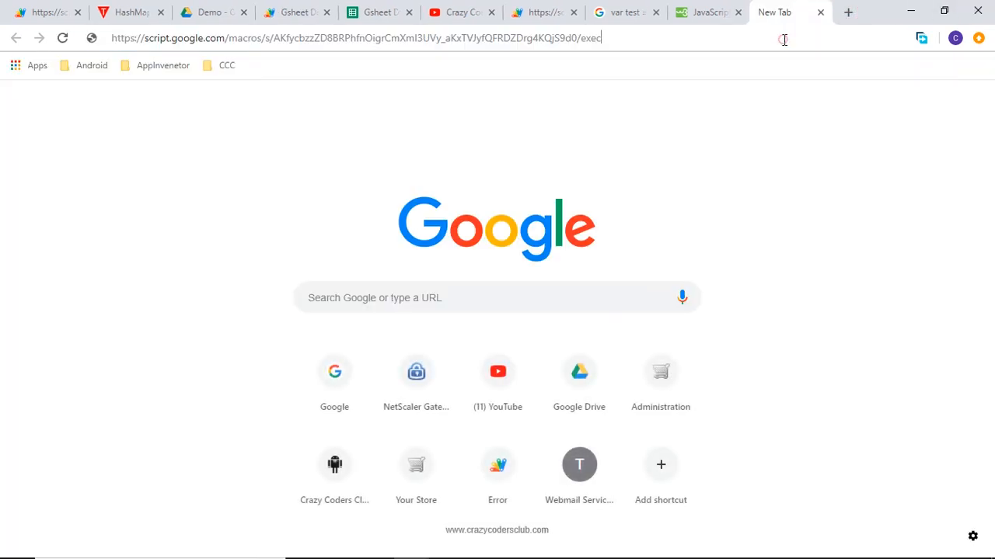
type("?action=getItems")
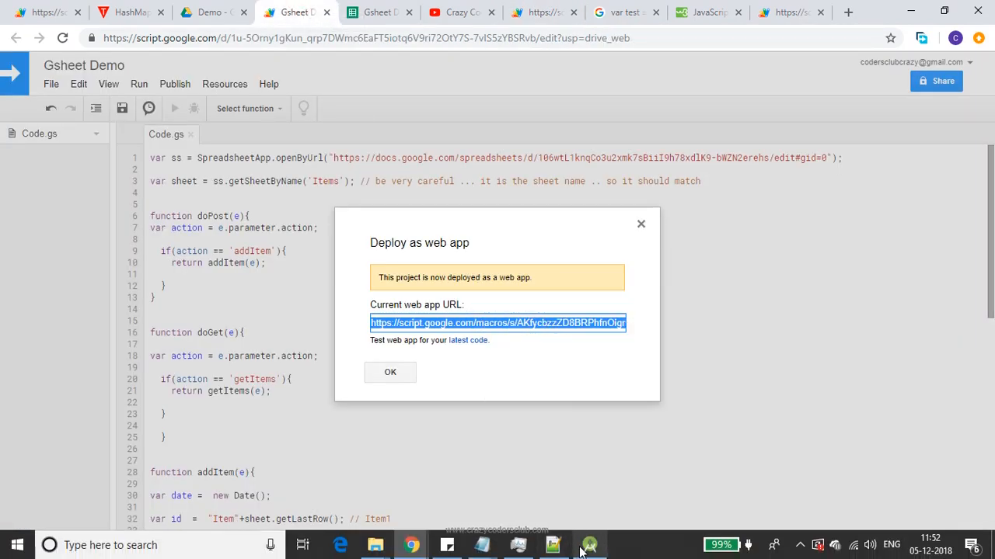
- Replace the StringRequest placeholder in ListItem with the web app URL ending ?action=getItems
left_click(589, 544)
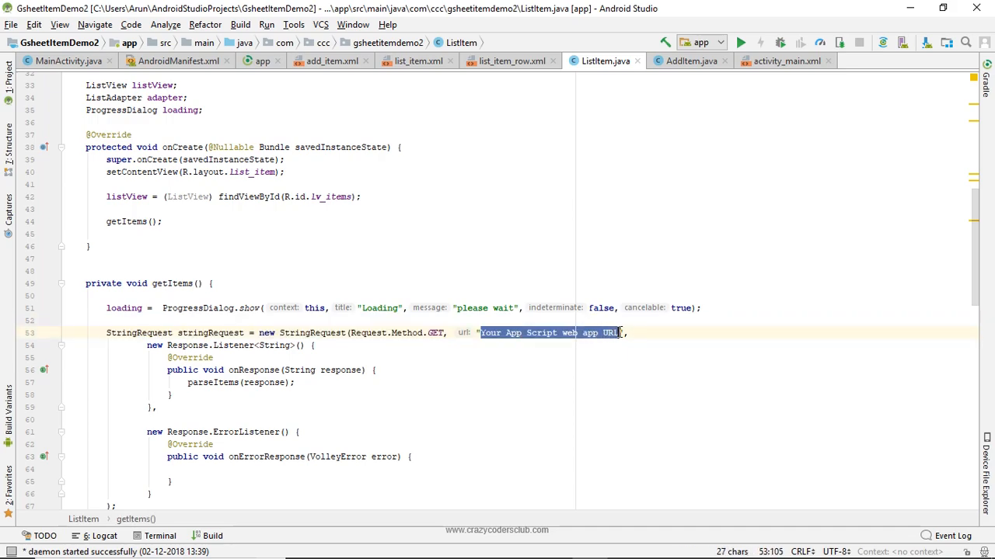
key("Delete")
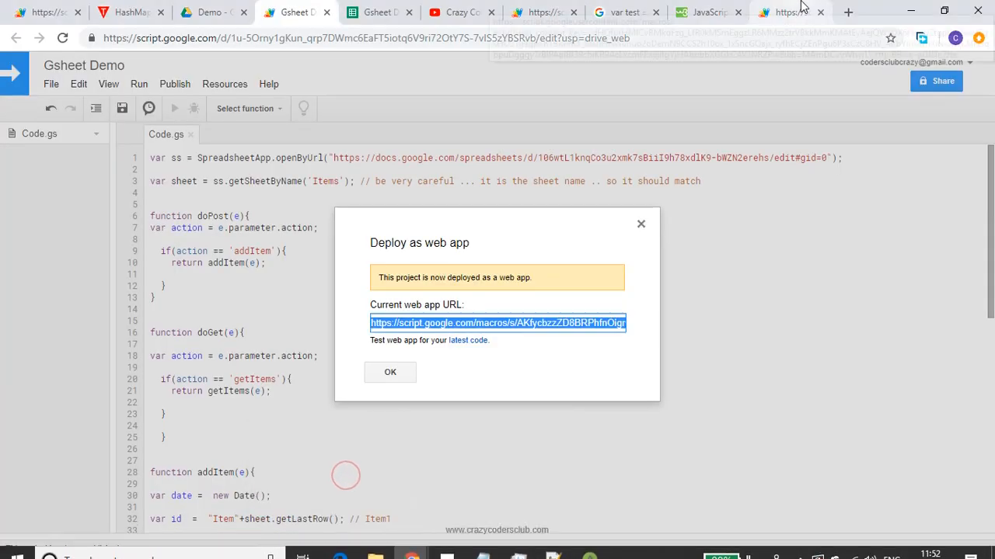
left_click(791, 12)
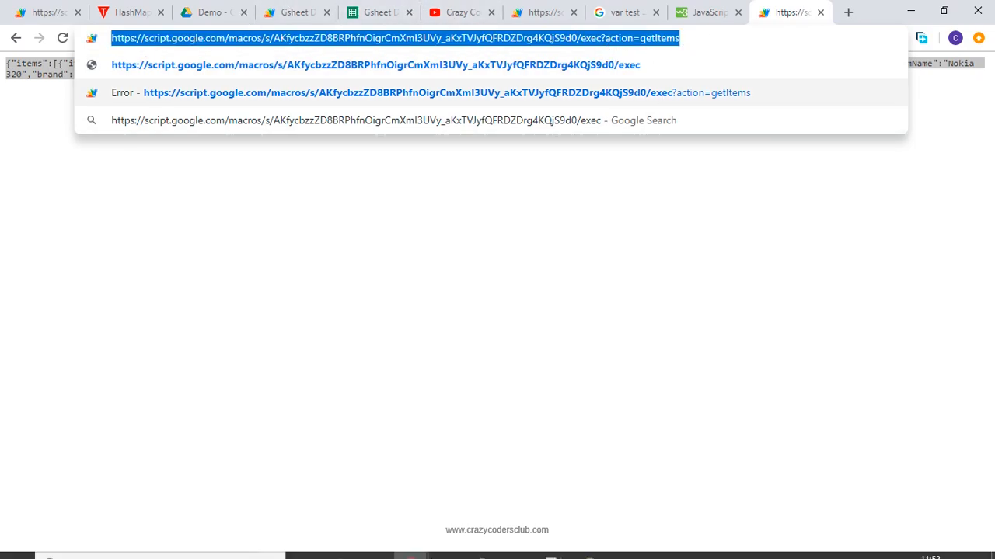
left_click(589, 543)
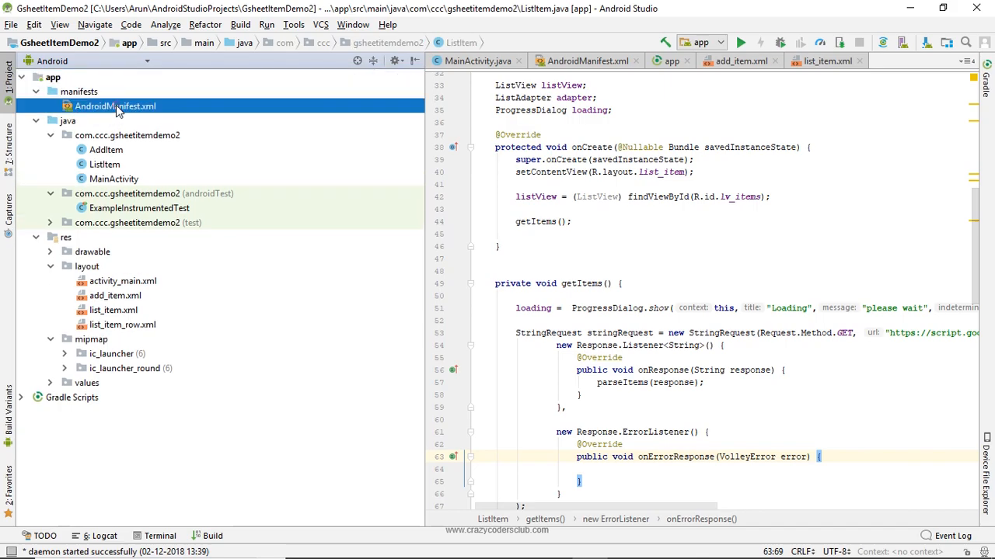
- Declare the ListItem activity with a new <activity> entry in AndroidManifest.xml
double_click(115, 106)
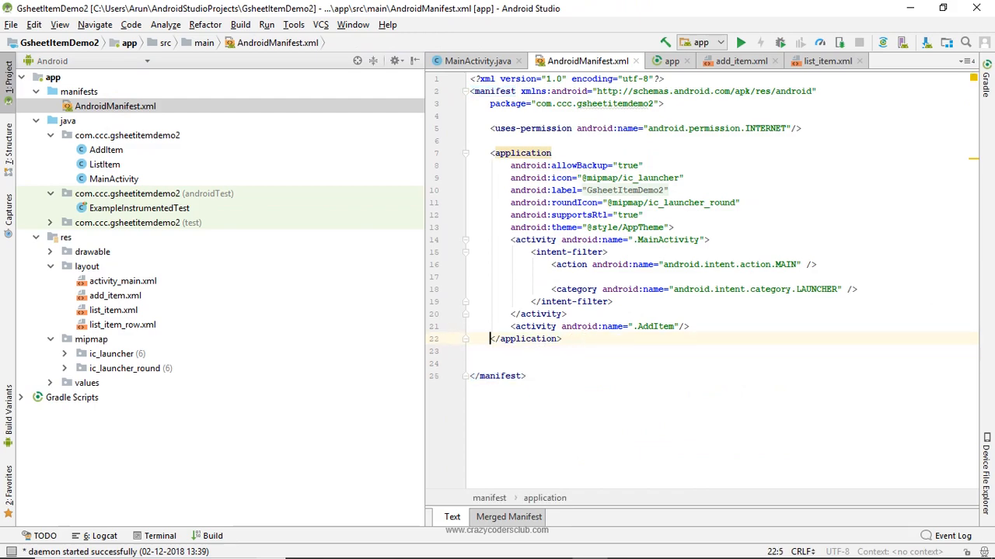
key("enter")
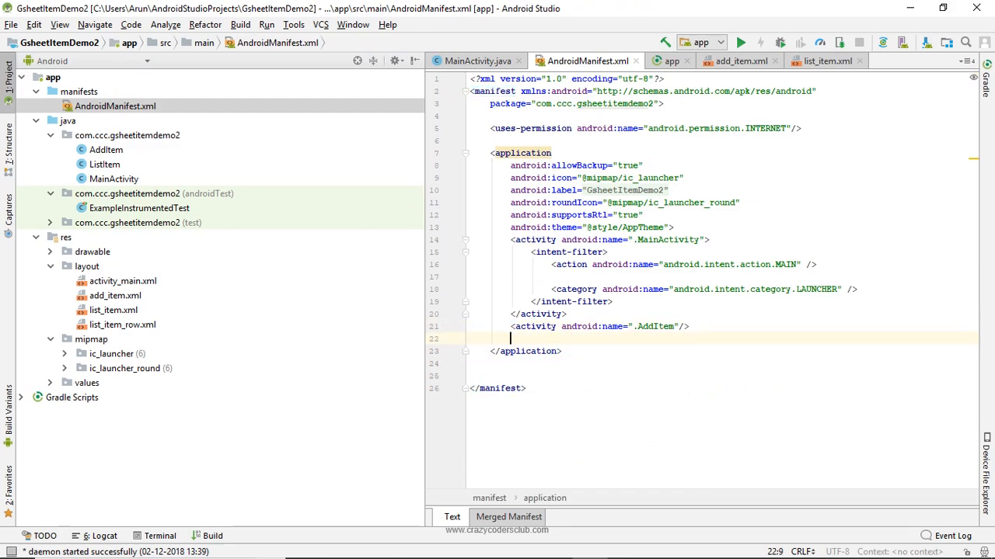
type("<activity android:name=\"")
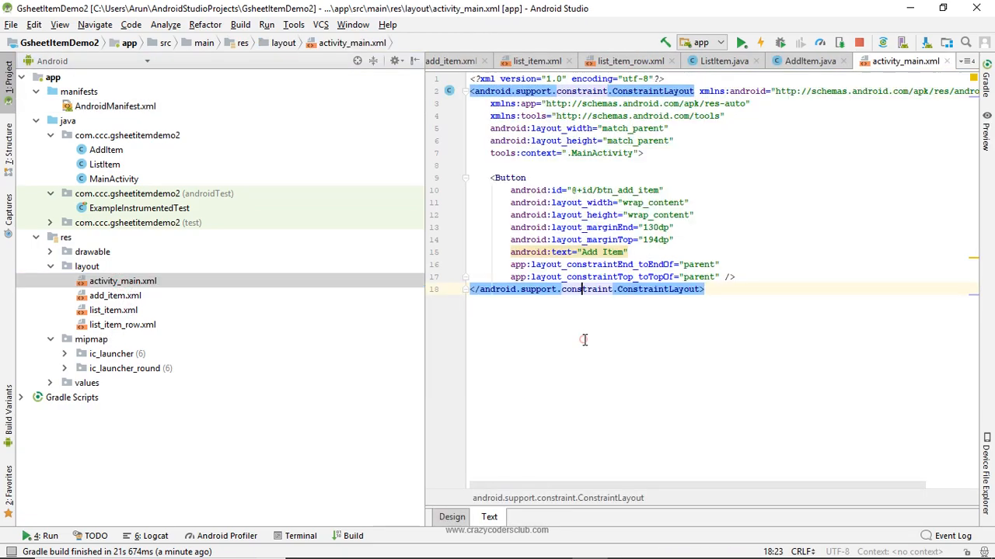
- Add a second Button with id btn_list_items to activity_main in the designer
left_click(450, 516)
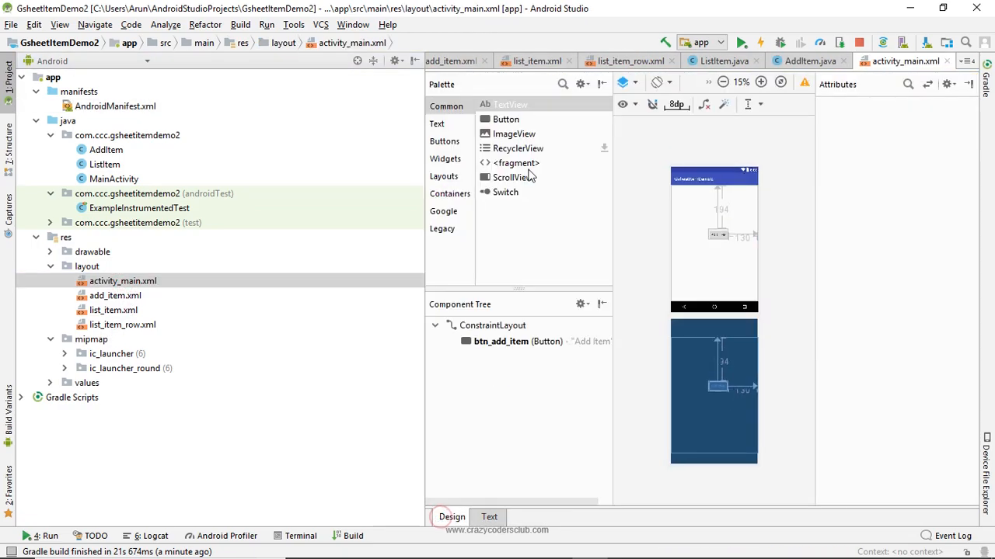
left_click(445, 140)
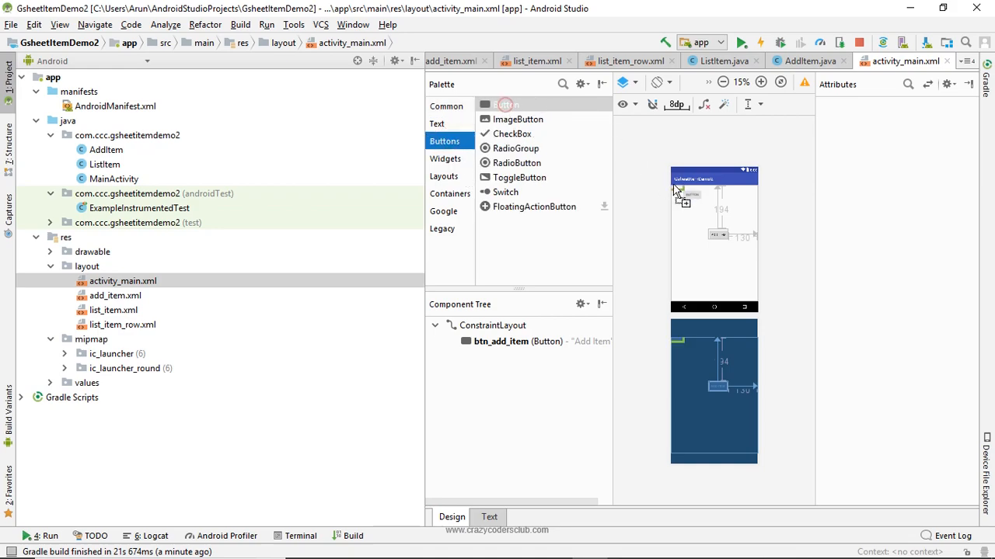
left_click(715, 258)
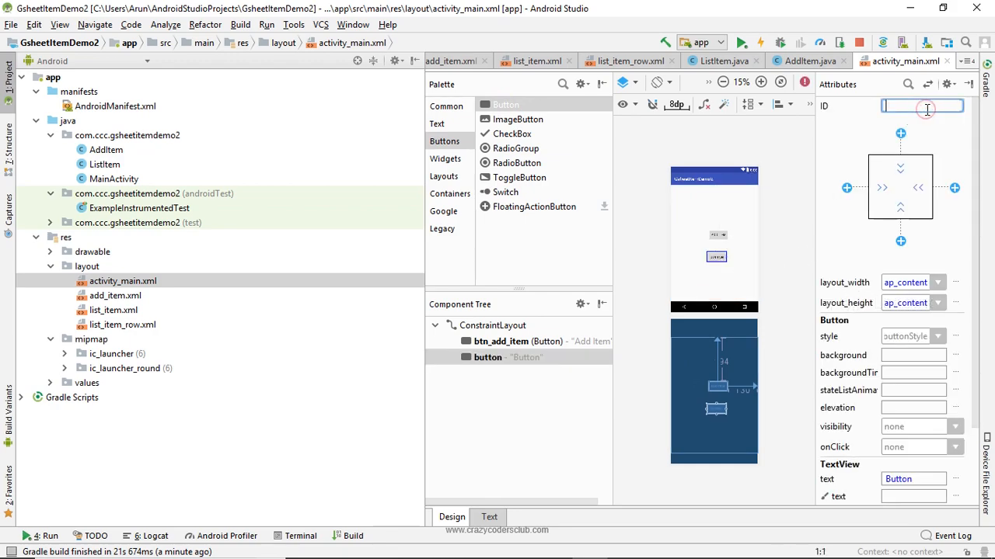
type("btn_list_items")
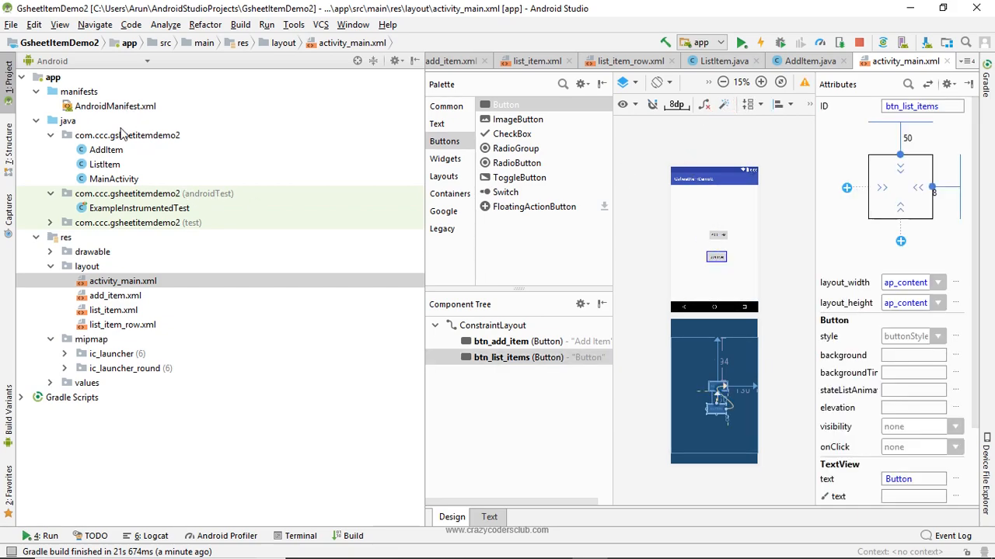
double_click(114, 179)
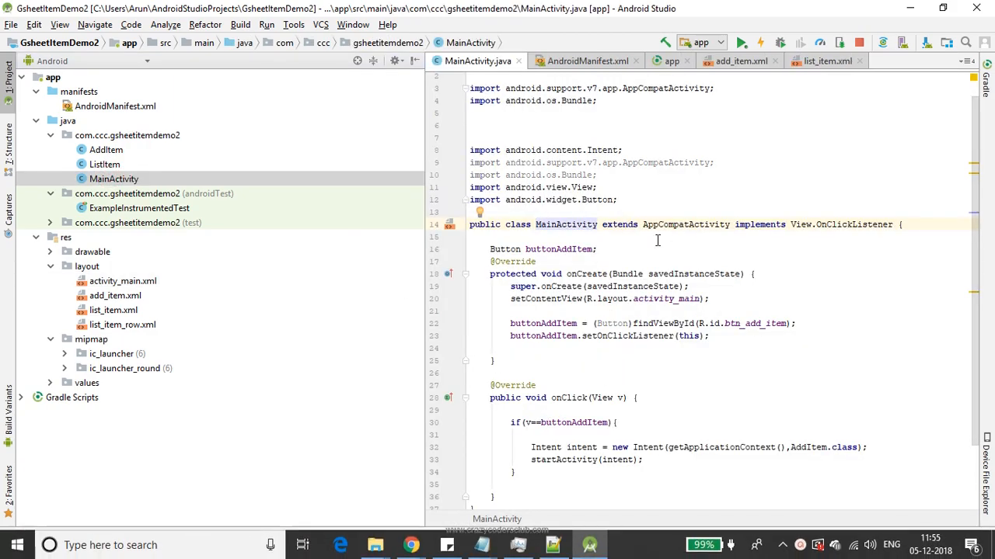
- Add a buttonListItem field looked up via findViewById(R.id.btn_list_items)
left_click(594, 249)
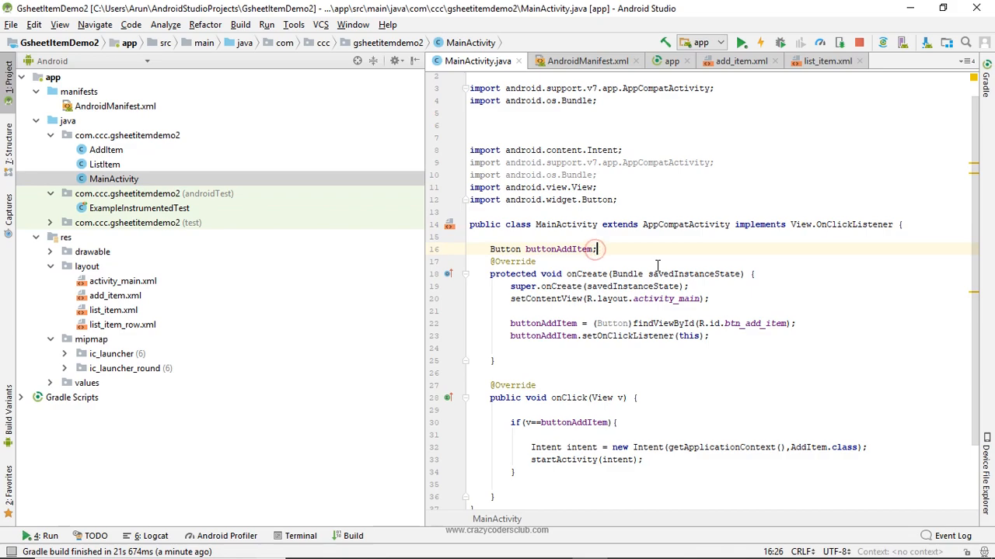
type("buttonListItem")
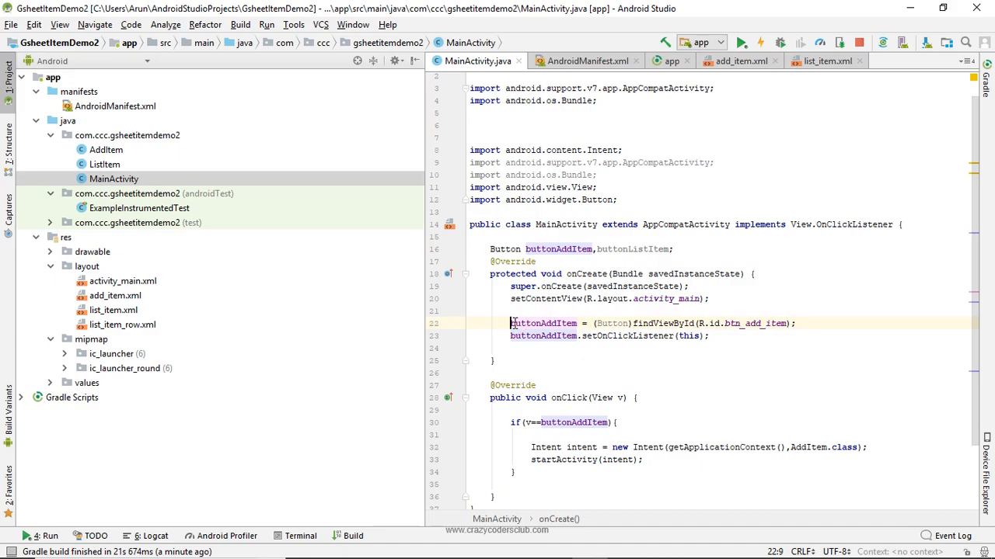
triple_click(653, 324)
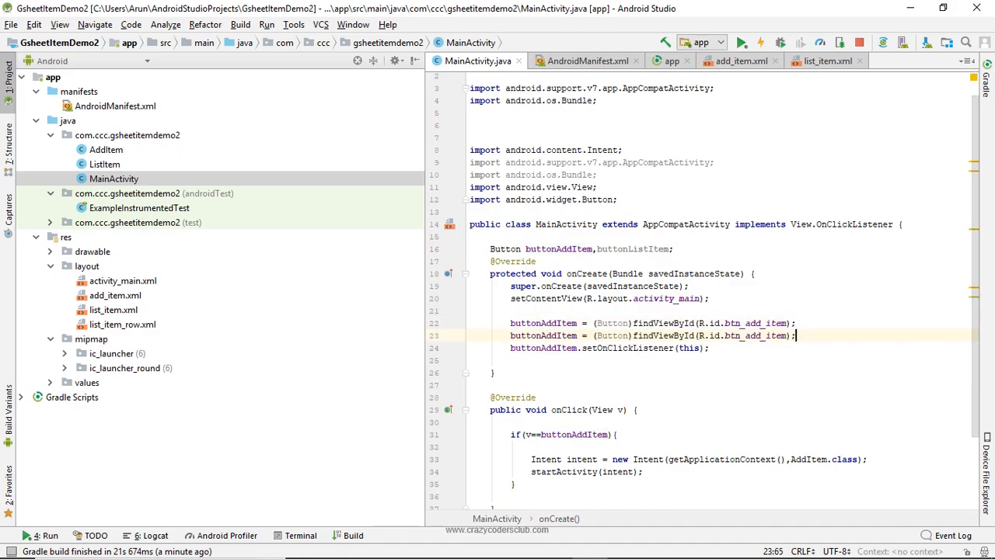
double_click(543, 335)
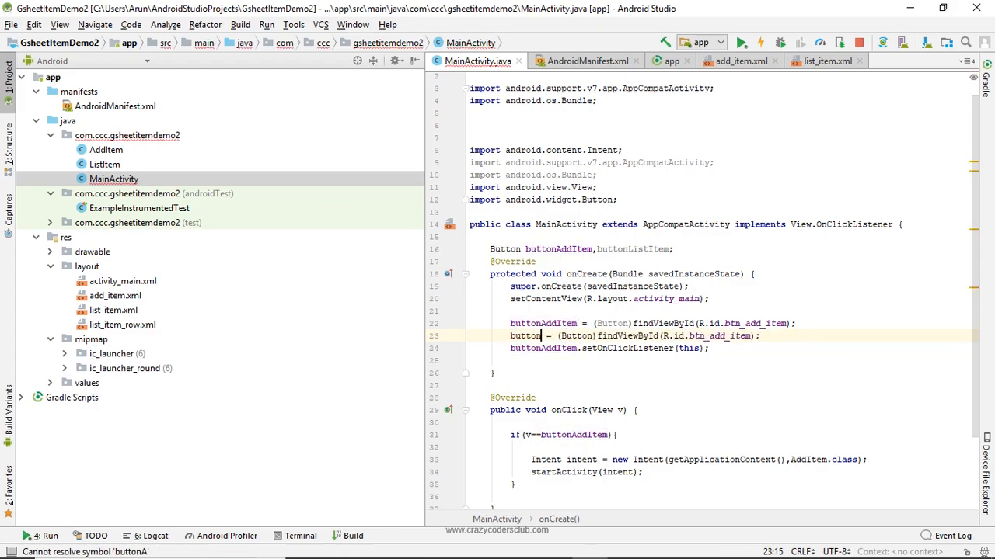
type("ListItem")
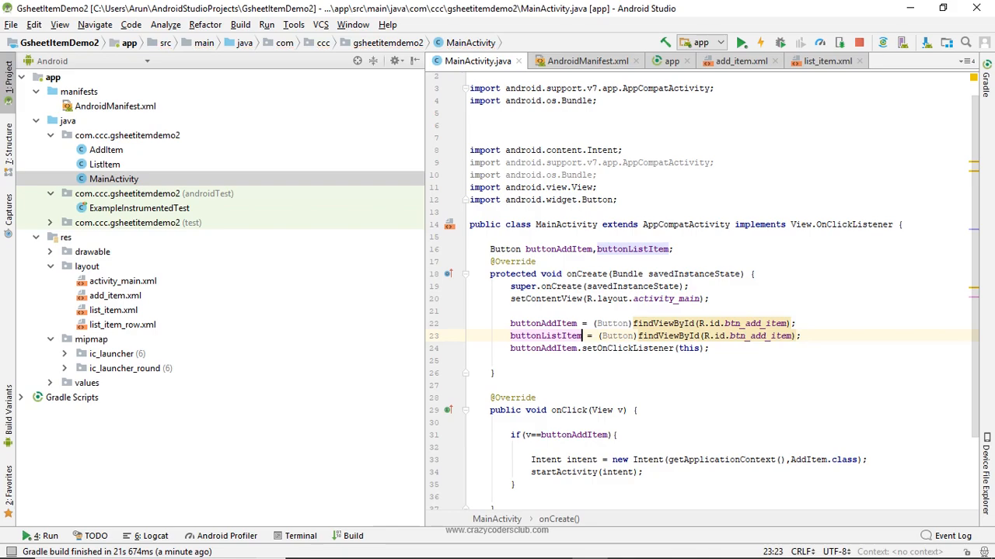
double_click(758, 336)
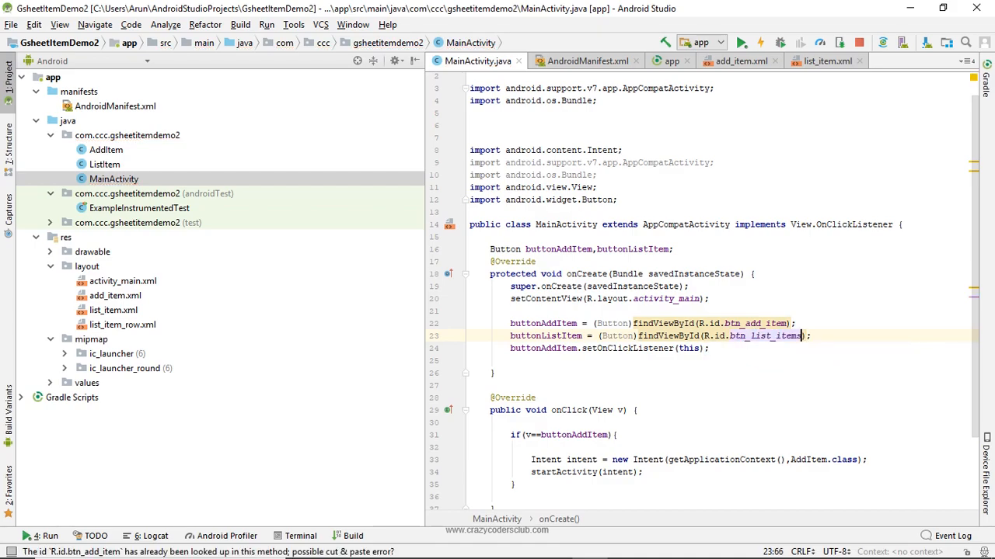
type("b")
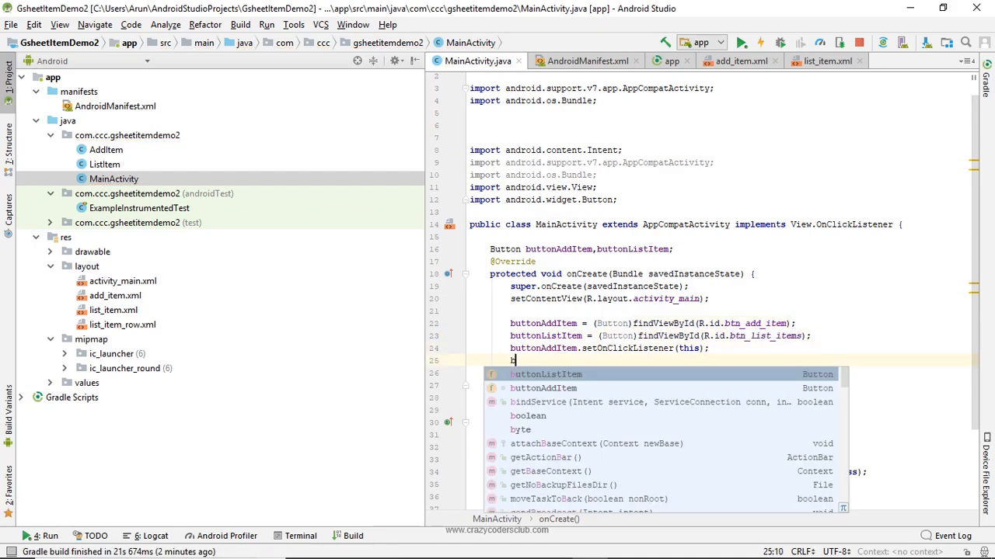
- Register buttonListItem's click listener and start ListItem.class when it is pressed
type("buttonListItem.setOnClickListener(this);")
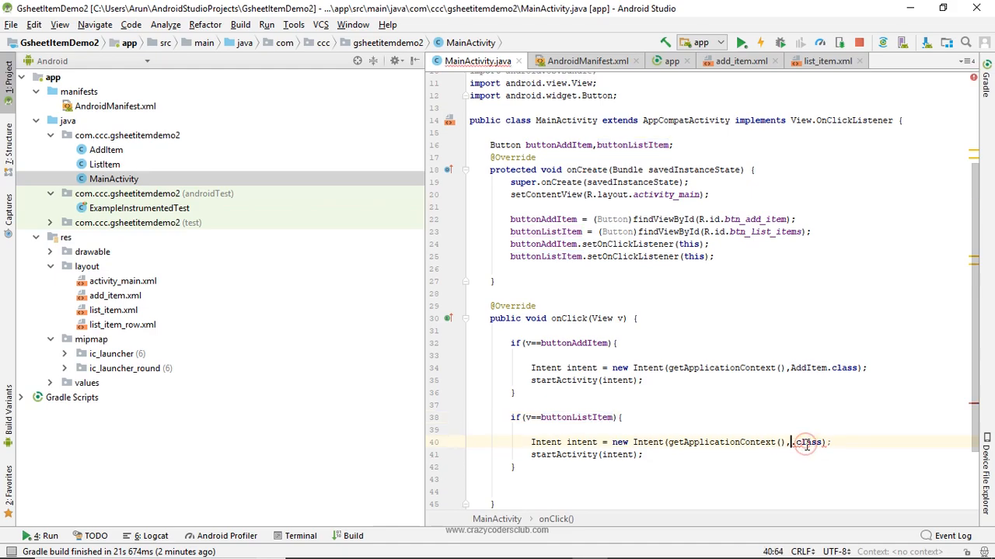
type("ListItem")
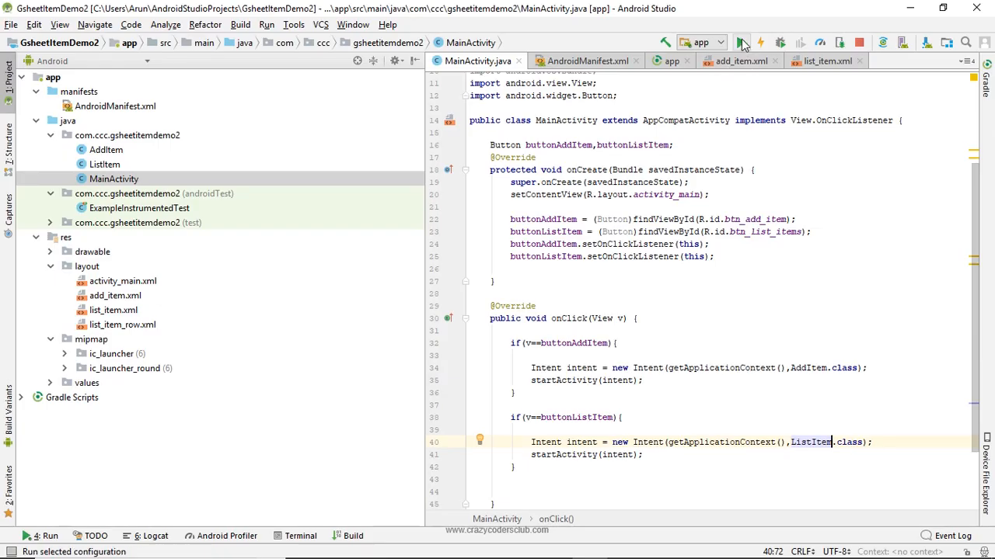
- Run the rebuilt app, deploying it to the Xiaomi Redmi 4 phone
left_click(740, 43)
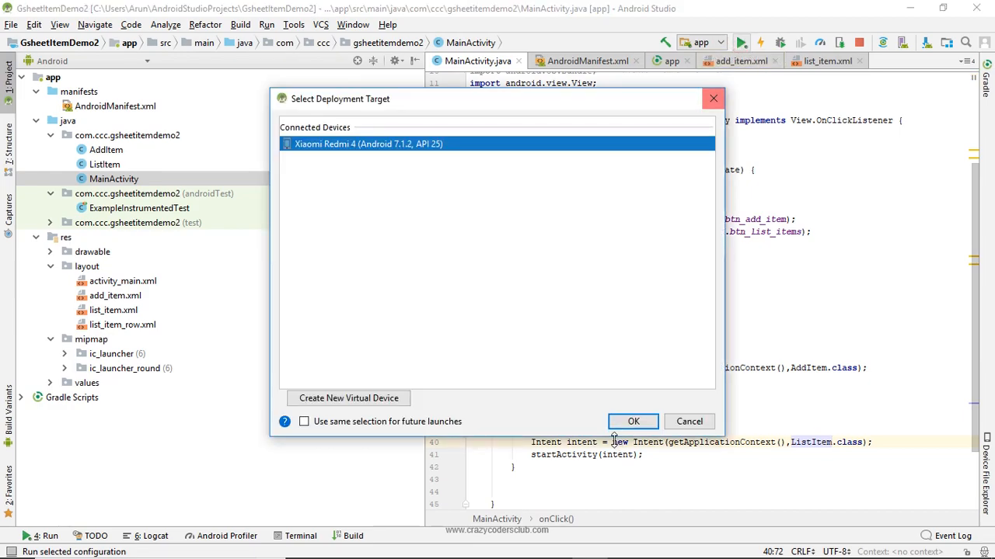
left_click(632, 421)
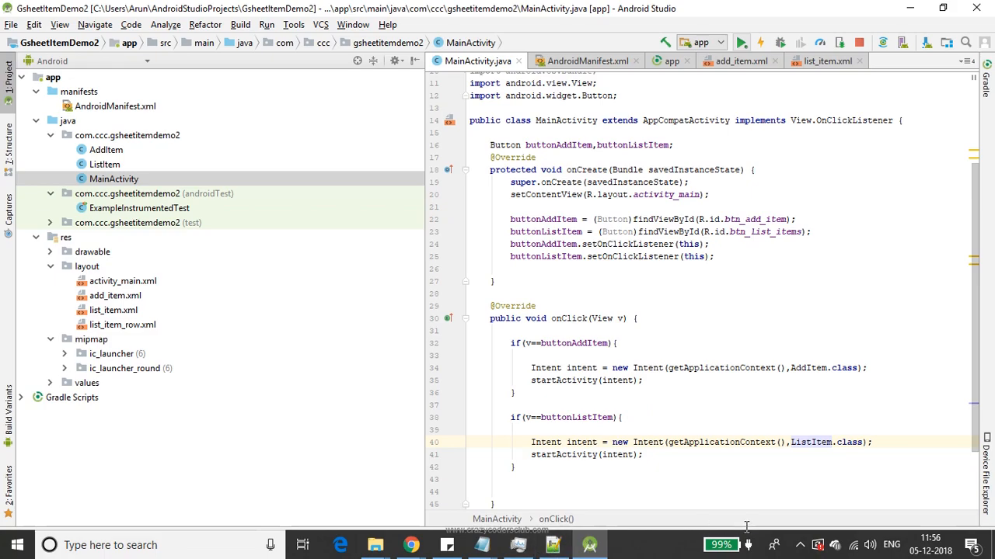
left_click(799, 544)
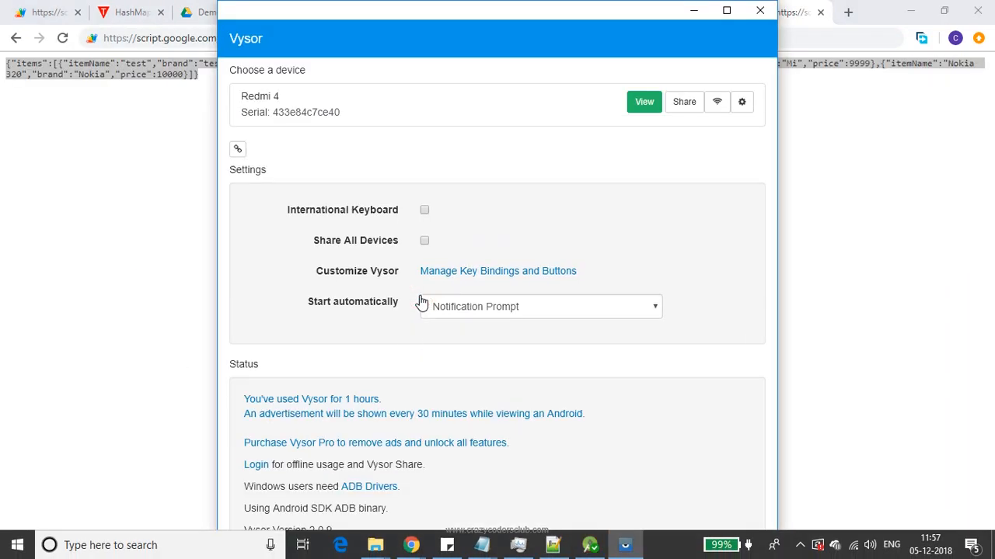
- View the Redmi 4 screen in Vysor, showing ADD ITEM and a button still labelled BUTTON
left_click(643, 103)
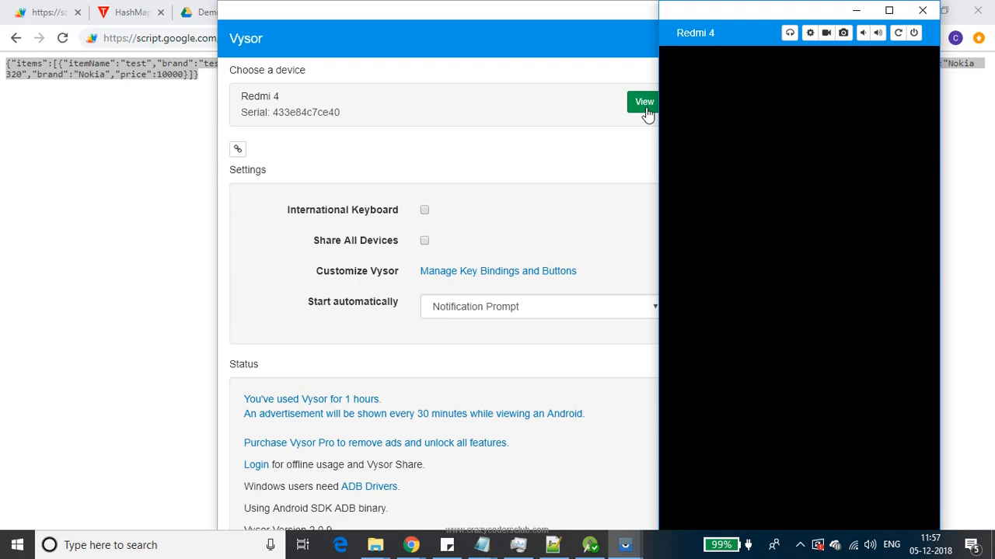
left_click(643, 103)
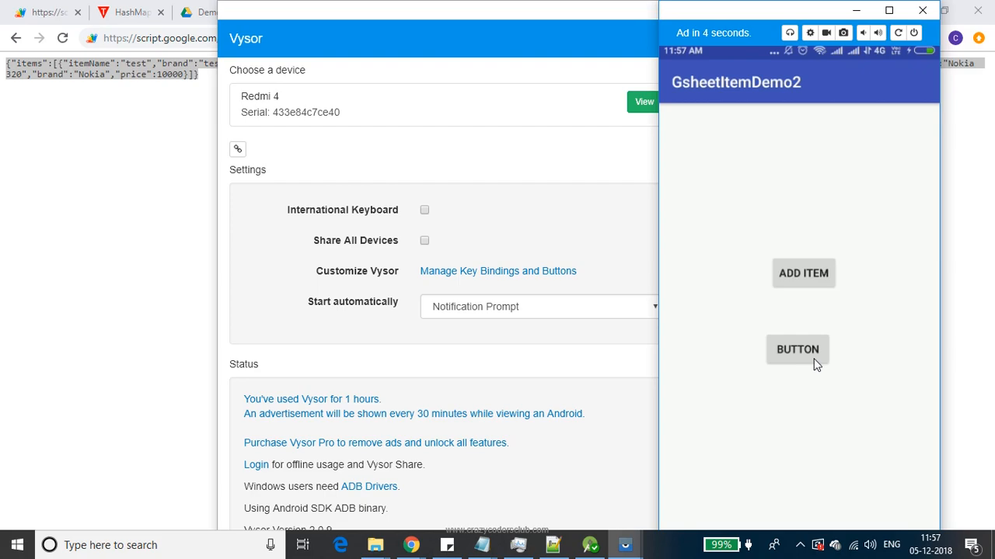
left_click(590, 544)
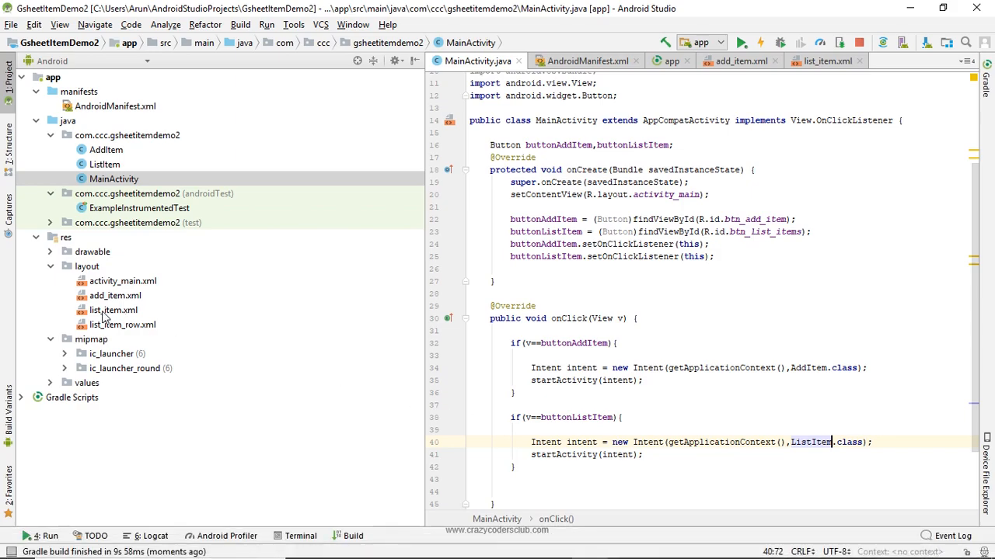
- In activity_main.xml label btn_list_items 'List Items' and run the app again
left_click(121, 279)
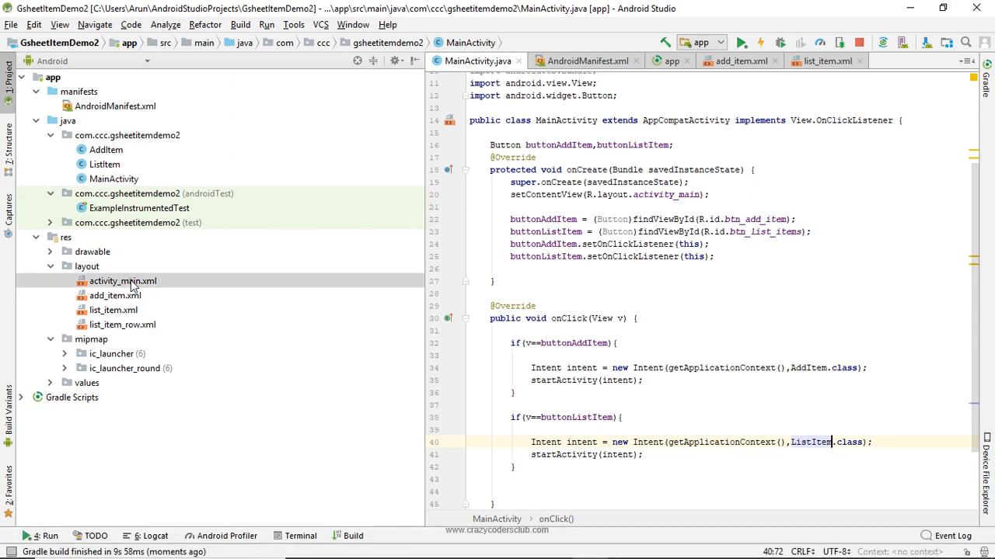
double_click(121, 280)
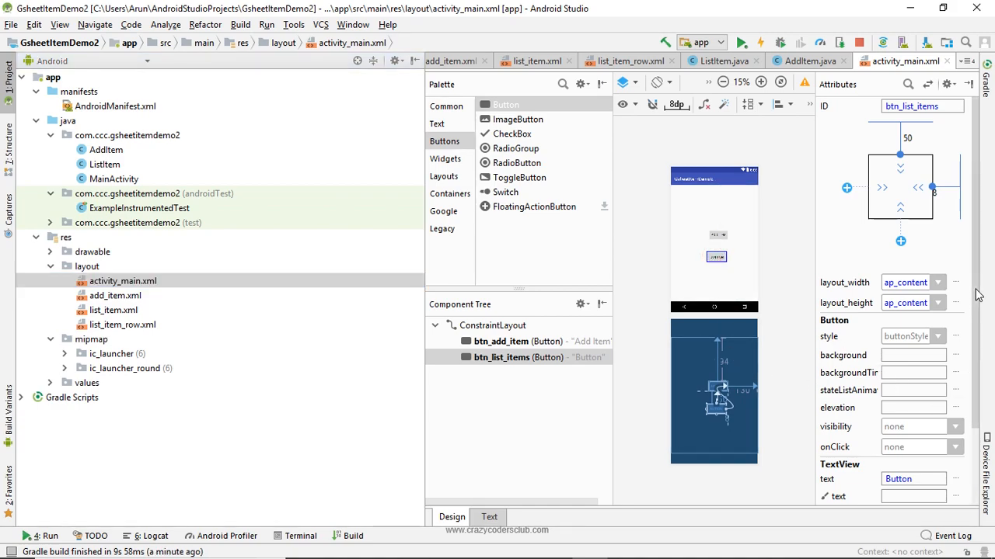
scroll("down", 3)
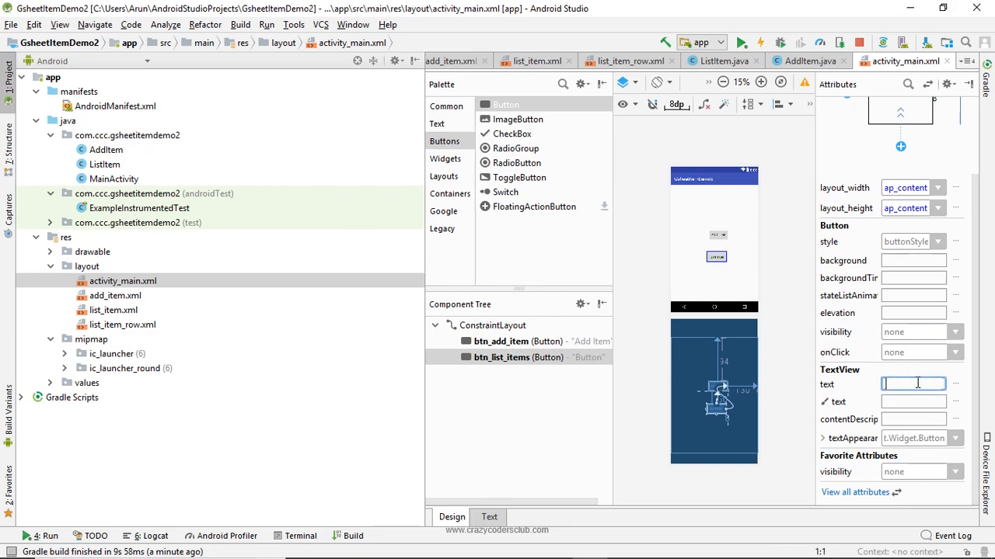
type("List Items")
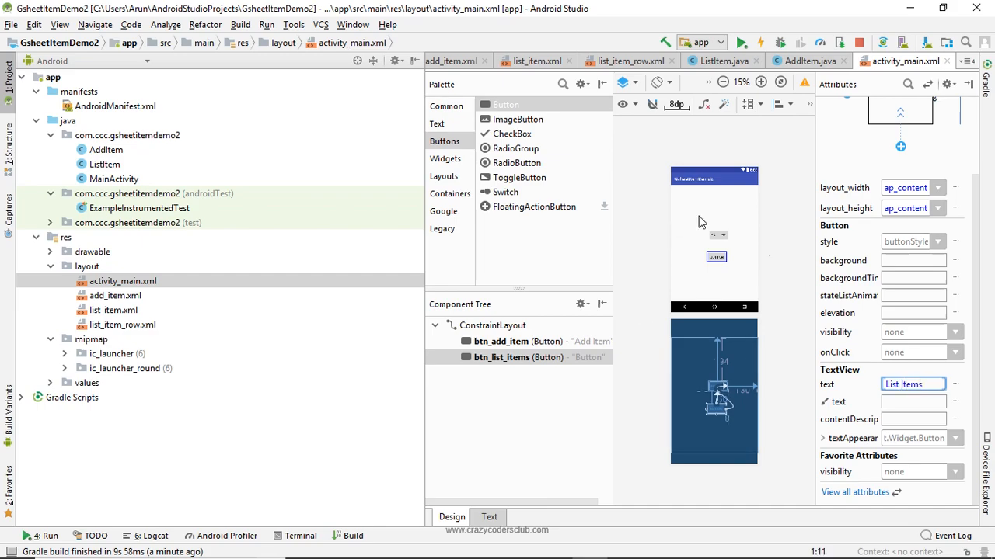
left_click(740, 44)
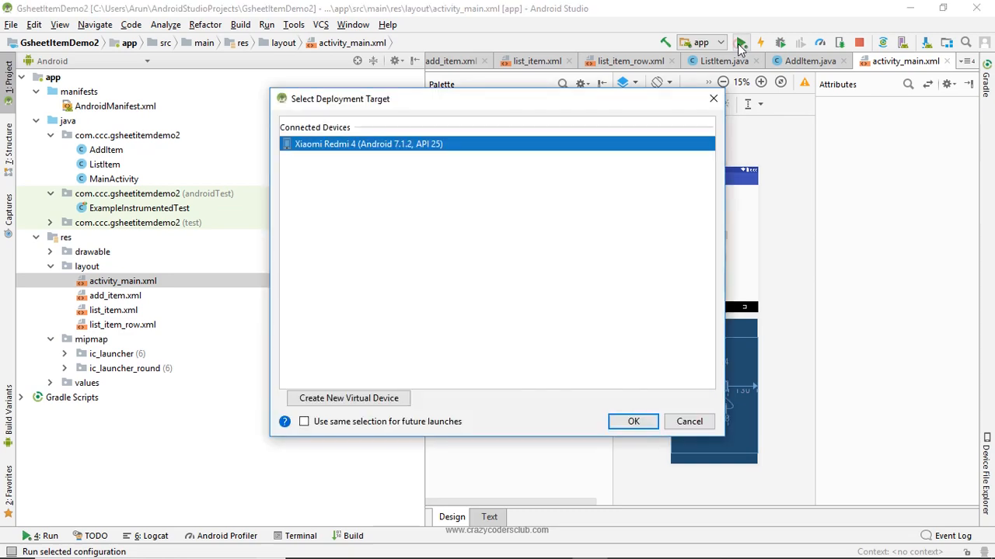
- Deploy to the Redmi 4, see ADD ITEM and LIST ITEMS, then bring up the Gsheet Demo sheet
left_click(633, 422)
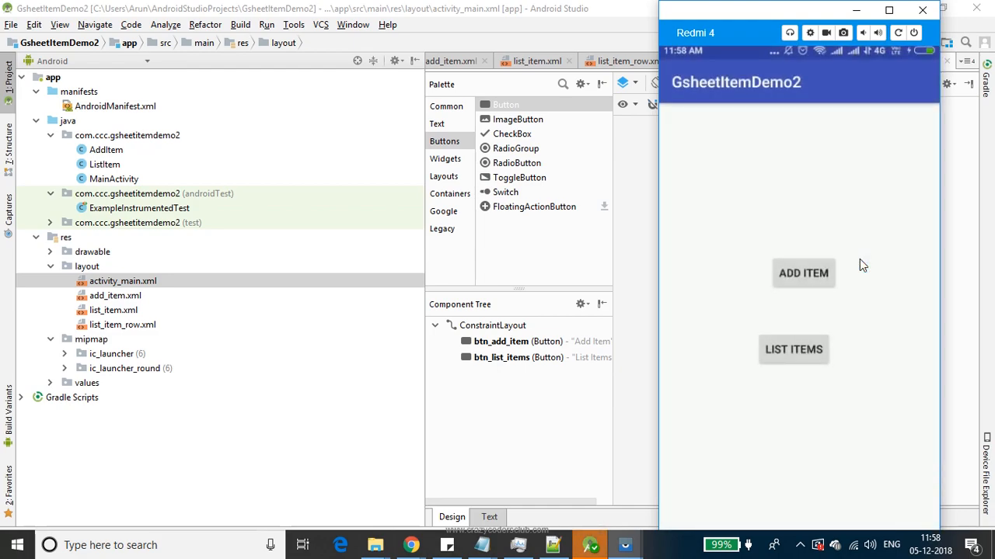
left_click(804, 273)
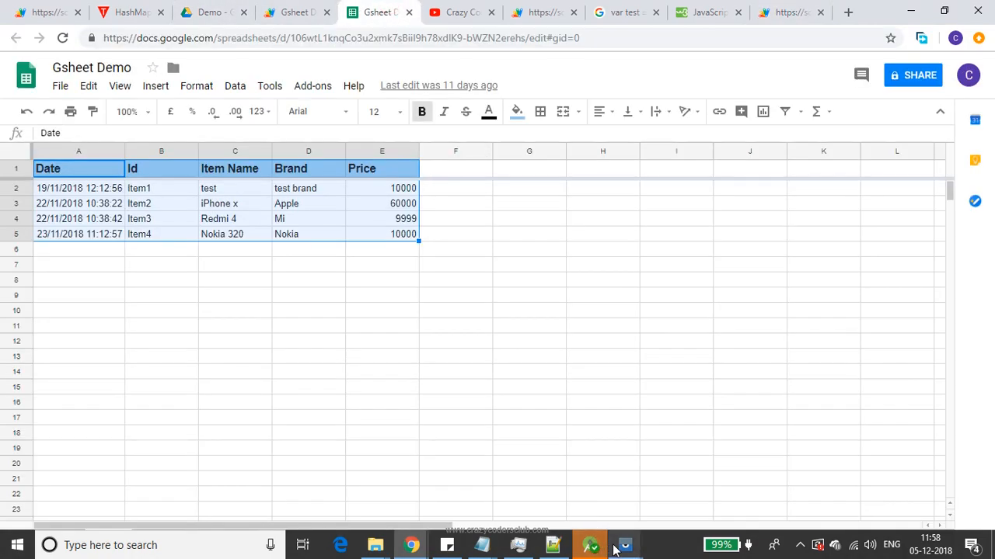
- From the phone app add item Moto G2, Motorola, 12000 as a fifth sheet row
left_click(625, 544)
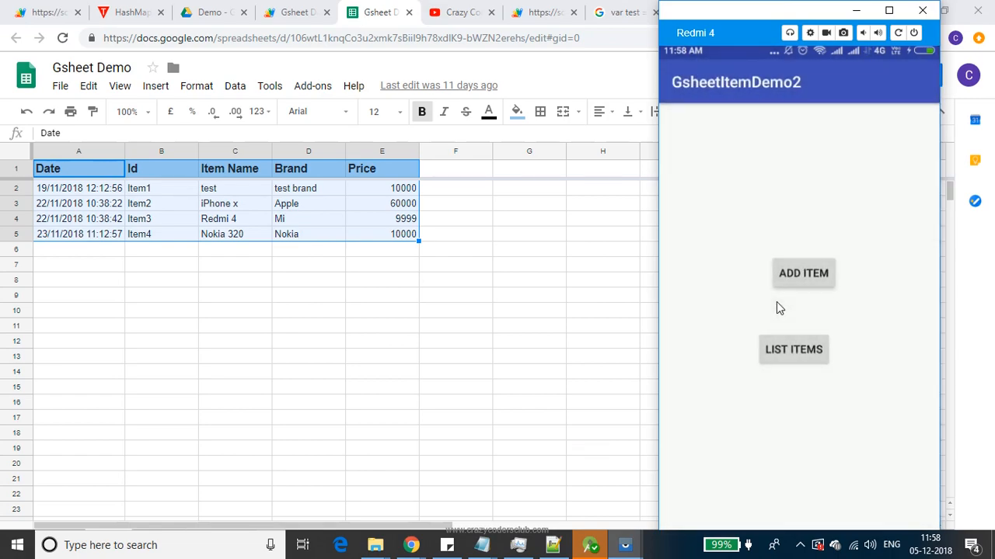
left_click(802, 273)
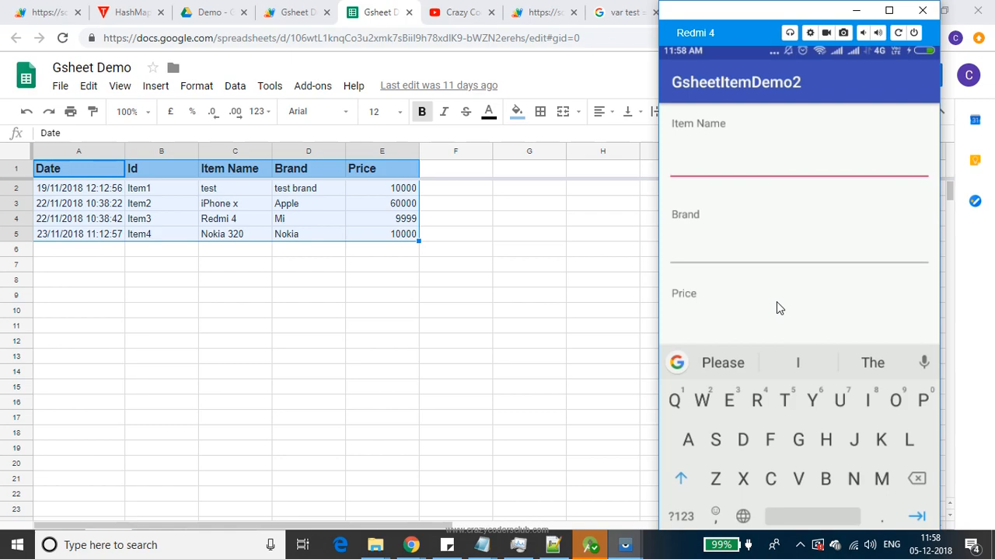
type("Moto G2")
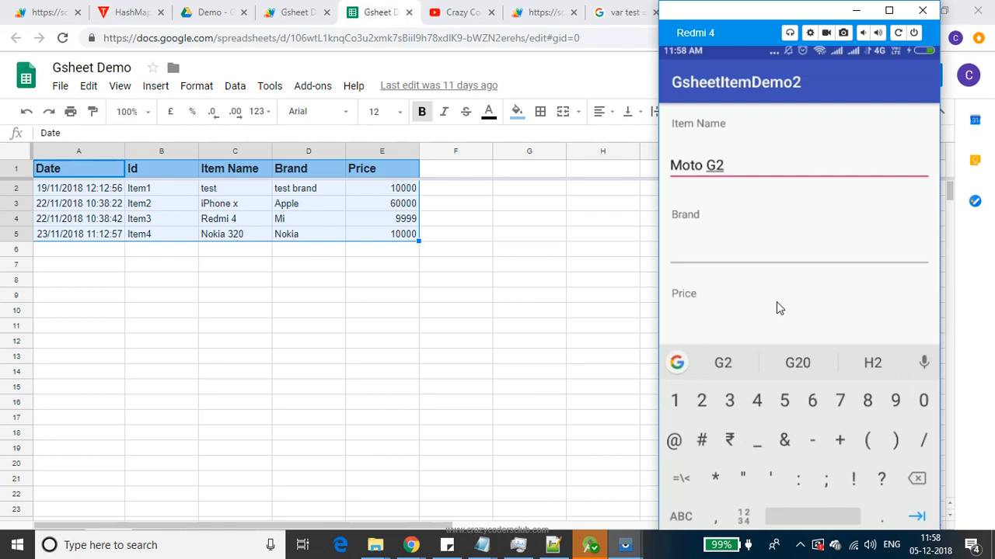
type("Motorola")
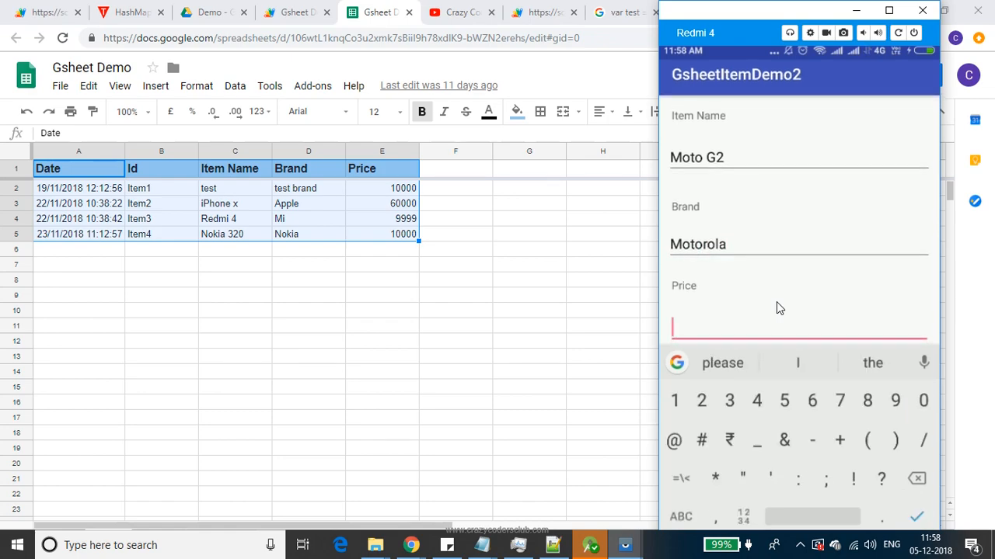
left_click(701, 401)
type("12000")
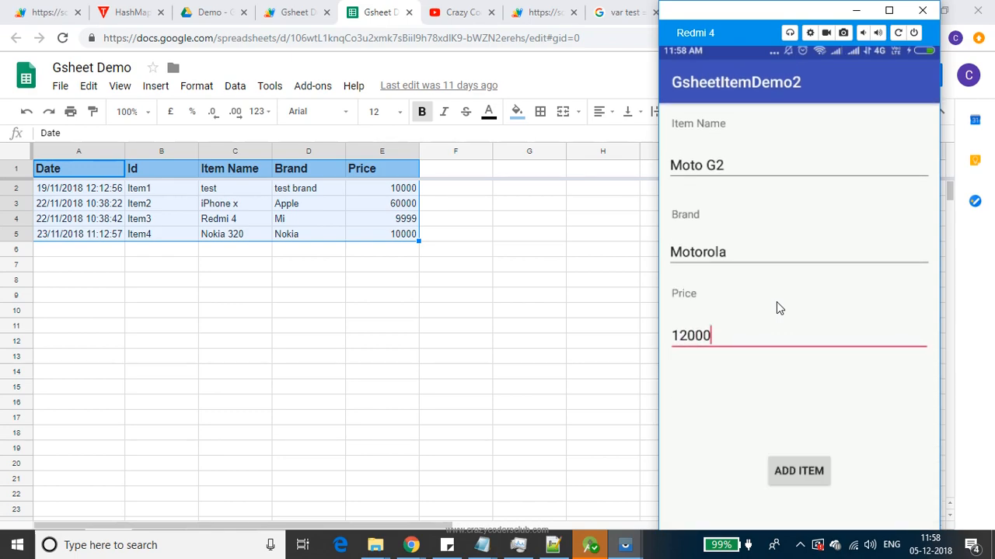
left_click(799, 471)
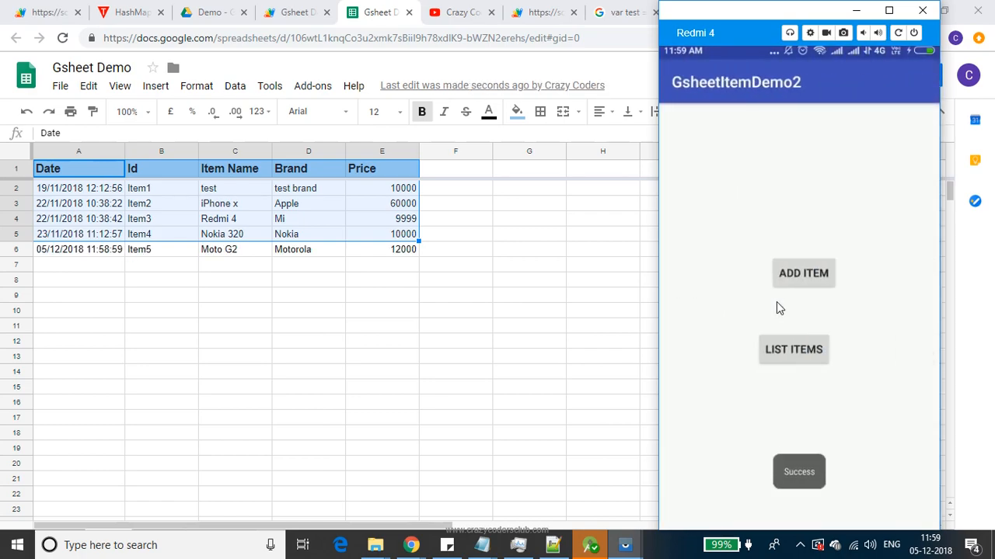
- List all five sheet items in the app with LIST ITEMS
left_click(793, 348)
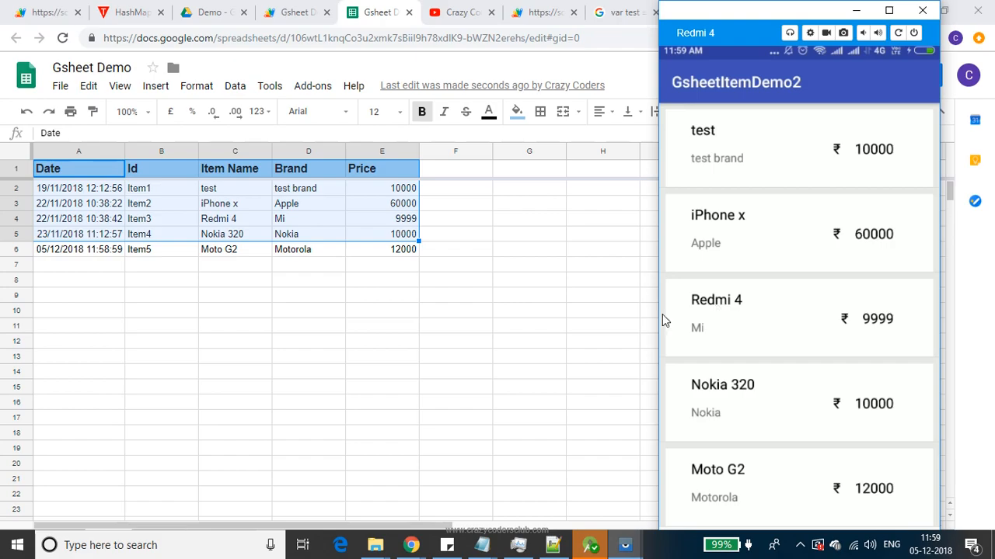
mouse_move(776, 544)
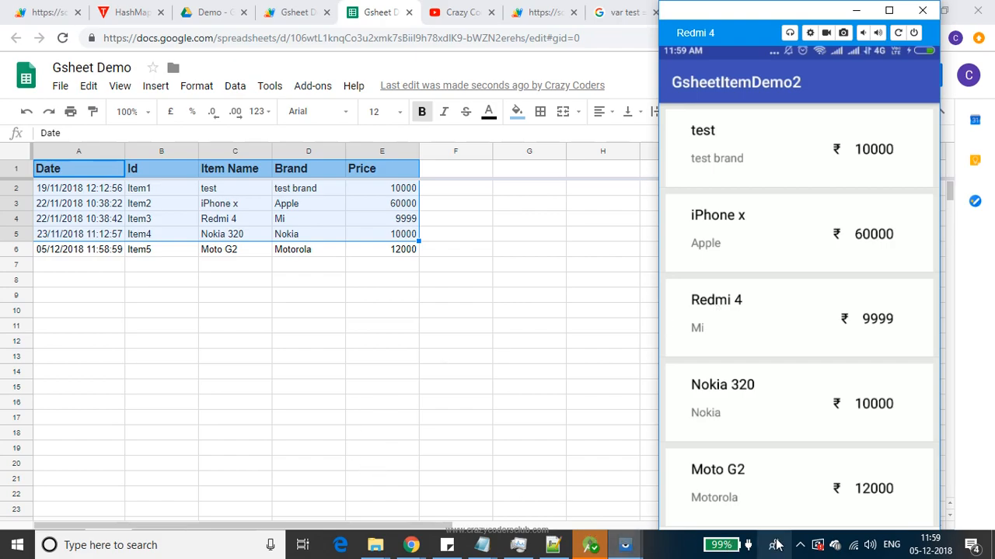